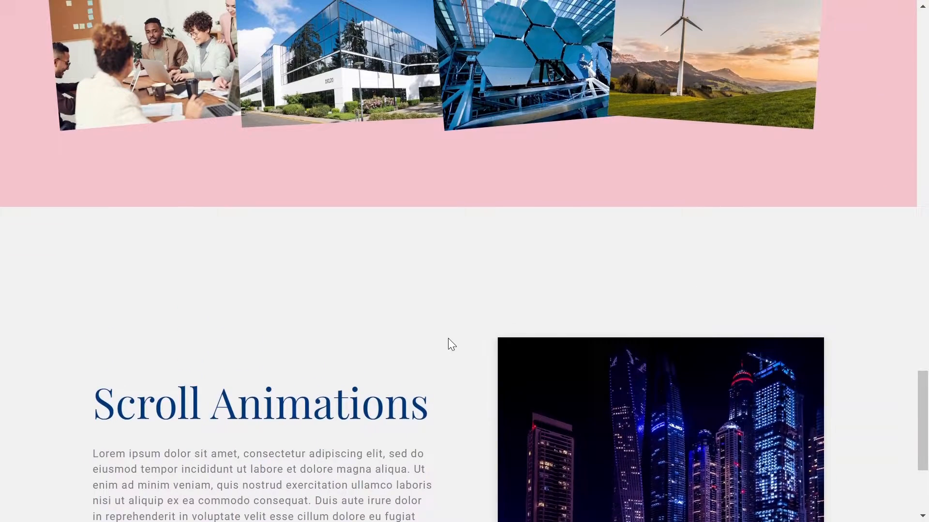
# - Preview the HOW IT WORKS? section at a responsive 425 px width using Chrome's Inspect tools
pyautogui.scroll(3)
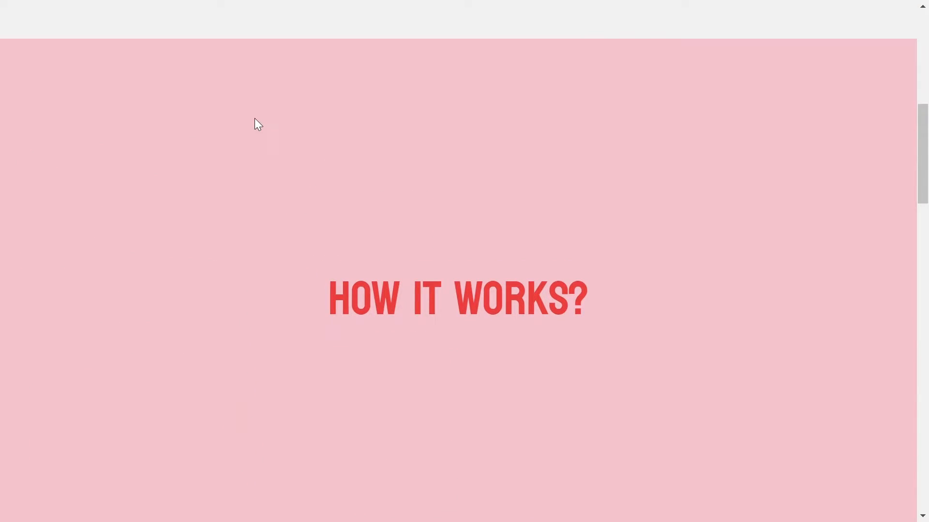
pyautogui.rightClick(258, 124)
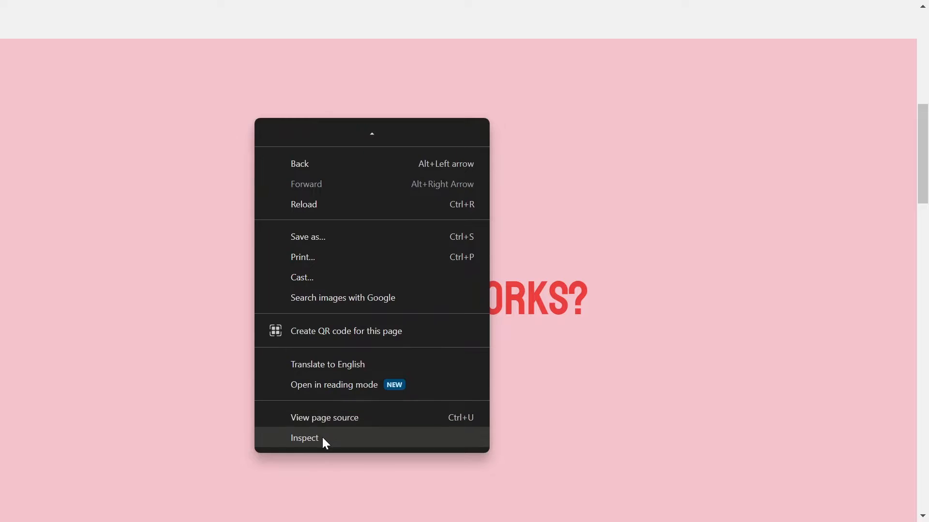
pyautogui.click(304, 438)
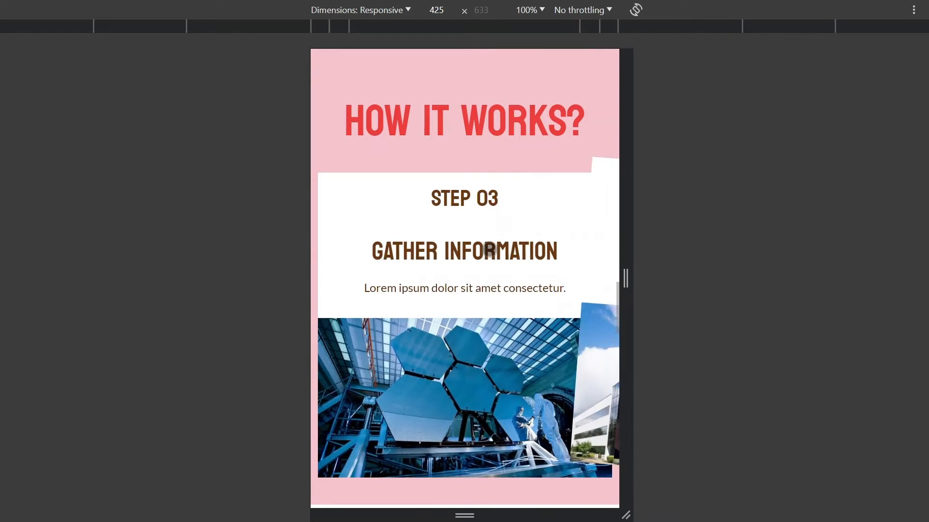
pyautogui.scroll(3)
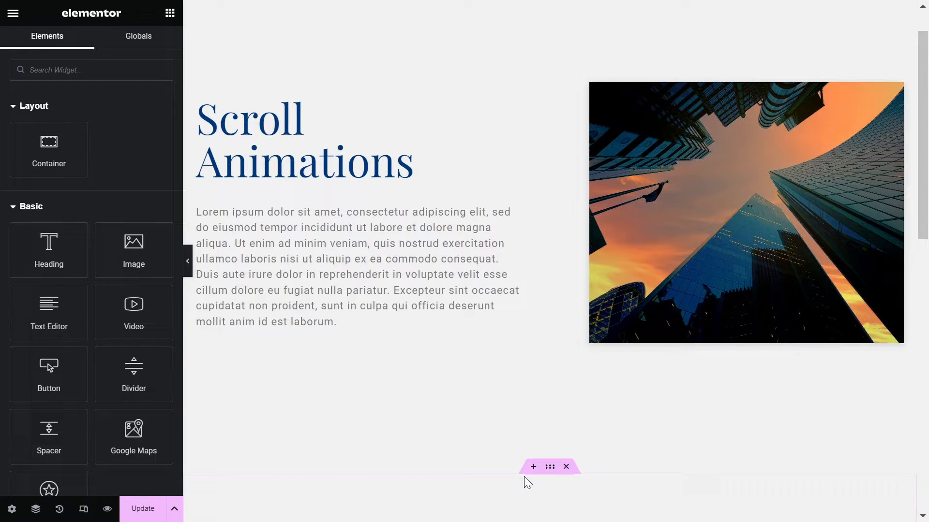
# - Add a single-column container with full width, 100vh minimum height and pink background
pyautogui.click(533, 468)
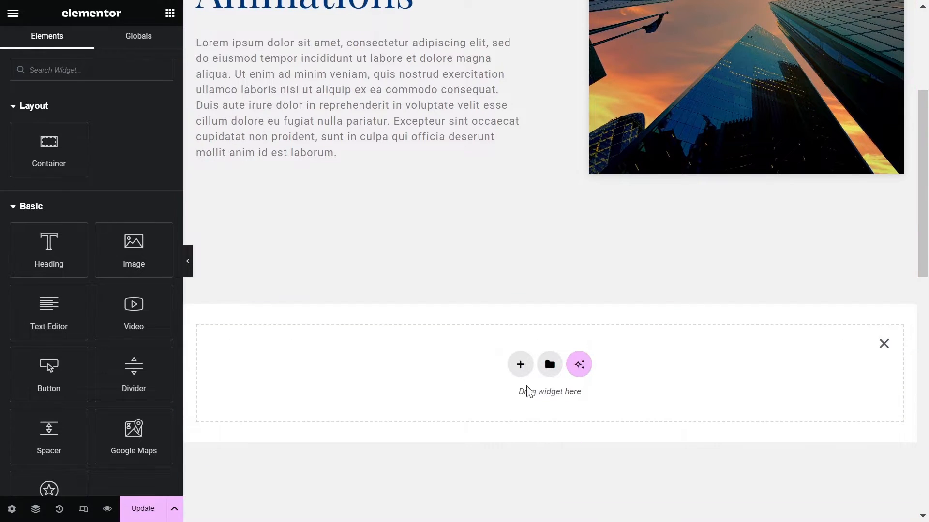
pyautogui.click(520, 365)
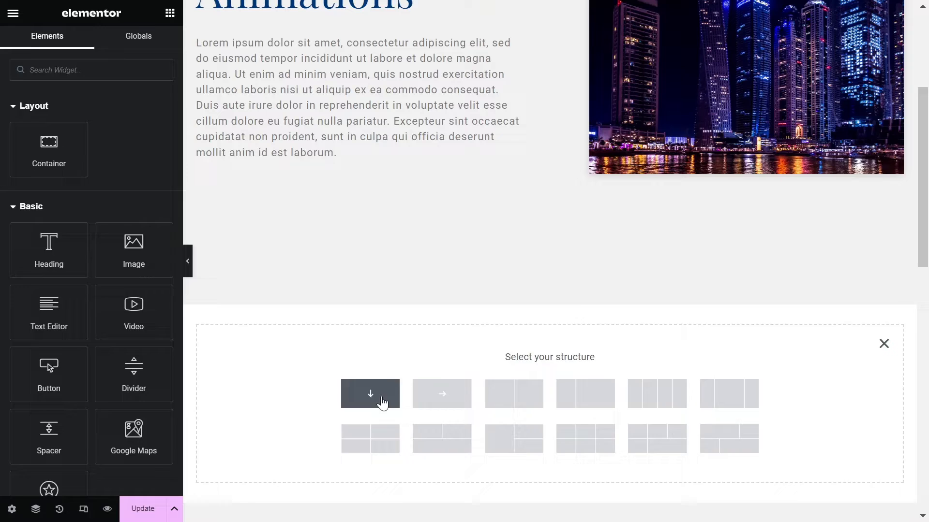
pyautogui.click(369, 393)
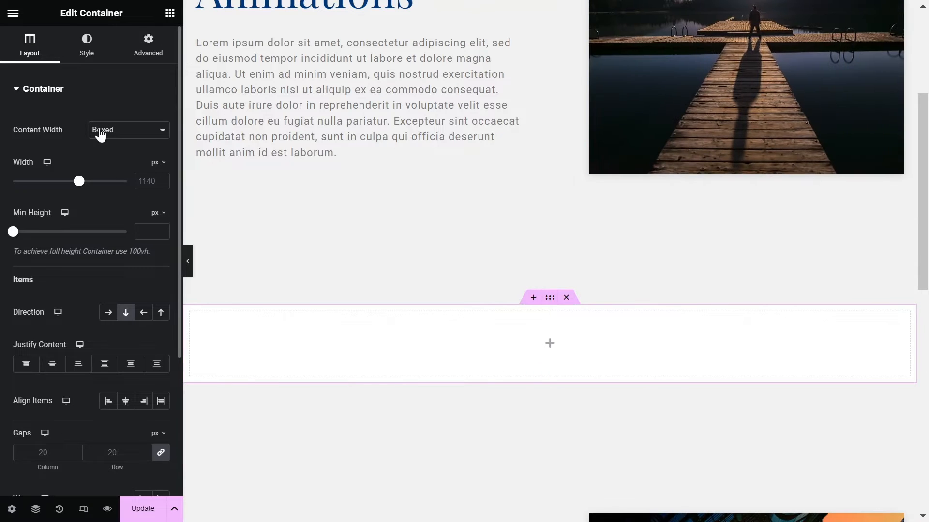
pyautogui.click(155, 213)
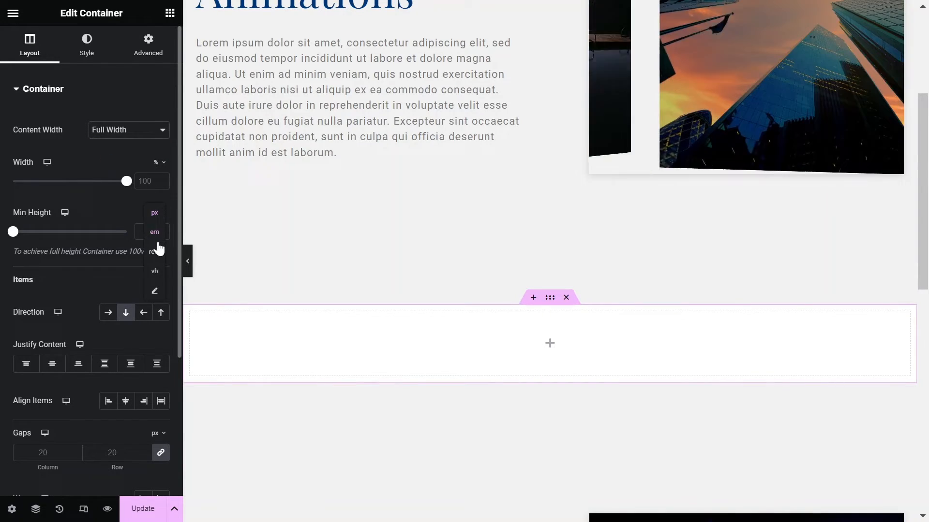
pyautogui.click(154, 272)
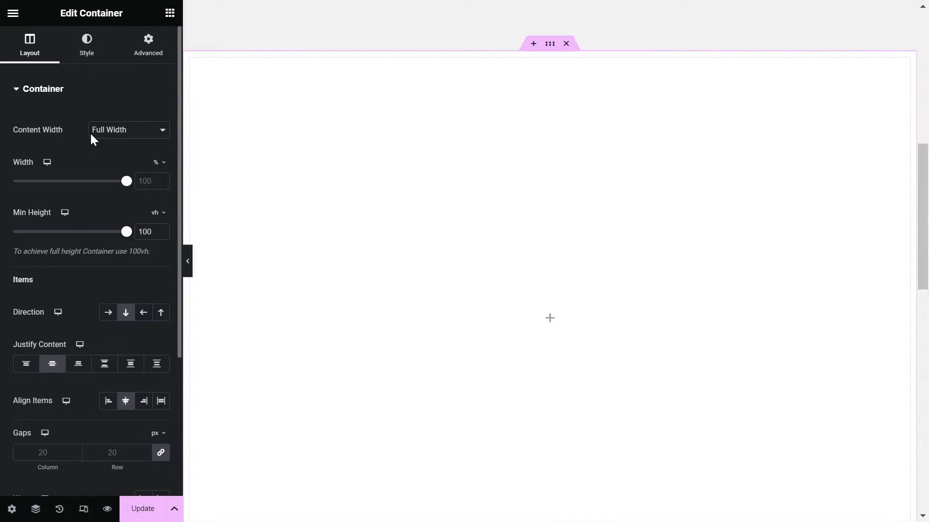
pyautogui.click(86, 44)
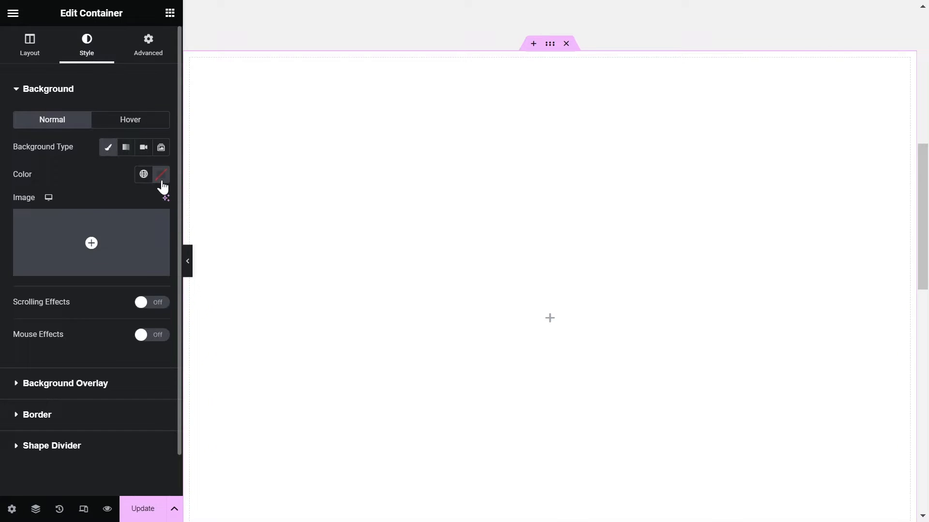
pyautogui.click(161, 174)
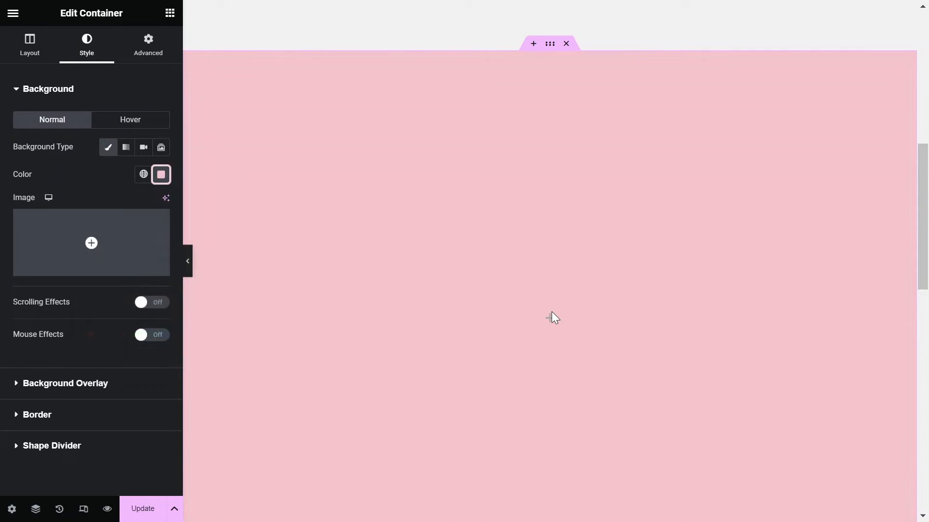
pyautogui.click(170, 13)
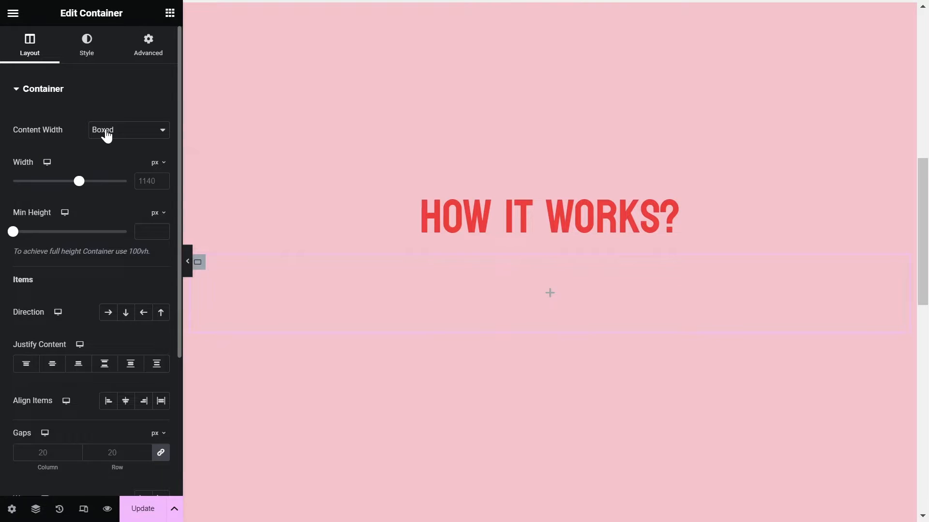
# - Make the inner container full width and rename the containers Main Container and Cards Container
pyautogui.click(127, 130)
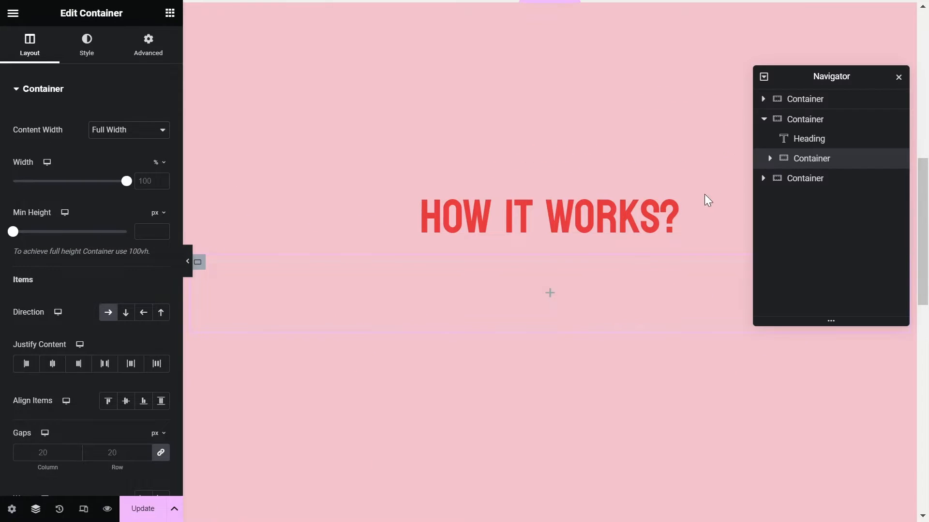
pyautogui.click(86, 42)
pyautogui.write('Main Cont')
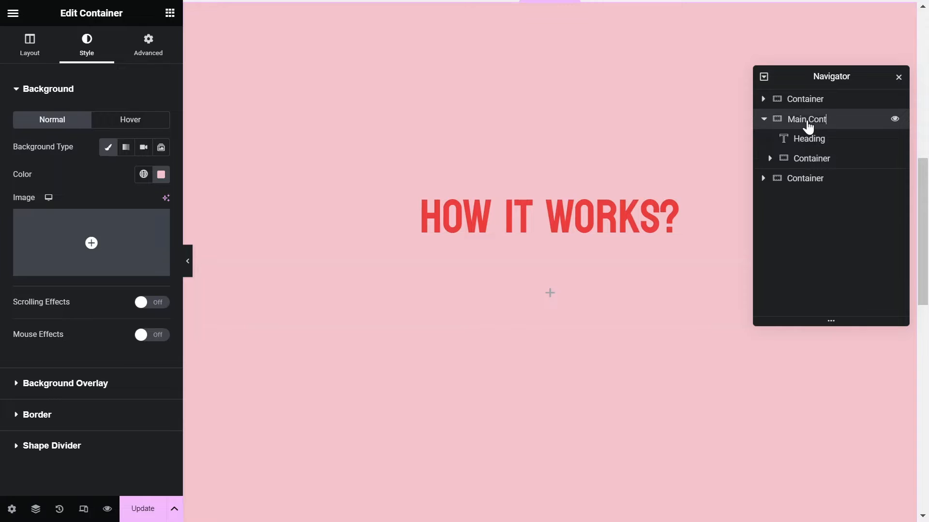
pyautogui.click(811, 158)
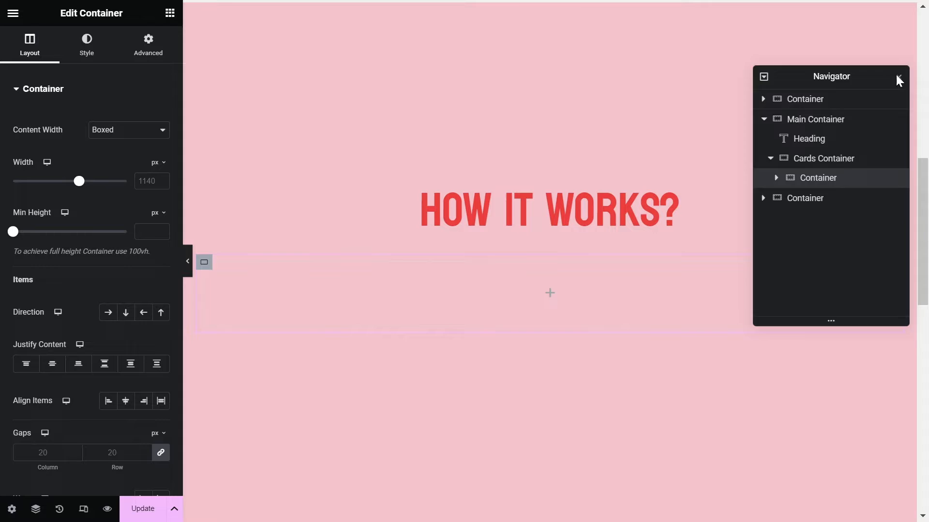
# - Duplicate the card containers so the cards row holds four cards
pyautogui.rightClick(204, 262)
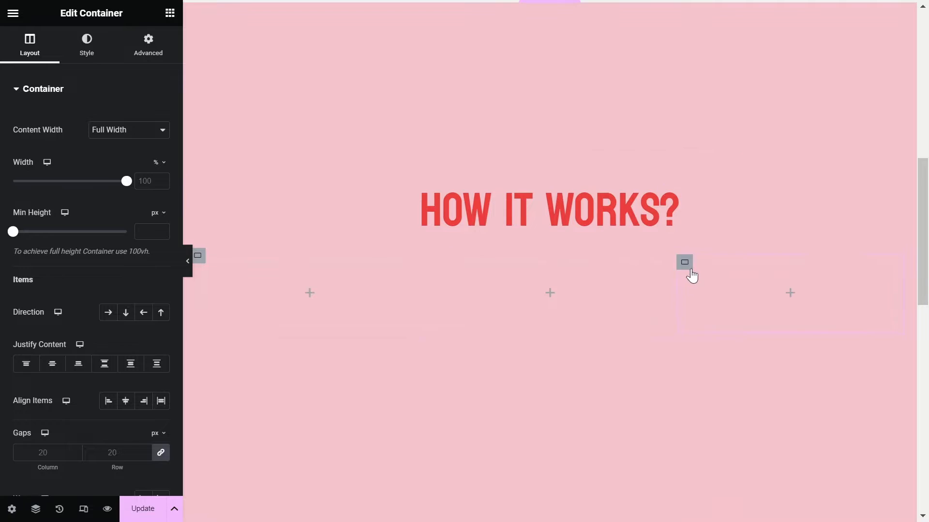
pyautogui.rightClick(684, 262)
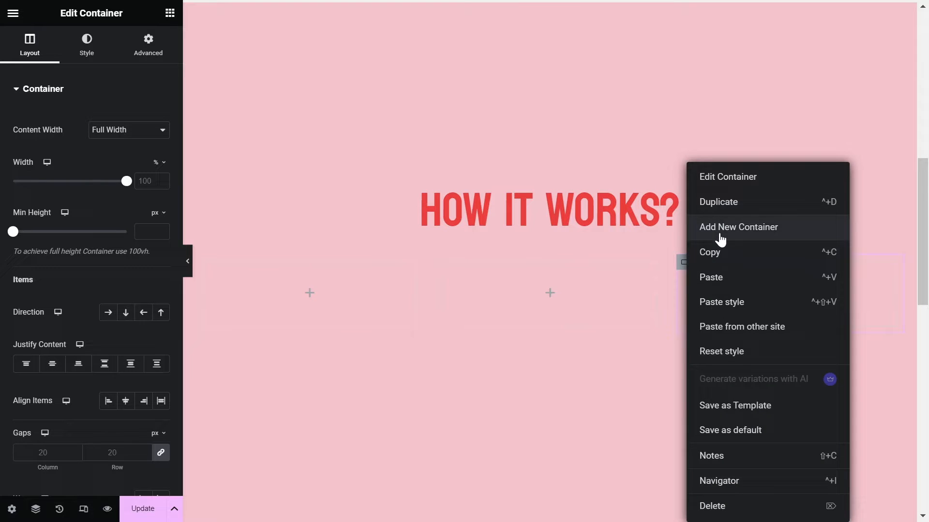
pyautogui.click(737, 226)
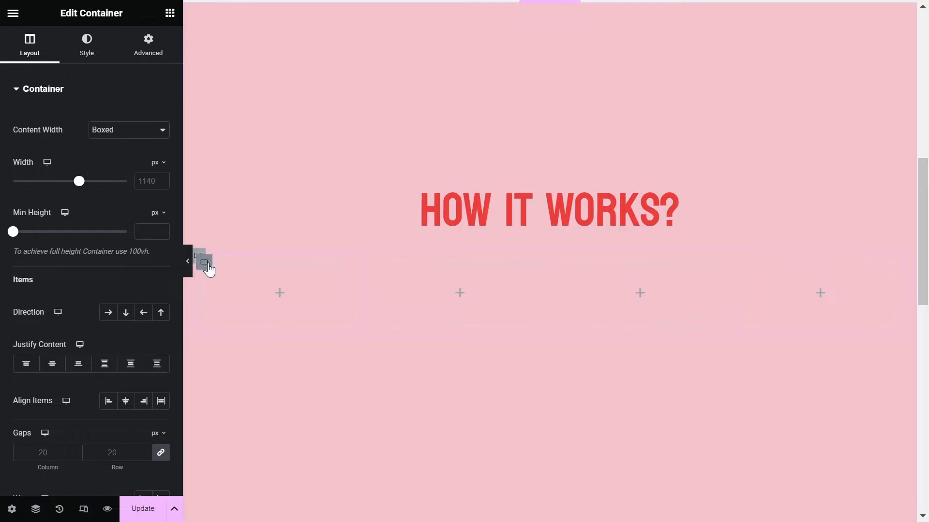
# - Give the first card a white background color
pyautogui.click(86, 44)
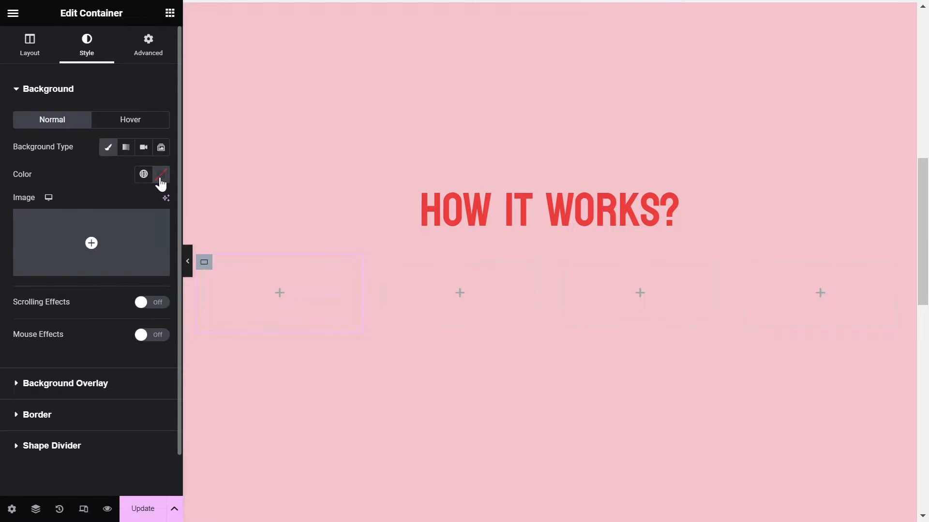
pyautogui.click(161, 174)
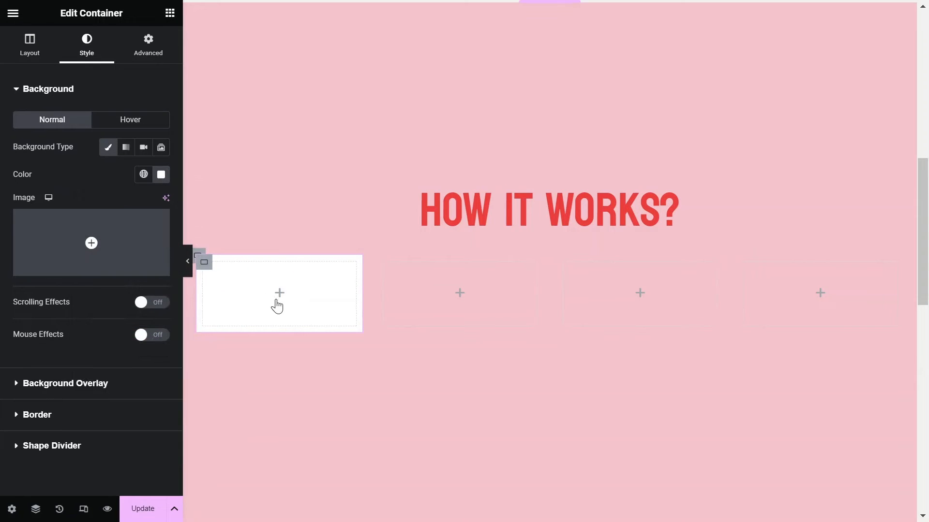
pyautogui.click(279, 293)
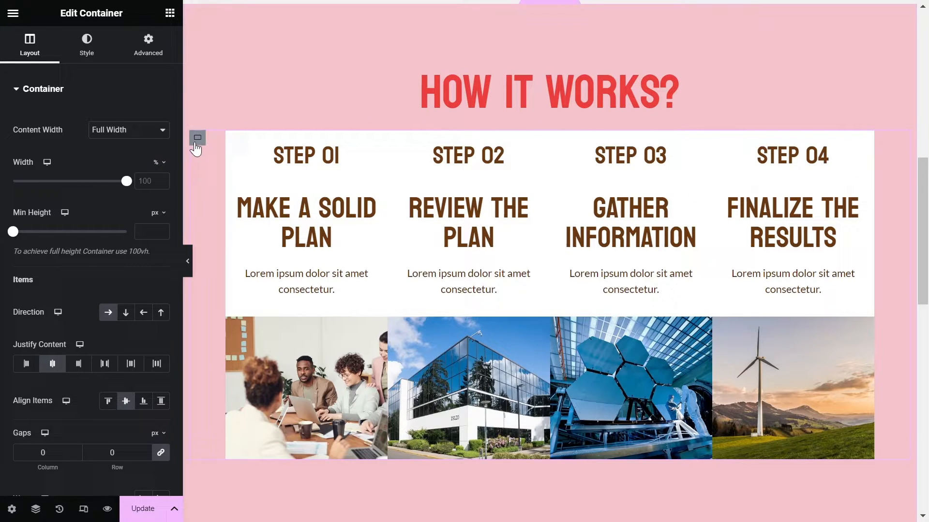
pyautogui.scroll(-3)
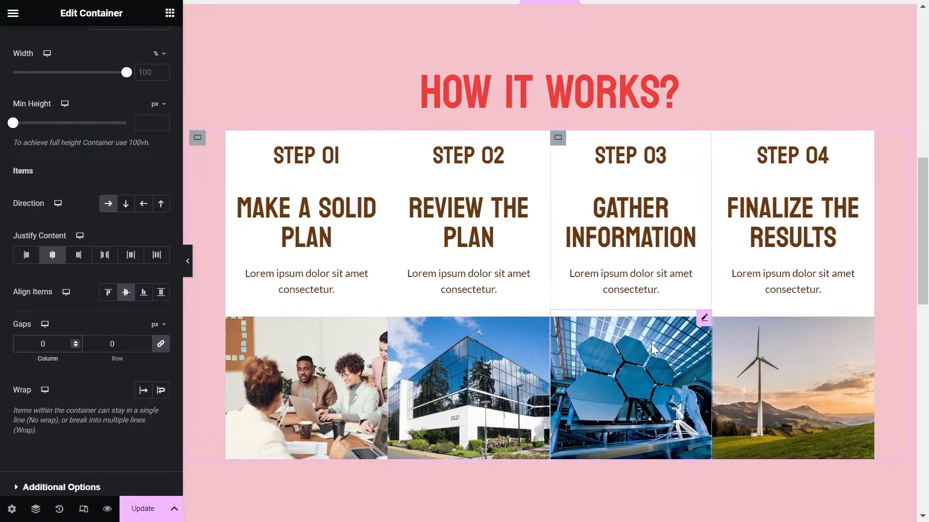
pyautogui.moveTo(35, 509)
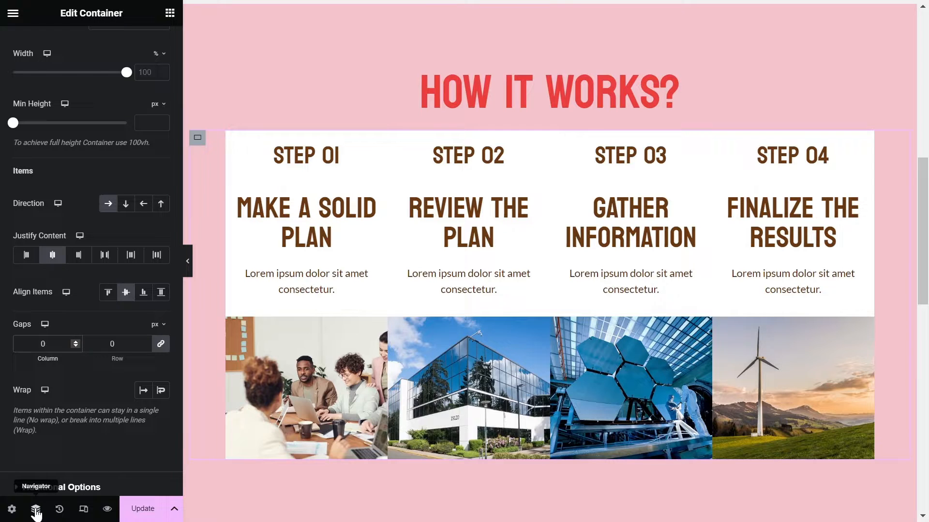
# - Select Card 3 in the Navigator and give it the CSS ID card3
pyautogui.click(35, 509)
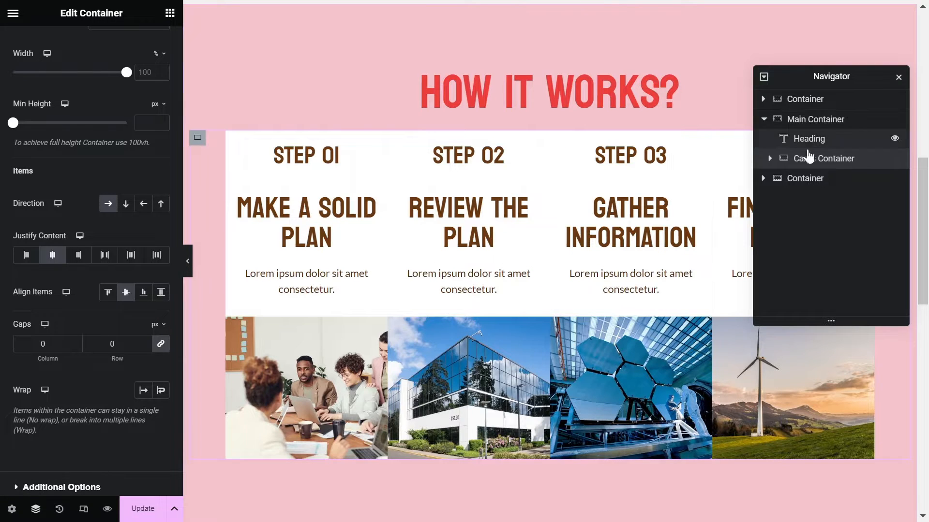
pyautogui.moveTo(774, 168)
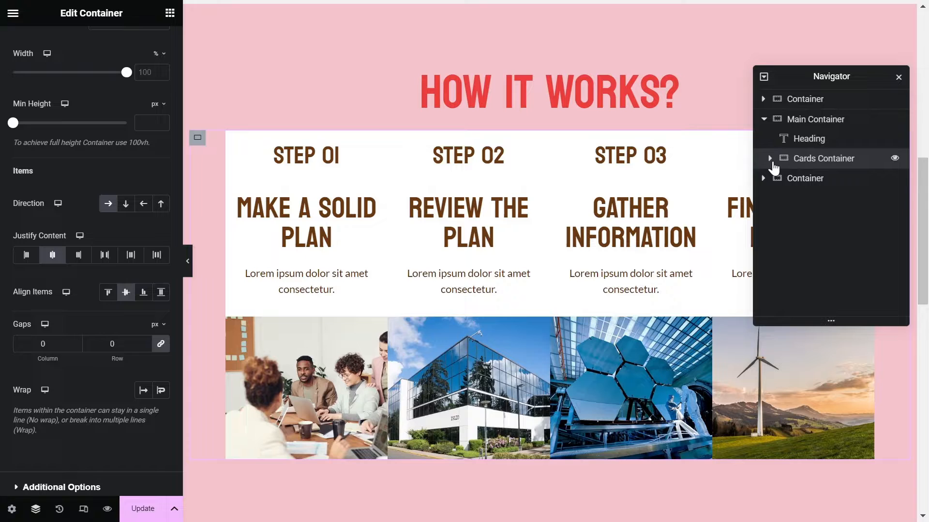
pyautogui.click(769, 159)
pyautogui.write('car')
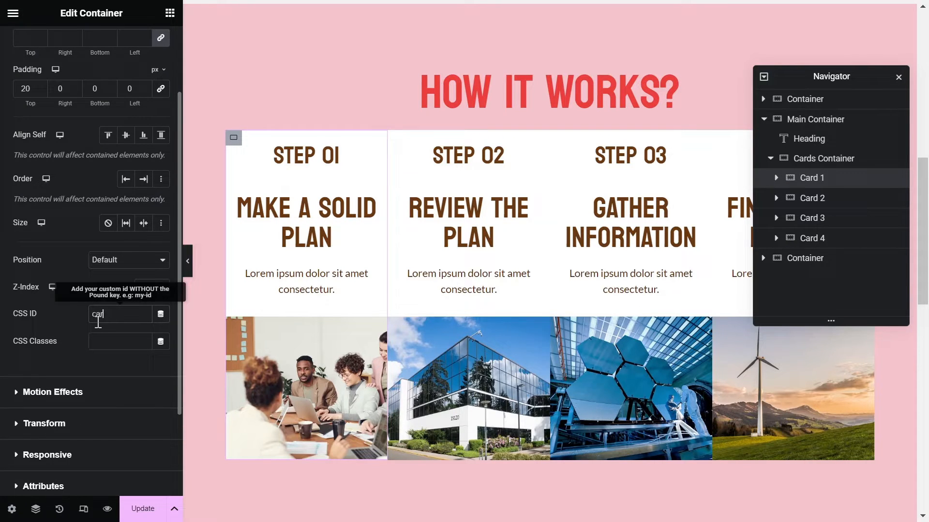
pyautogui.write('d1')
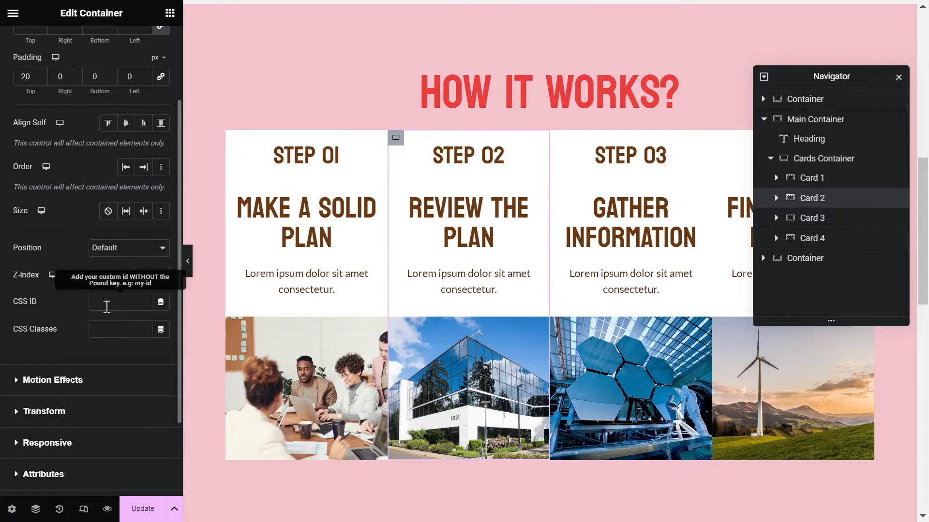
pyautogui.click(30, 45)
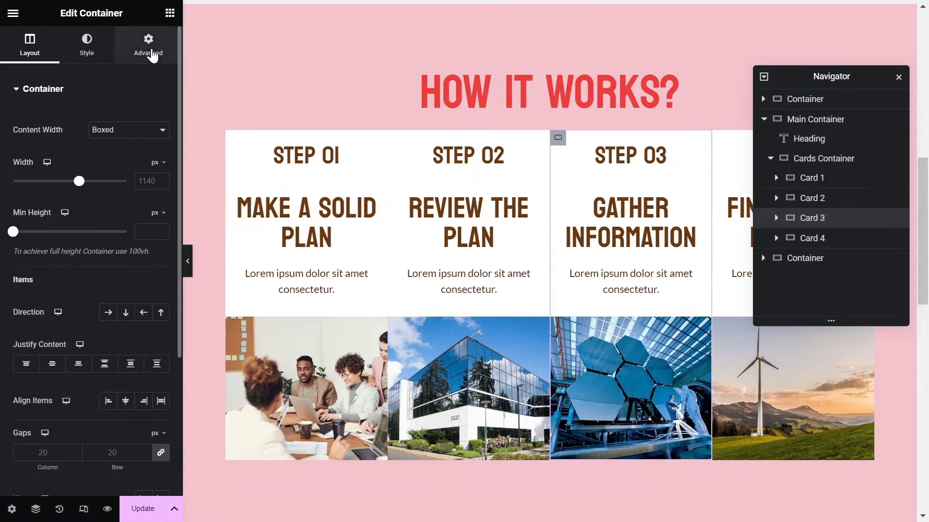
pyautogui.click(148, 42)
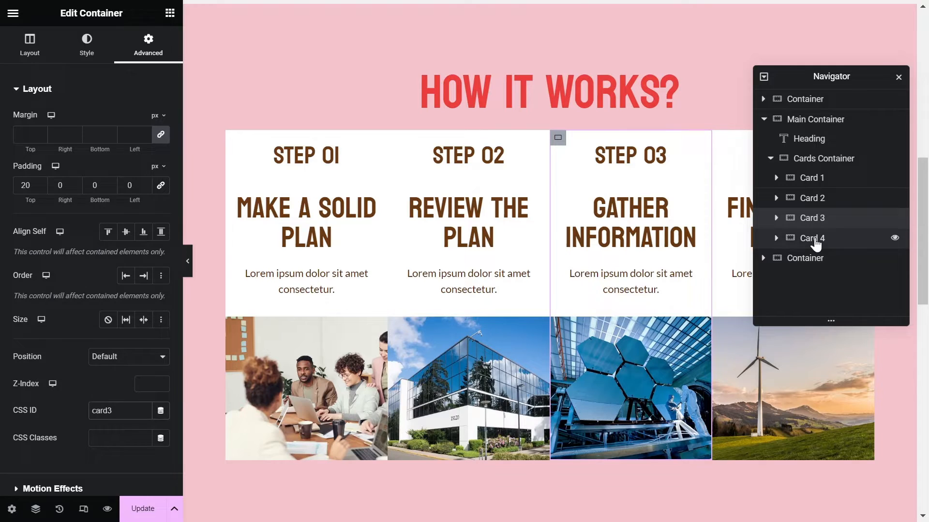
# - Select Main Container and enter its CSS ID main-container
pyautogui.click(120, 411)
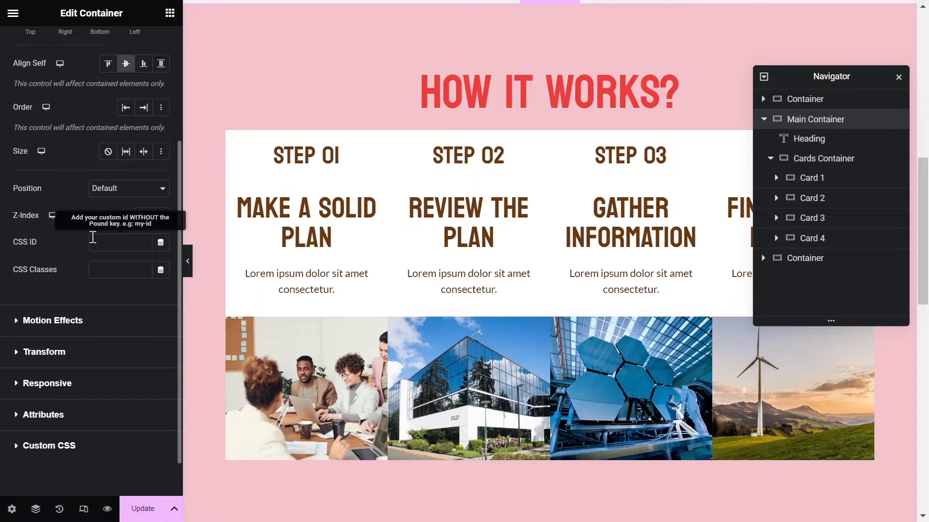
pyautogui.write('main-co')
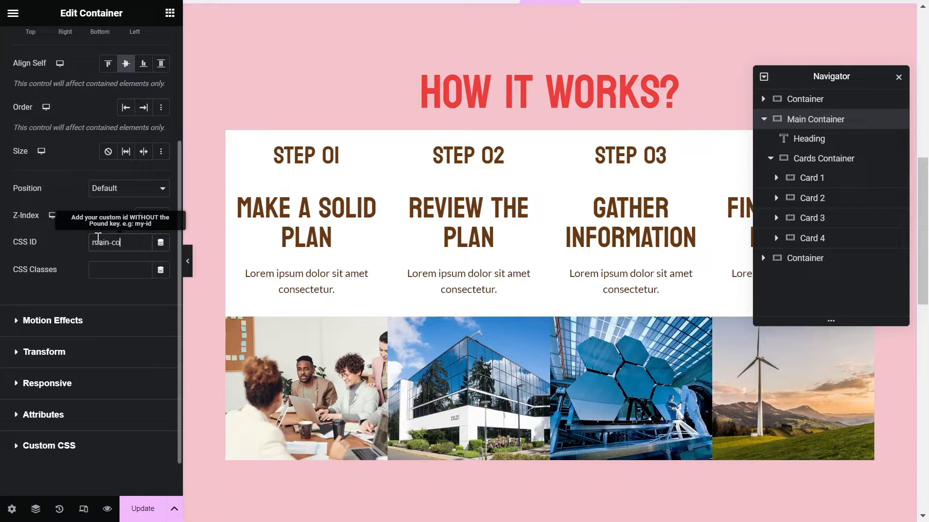
pyautogui.click(29, 45)
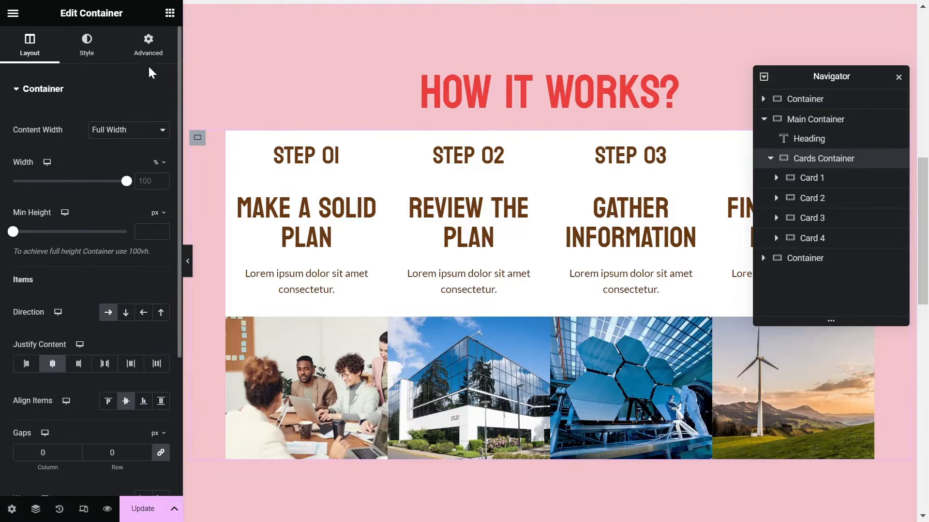
# - Set the Cards Container's Position to Absolute in its Advanced settings
pyautogui.click(147, 45)
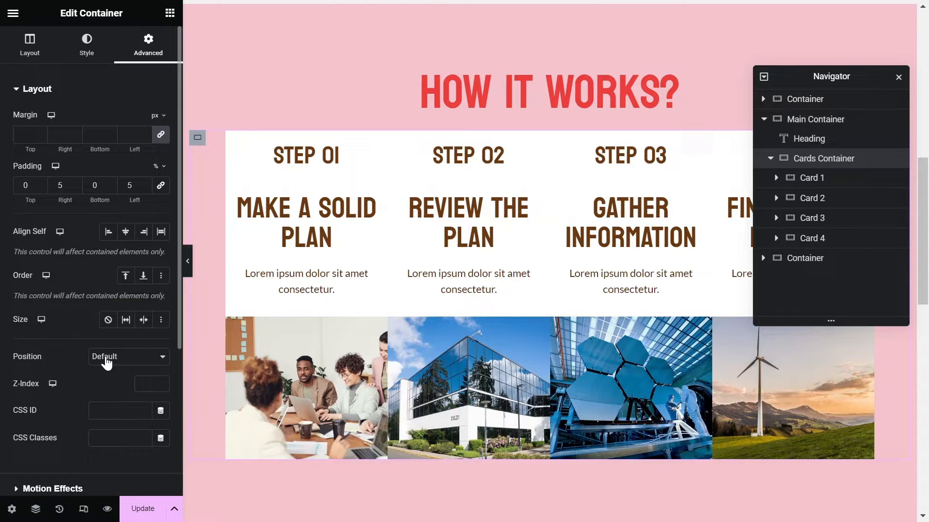
pyautogui.click(127, 356)
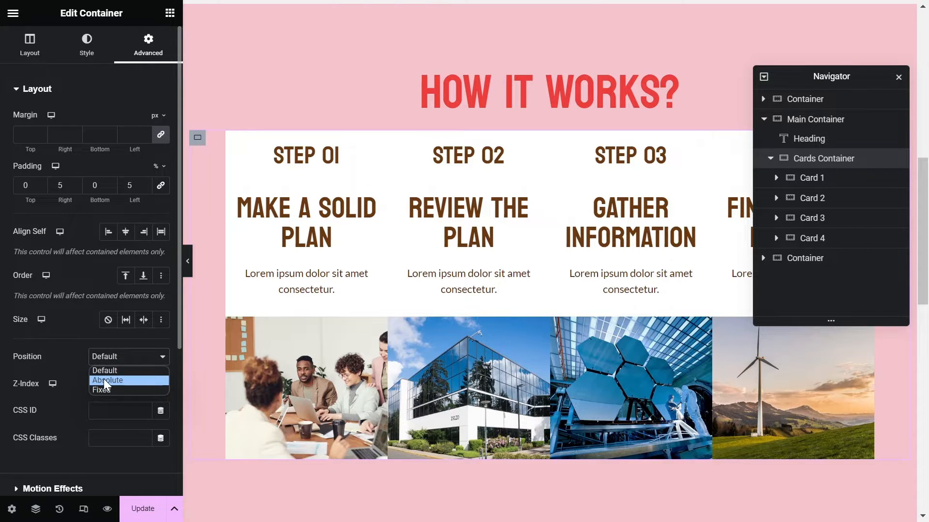
pyautogui.click(107, 381)
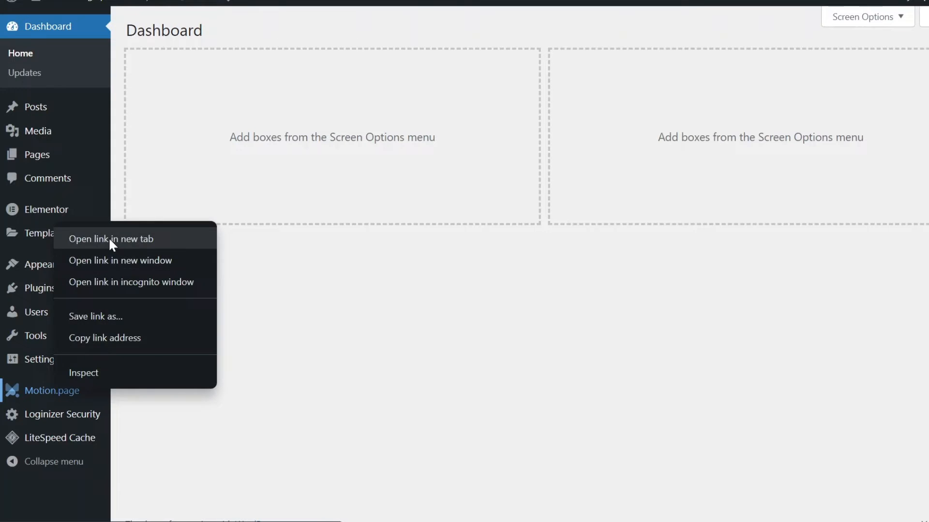
# - Name the new timeline 'How it works' and target the How it Works page
pyautogui.click(110, 239)
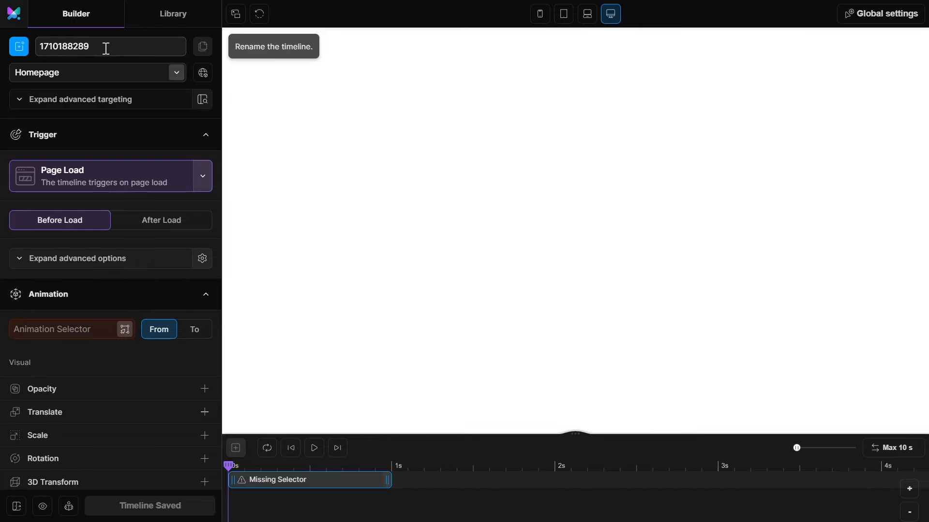
pyautogui.write('How it works')
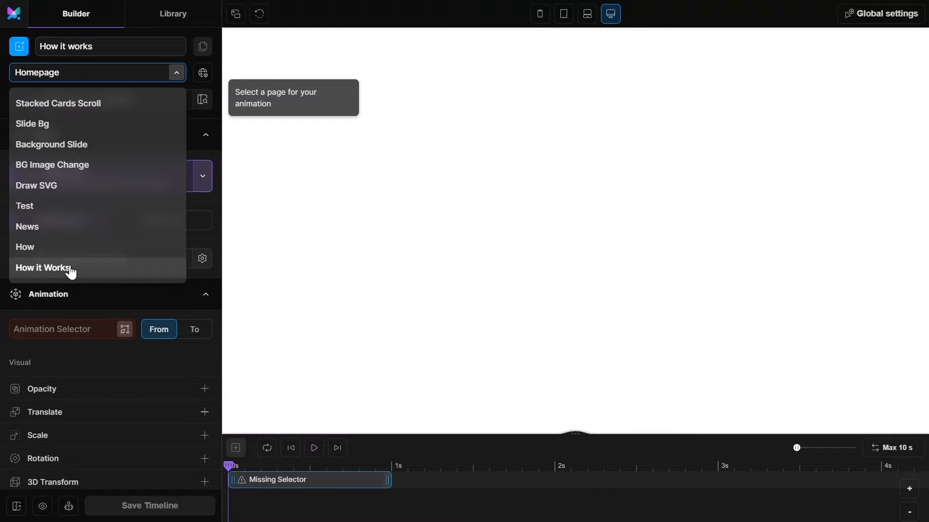
pyautogui.click(42, 267)
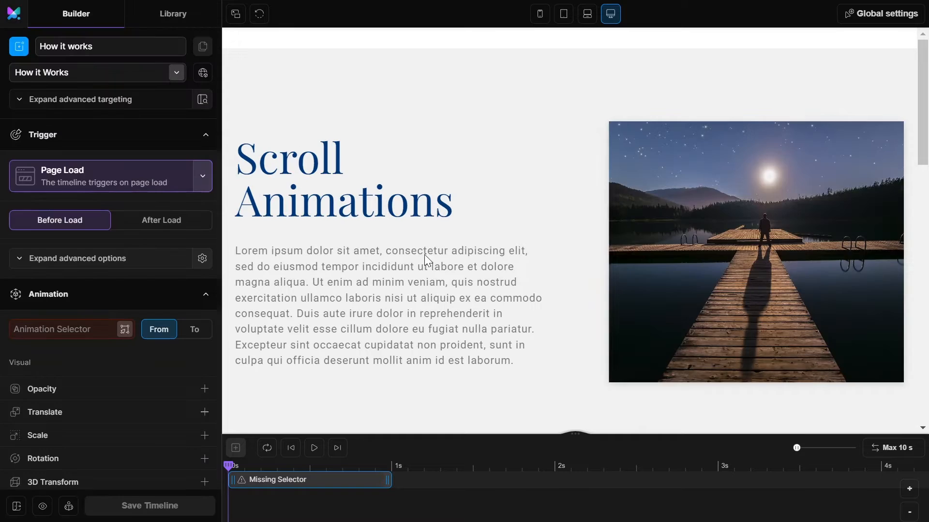
pyautogui.scroll(3)
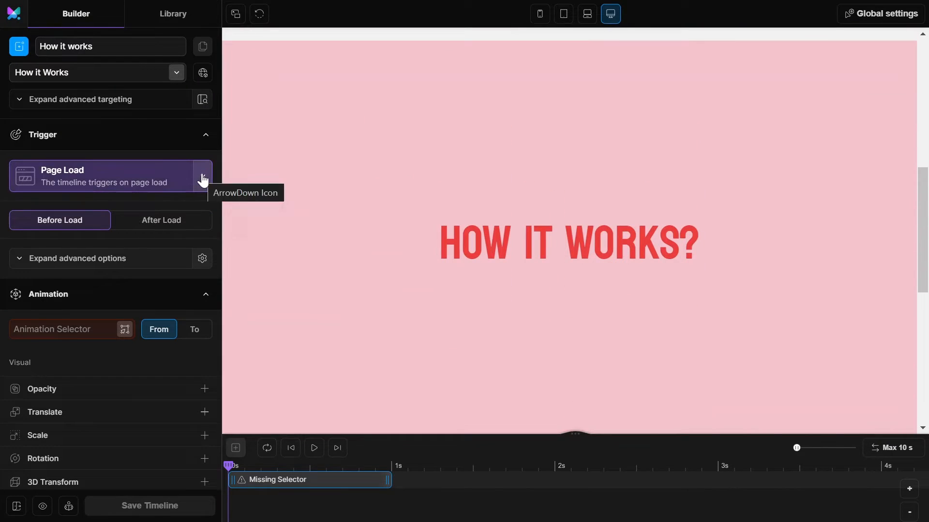
# - Use a scrollbar-locked ScrollTrigger that pins #main-container
pyautogui.click(202, 176)
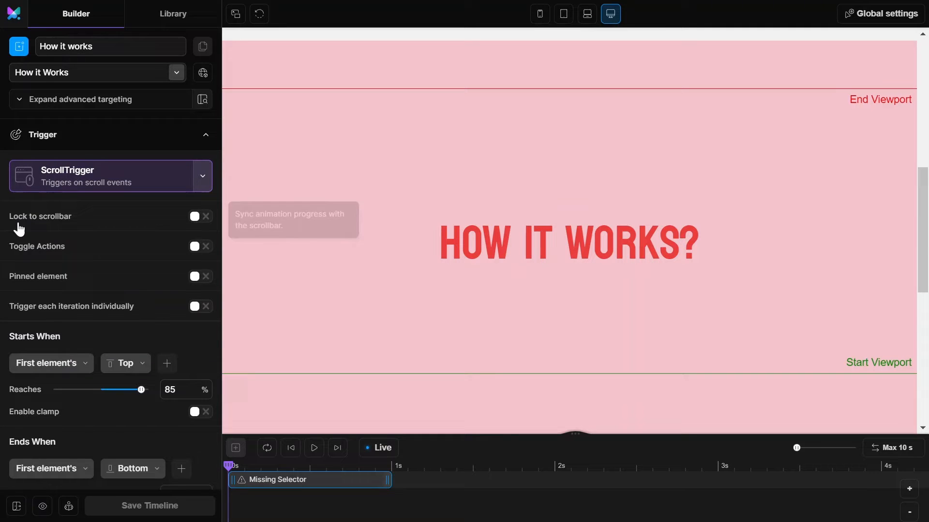
pyautogui.click(199, 216)
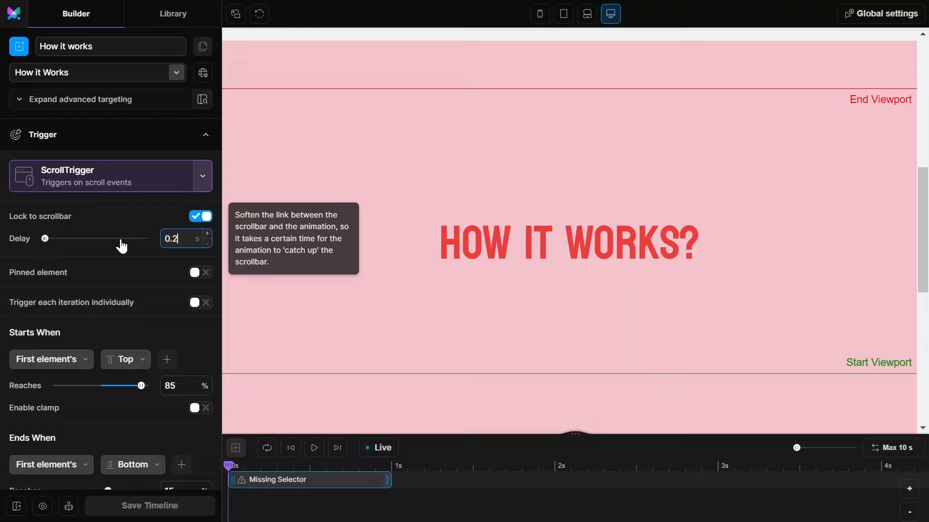
pyautogui.click(200, 273)
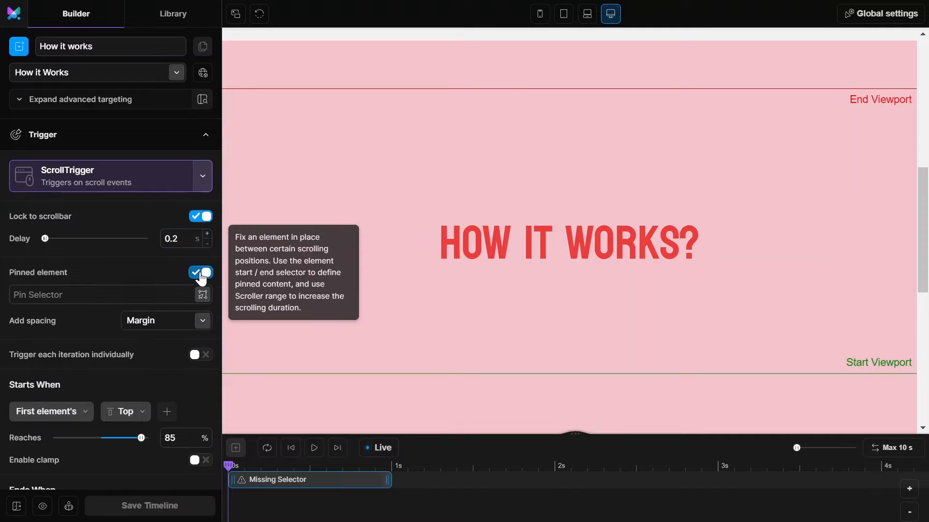
pyautogui.write('#')
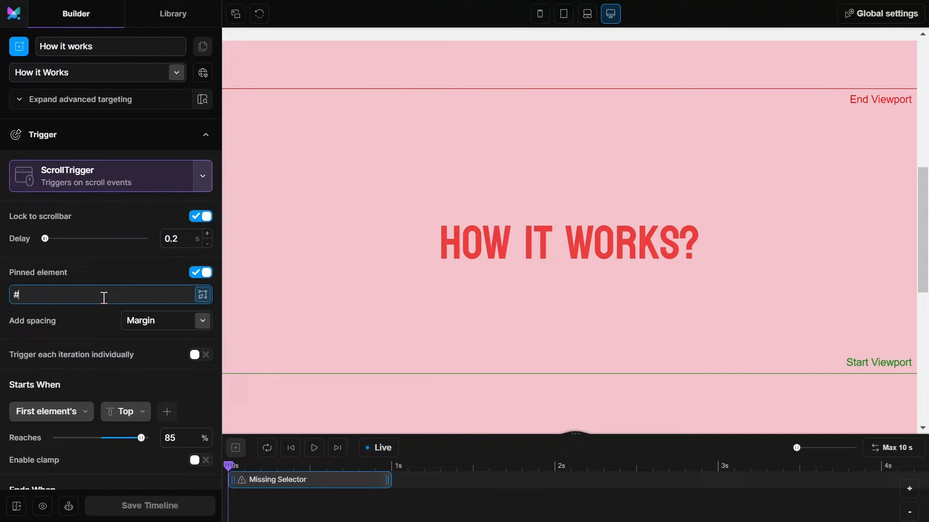
pyautogui.write('main-container')
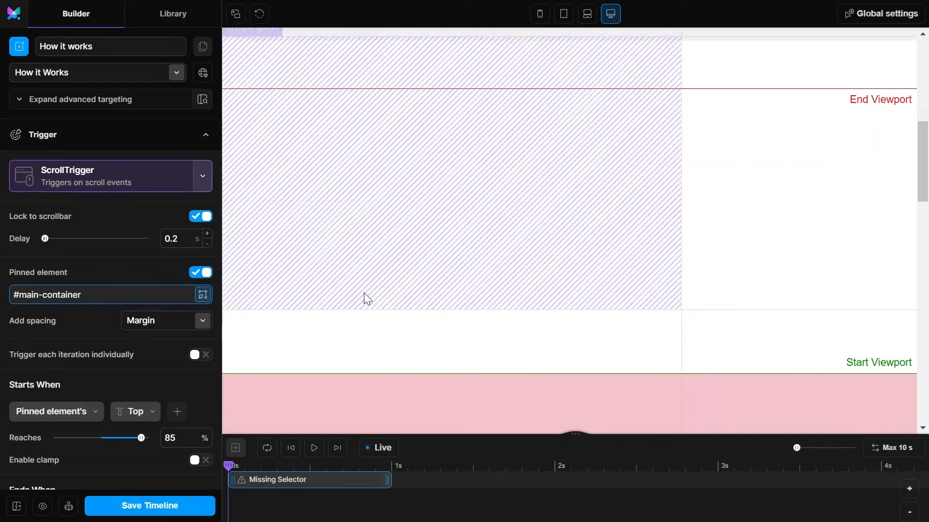
pyautogui.moveTo(68, 340)
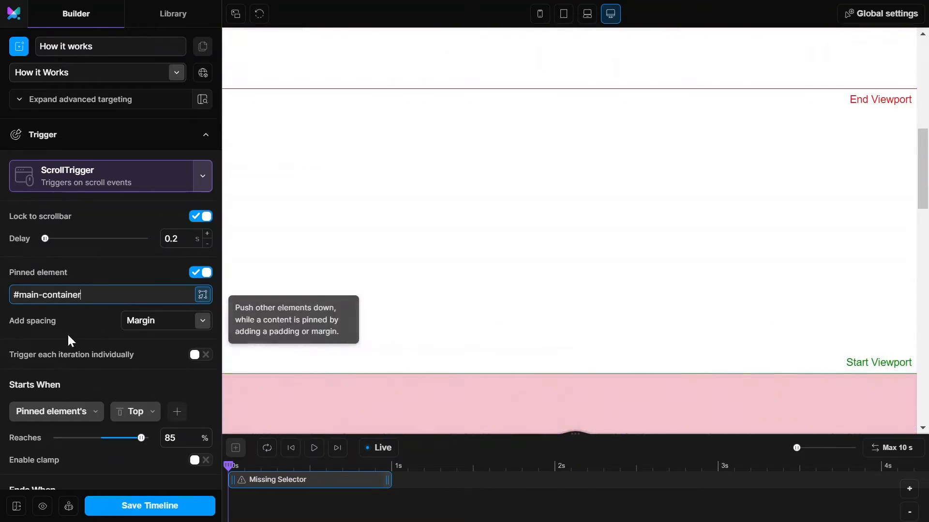
# - Set the pin to start at 0% and end at -100%
pyautogui.scroll(-3)
pyautogui.write('0')
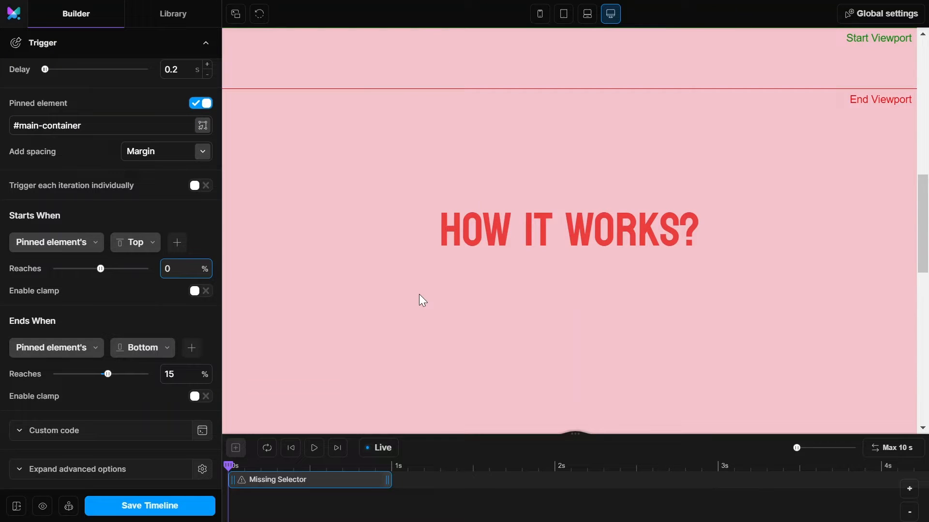
pyautogui.click(185, 268)
pyautogui.write('-100')
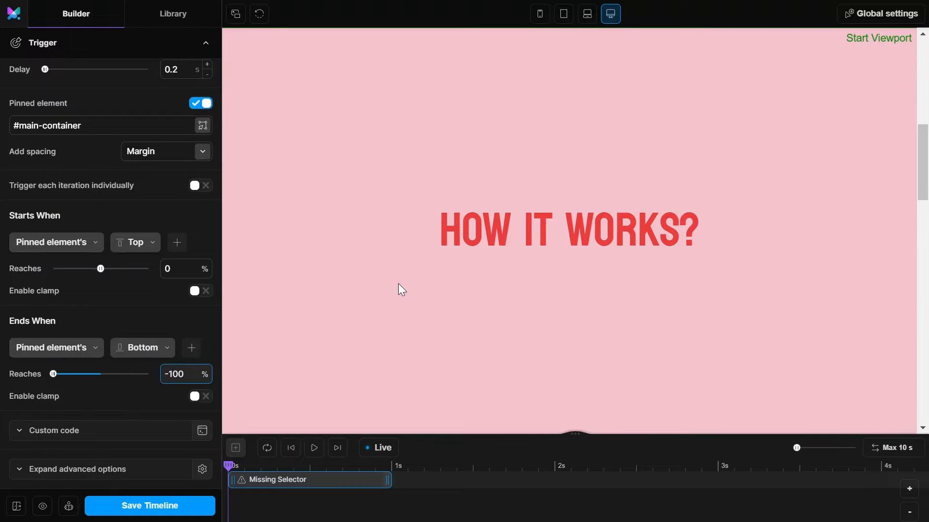
pyautogui.click(178, 373)
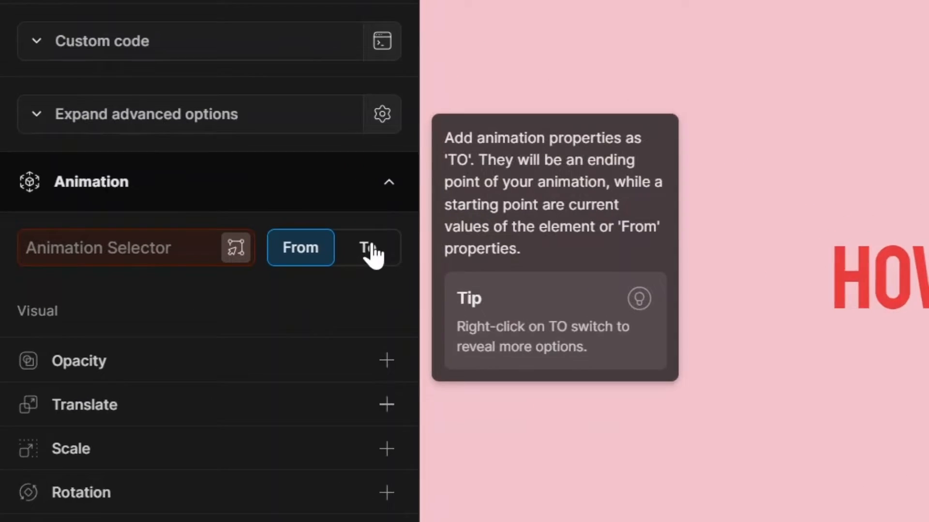
# - Animate #card1 To a Y translate of -43 vw
pyautogui.click(124, 248)
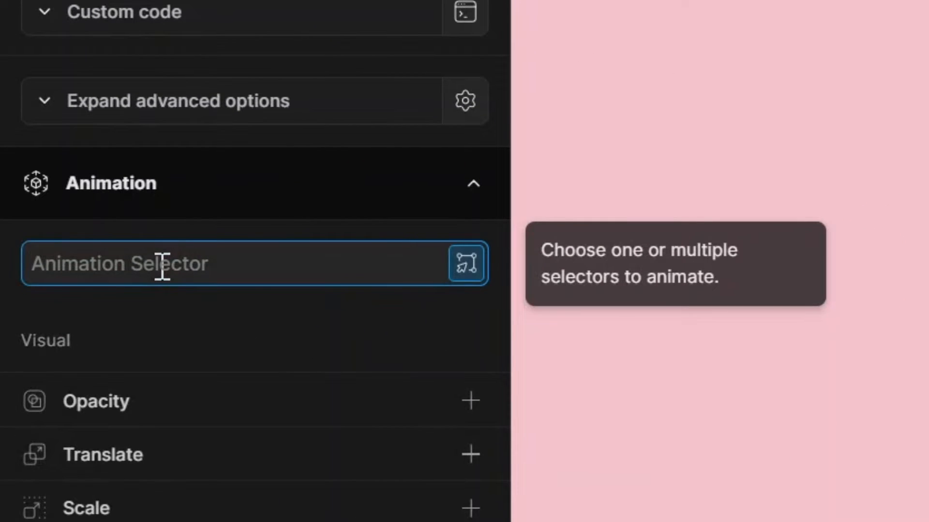
pyautogui.write('#x')
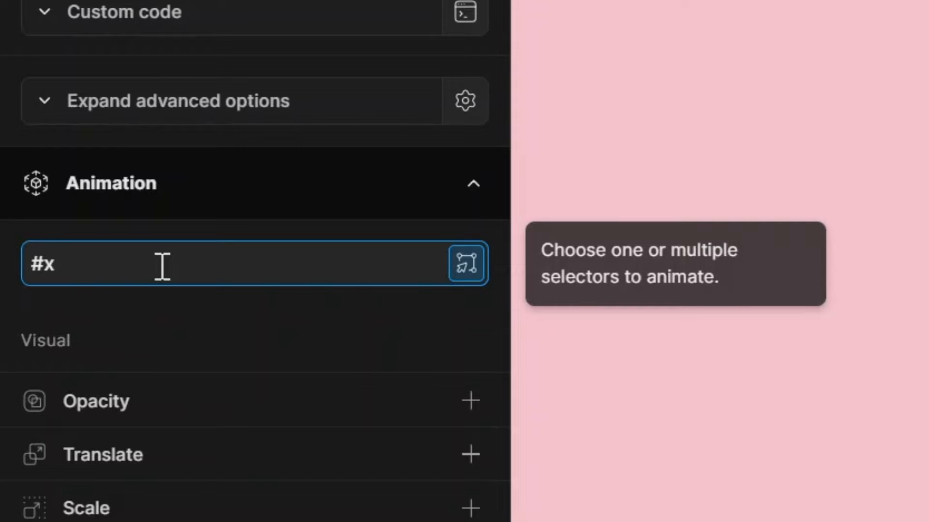
pyautogui.write('card1')
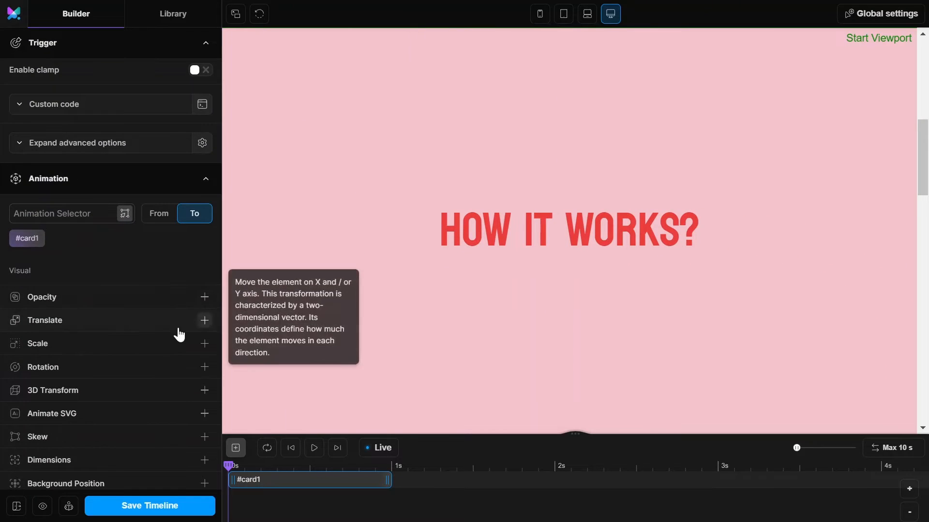
pyautogui.click(204, 320)
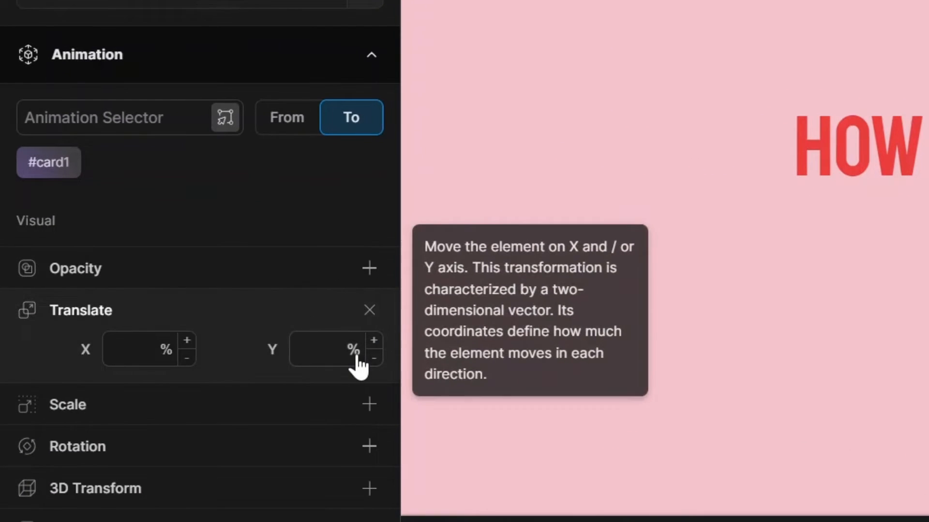
pyautogui.click(353, 349)
pyautogui.write('-3')
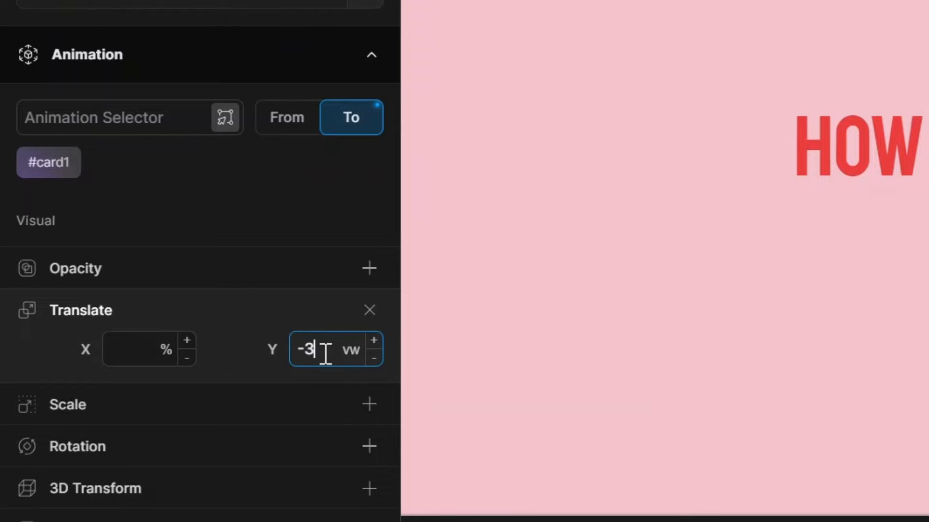
pyautogui.write('5')
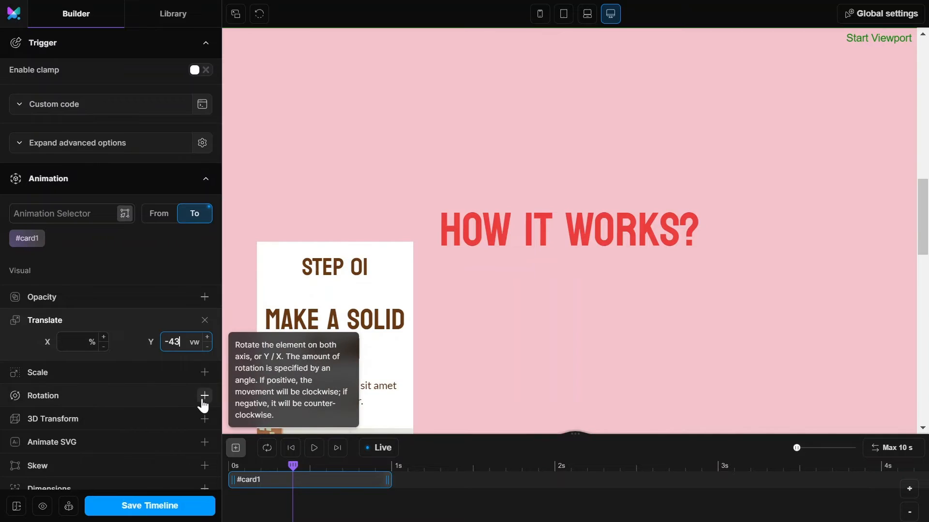
pyautogui.click(204, 396)
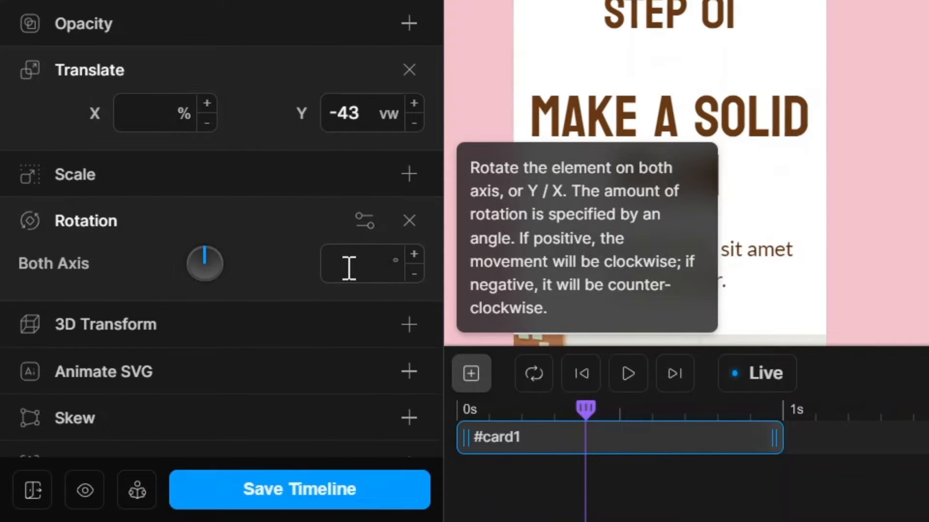
pyautogui.write('-5')
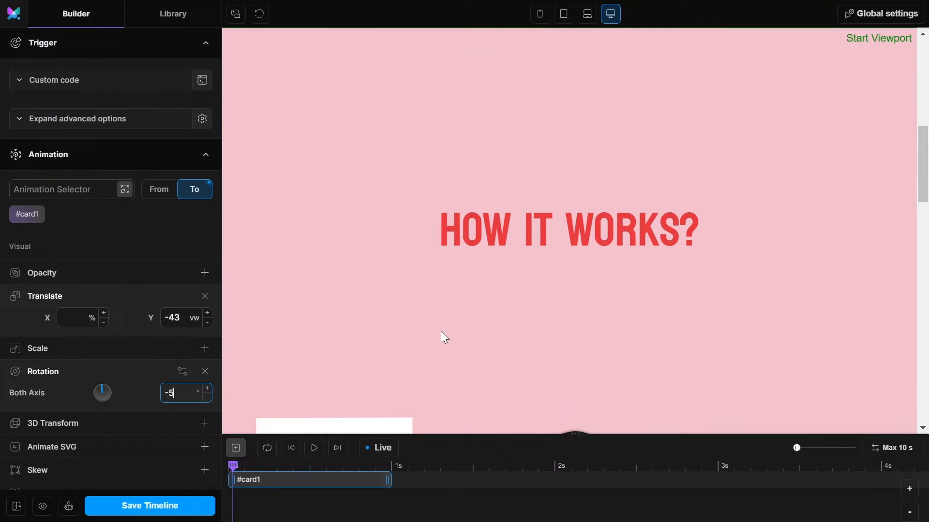
pyautogui.click(313, 448)
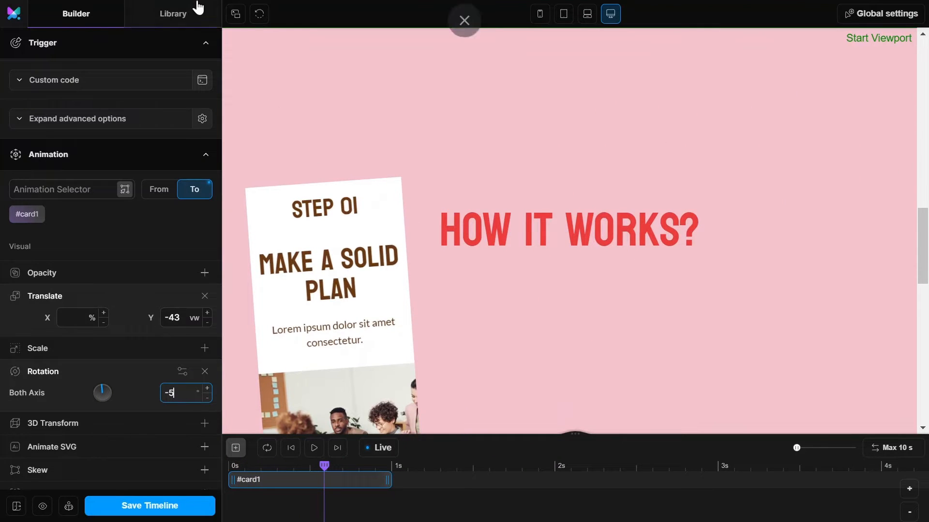
pyautogui.click(234, 14)
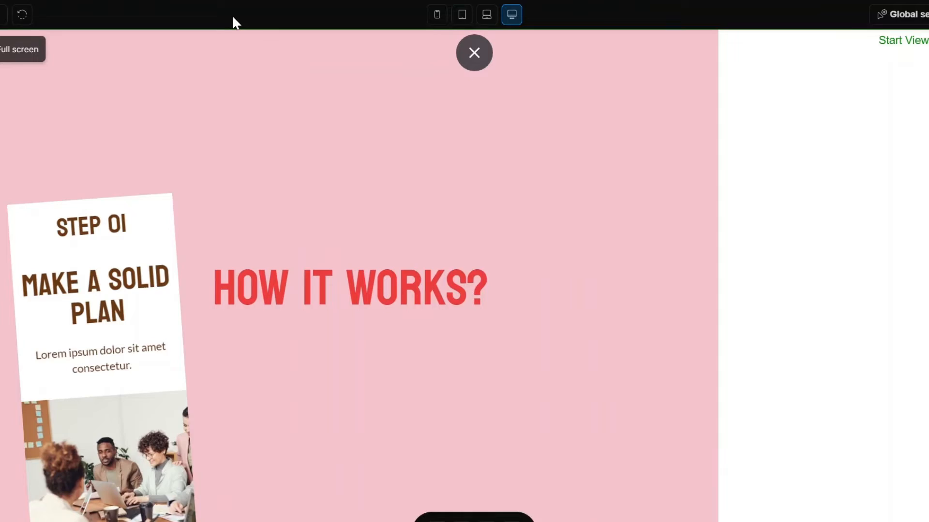
pyautogui.click(473, 52)
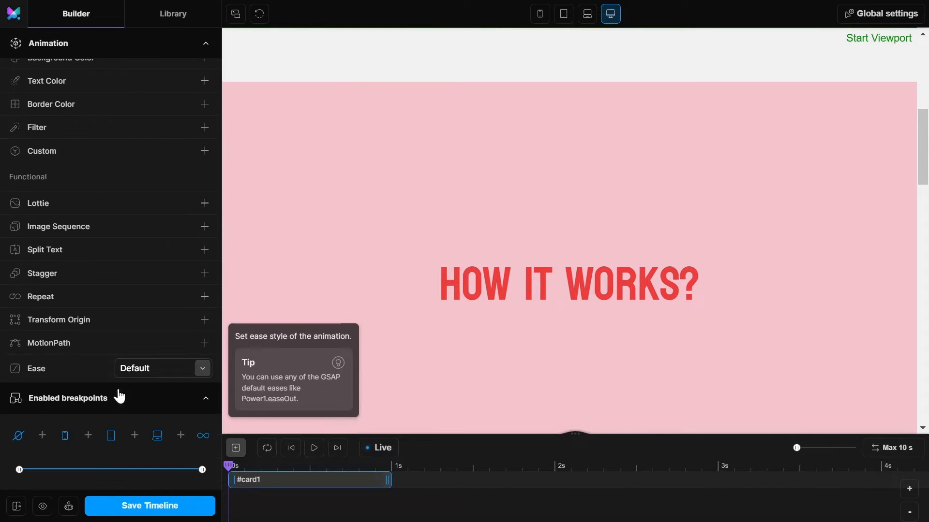
# - Set the #card1 animation's ease to None
pyautogui.click(163, 367)
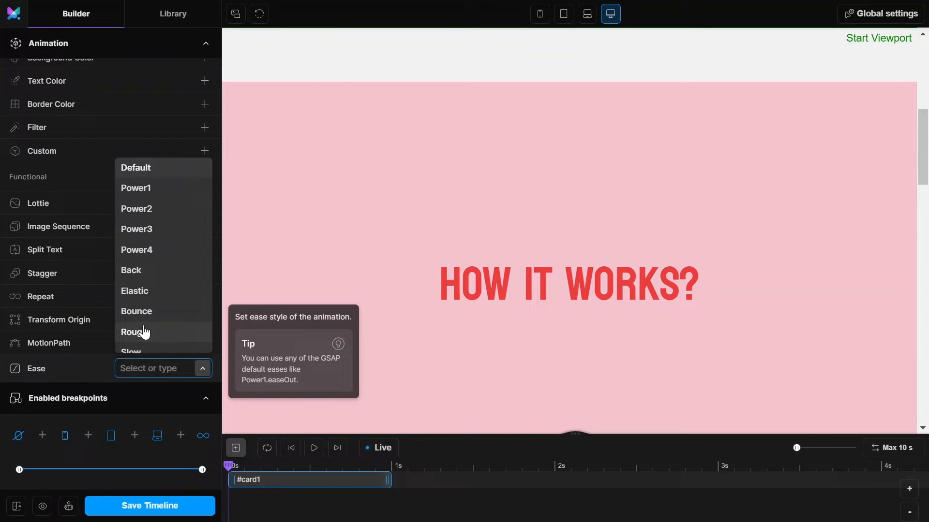
pyautogui.scroll(-3)
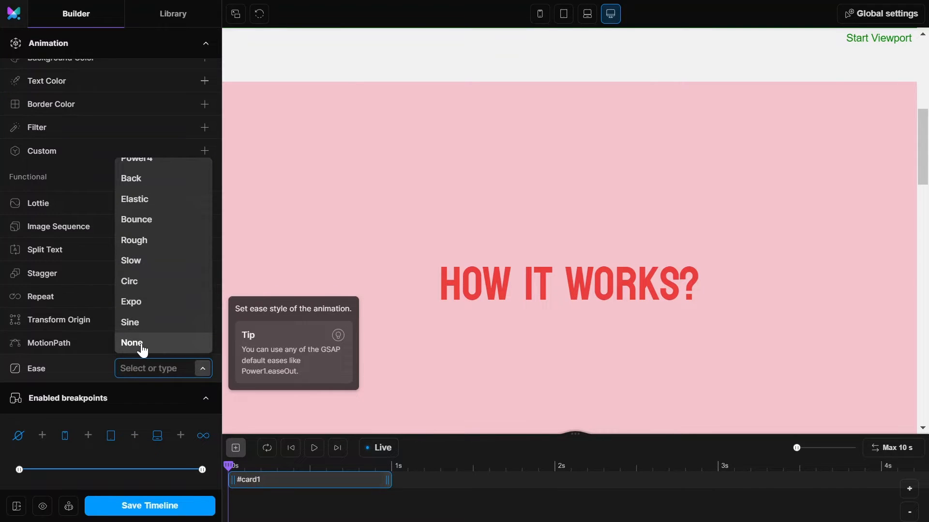
pyautogui.click(131, 343)
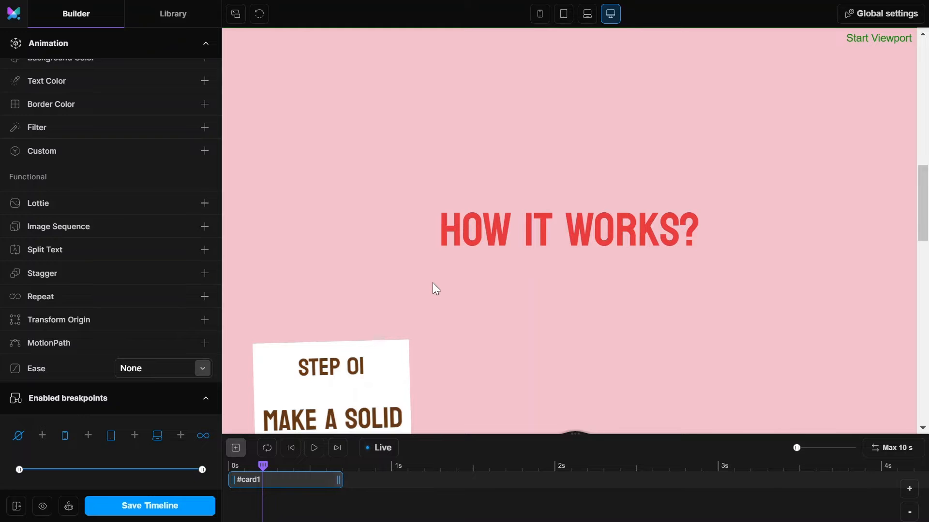
pyautogui.moveTo(235, 14)
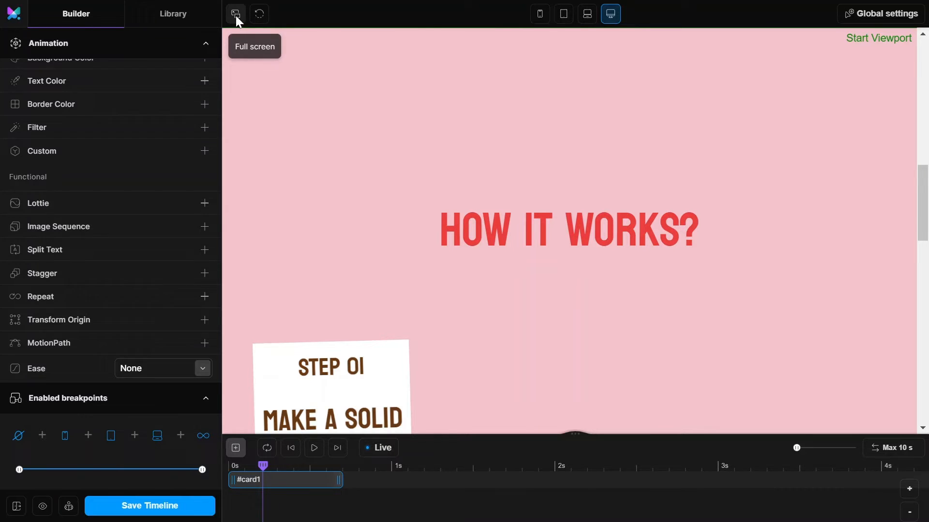
# - Preview the scroll animation full screen, scrolling down and up to test it
pyautogui.click(235, 13)
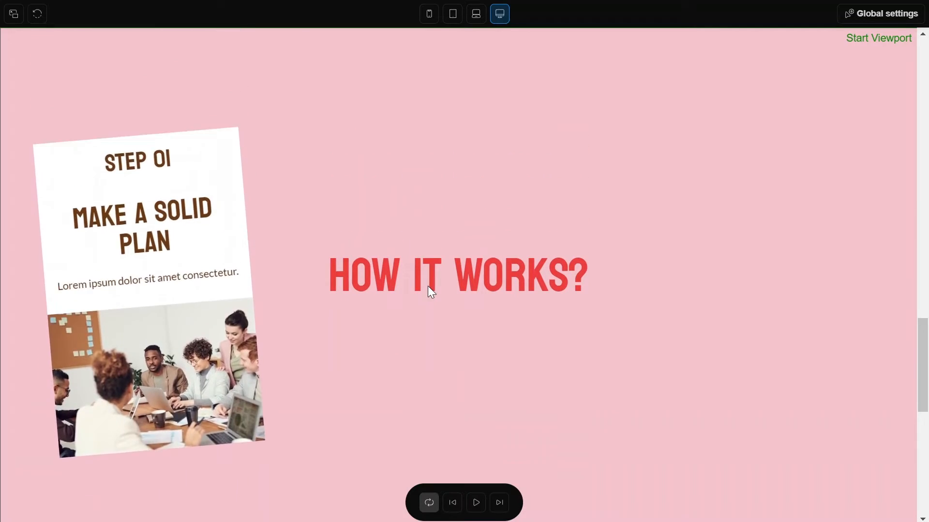
pyautogui.scroll(-3)
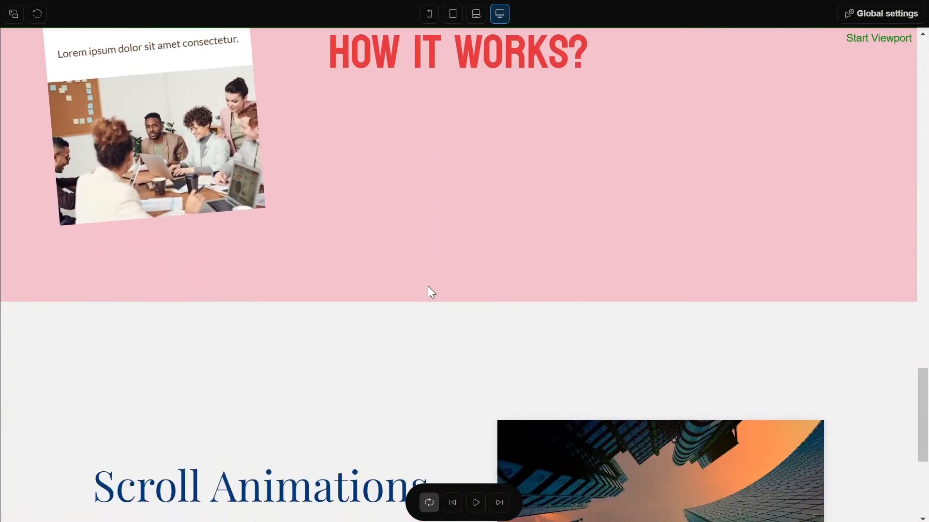
pyautogui.scroll(3)
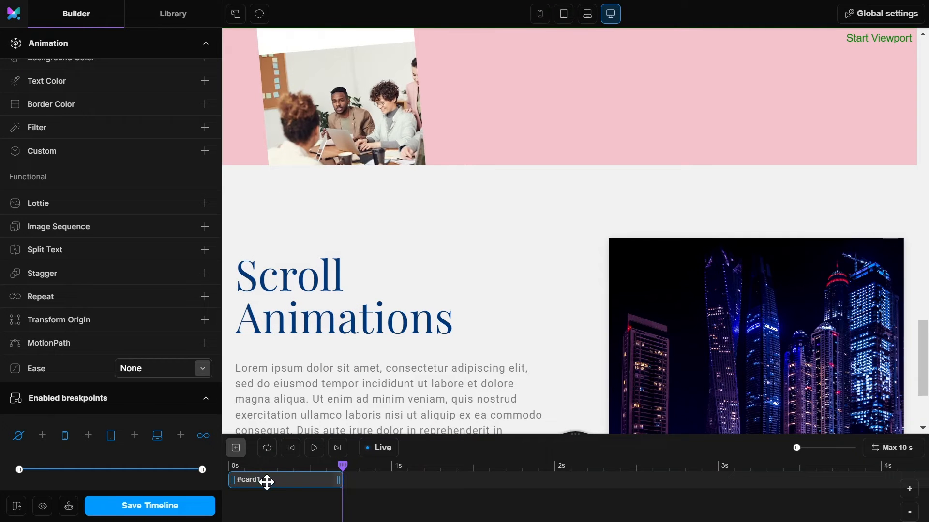
# - Duplicate the #card1 animation as #card2 shifted -2 vw on X, previewed full screen
pyautogui.rightClick(284, 480)
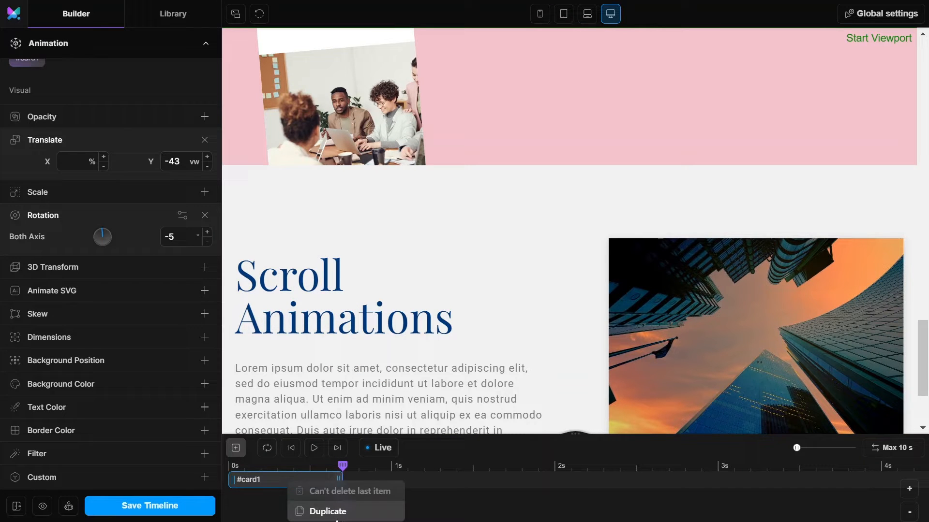
pyautogui.click(327, 511)
pyautogui.write('-2')
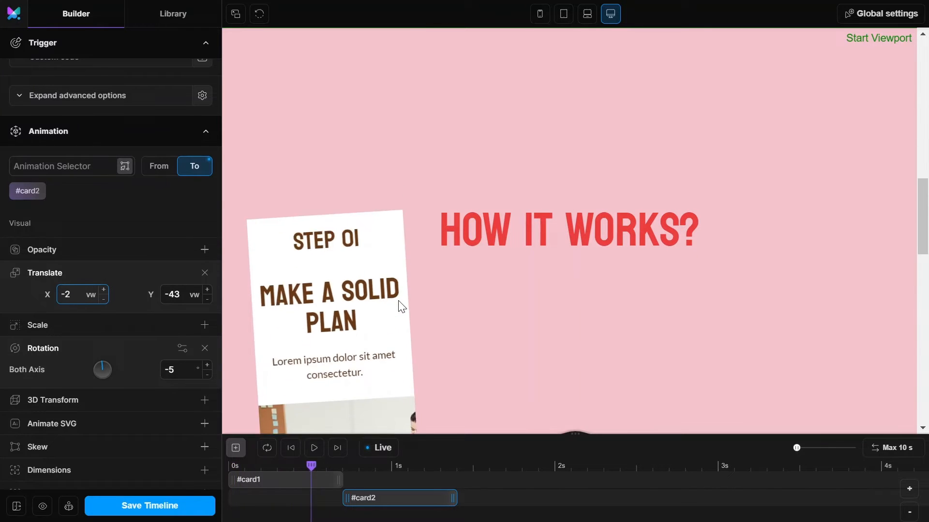
pyautogui.click(276, 480)
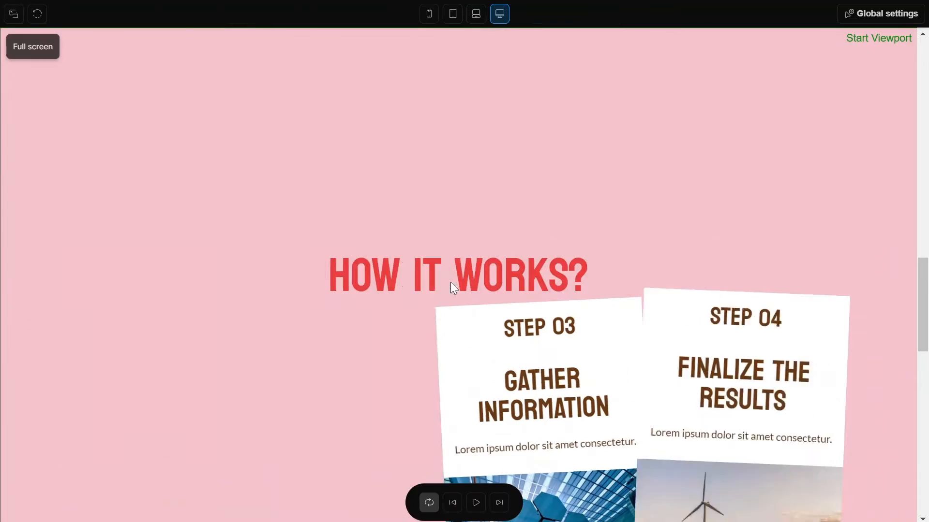
pyautogui.scroll(3)
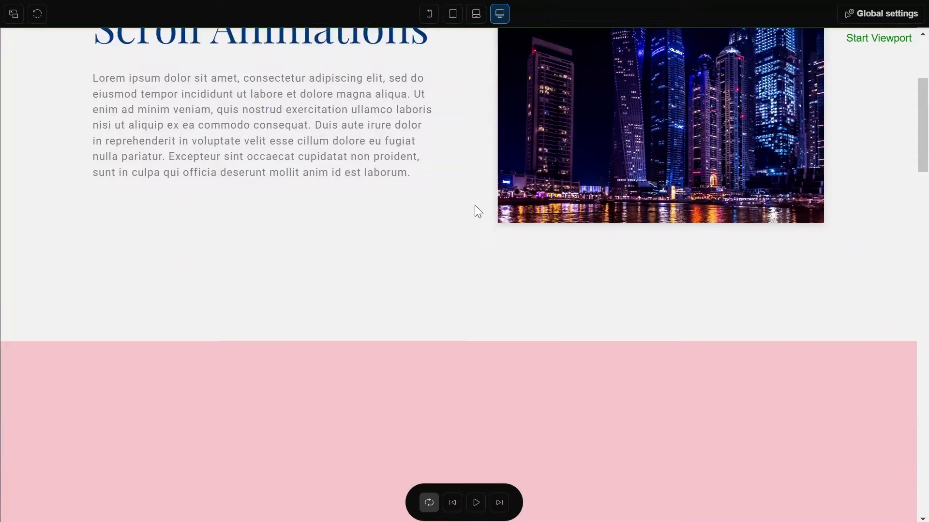
pyautogui.scroll(-3)
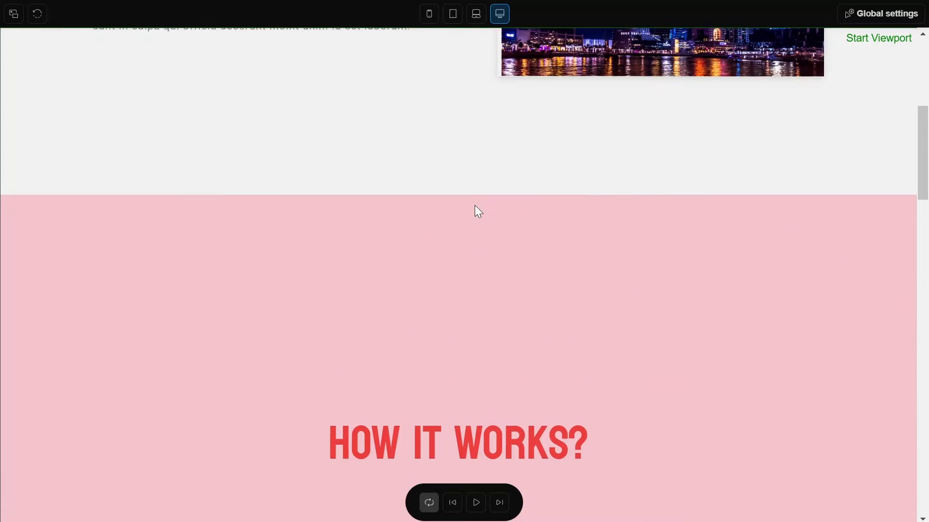
# - Exit full screen, save the card timeline, and scroll the live How it works section
pyautogui.click(122, 512)
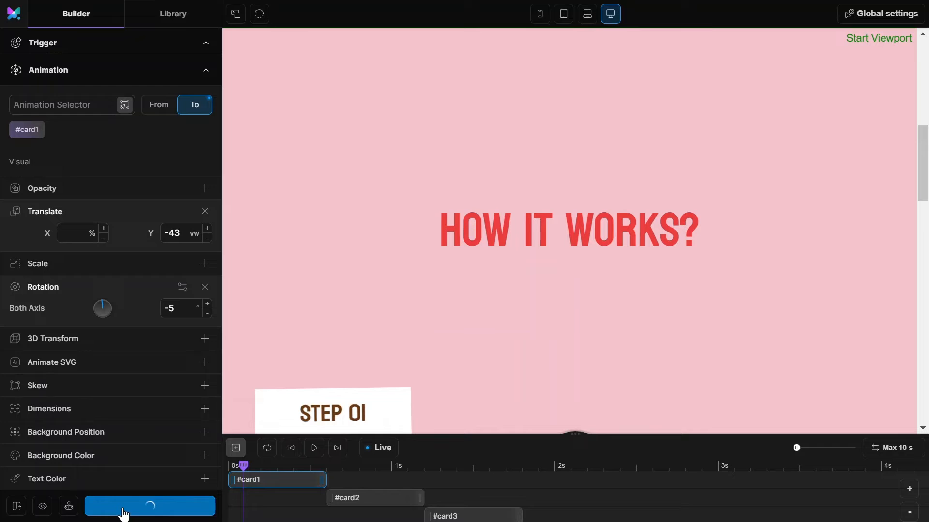
pyautogui.click(149, 506)
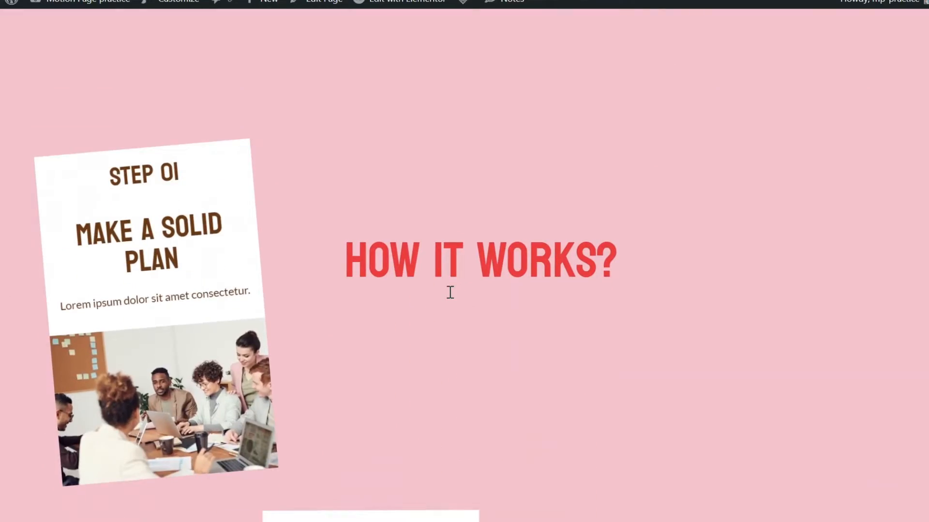
pyautogui.scroll(-3)
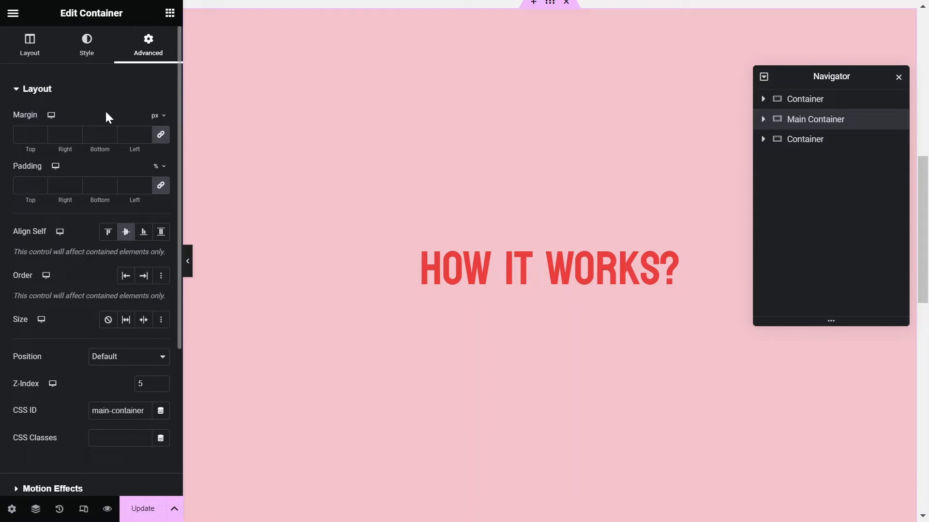
# - Hide Main Container on tablet and mobile portrait in Advanced > Responsive
pyautogui.scroll(-3)
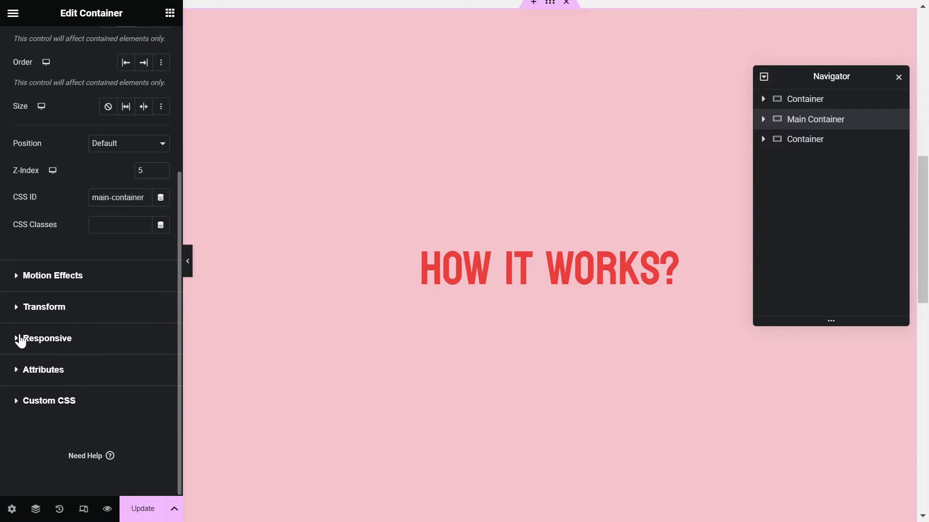
pyautogui.click(48, 338)
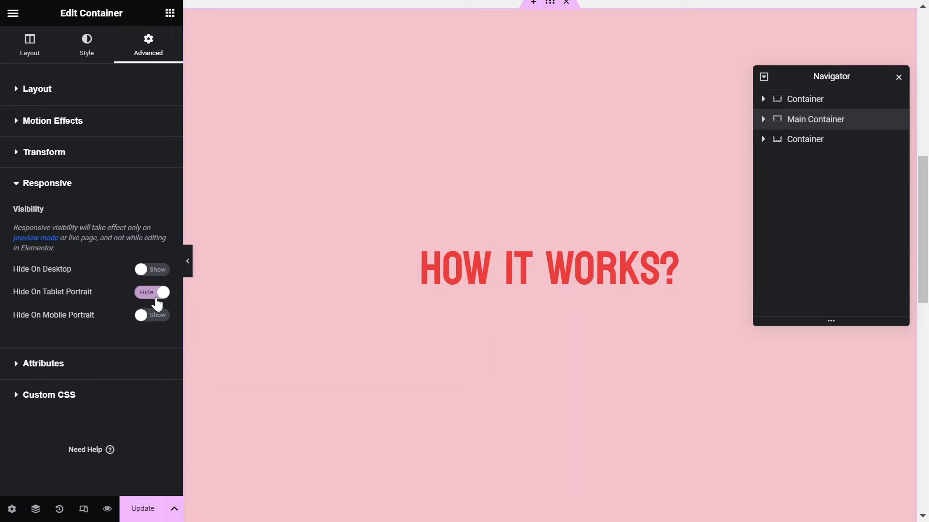
pyautogui.click(151, 314)
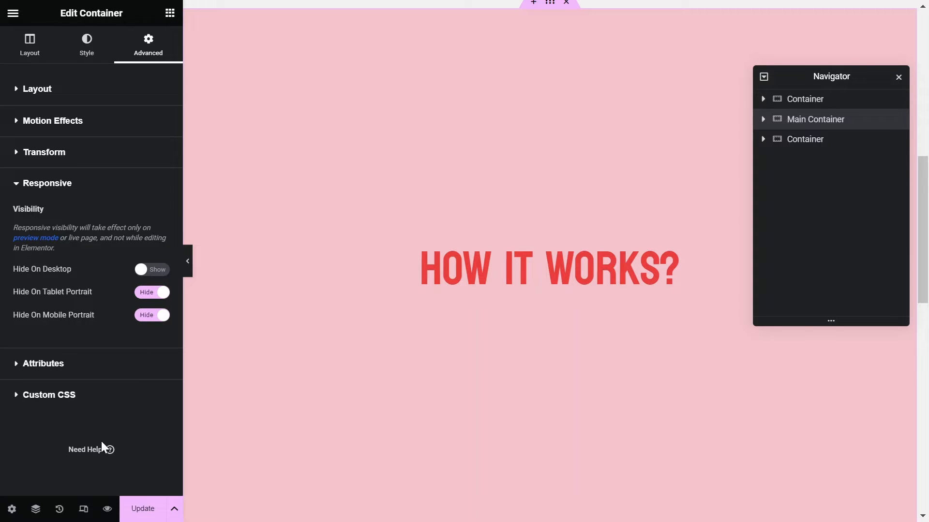
pyautogui.scroll(-3)
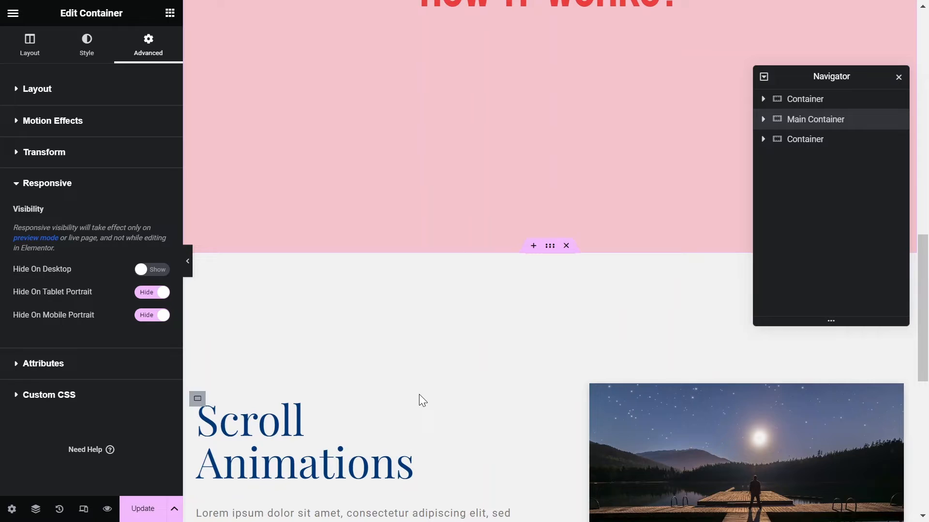
pyautogui.moveTo(533, 248)
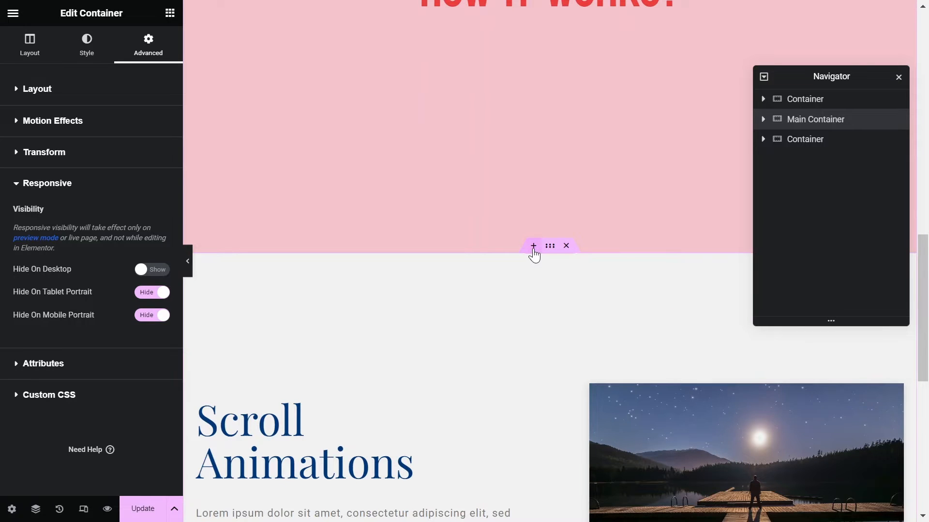
pyautogui.moveTo(532, 246)
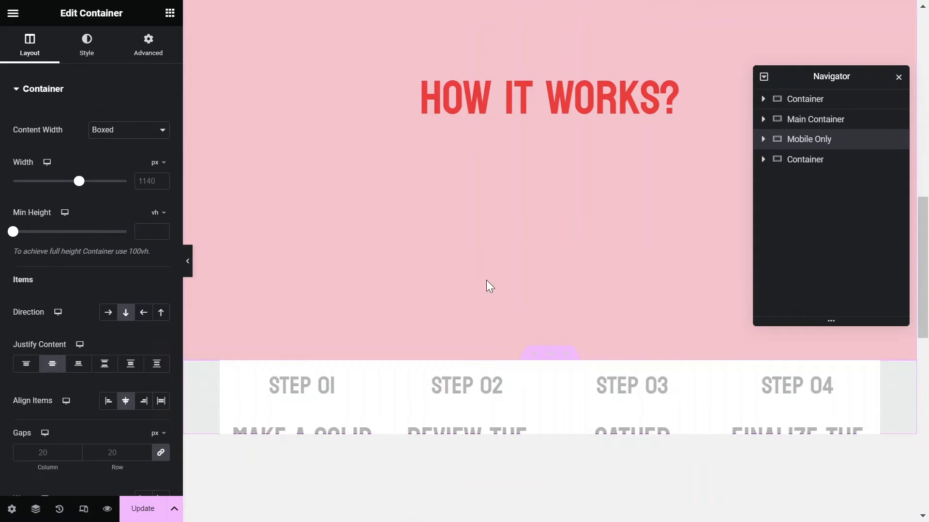
pyautogui.moveTo(798, 139)
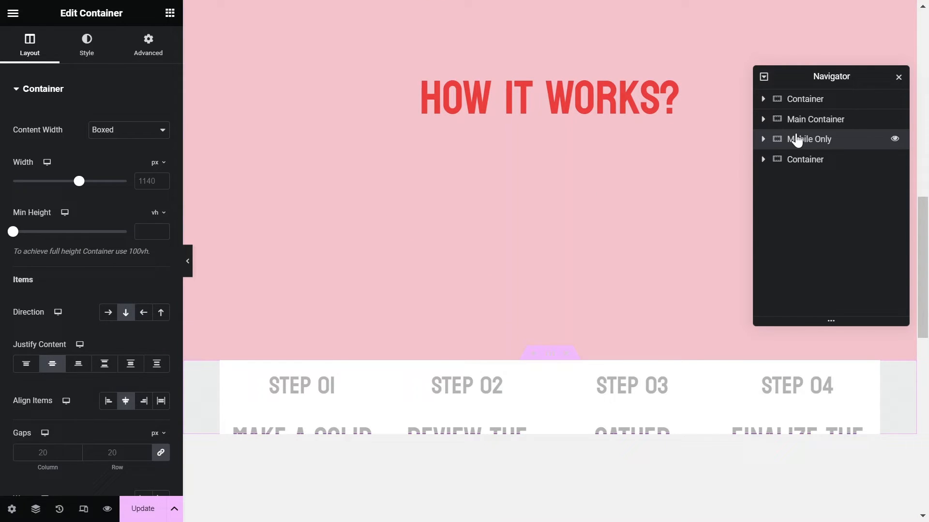
pyautogui.moveTo(291, 256)
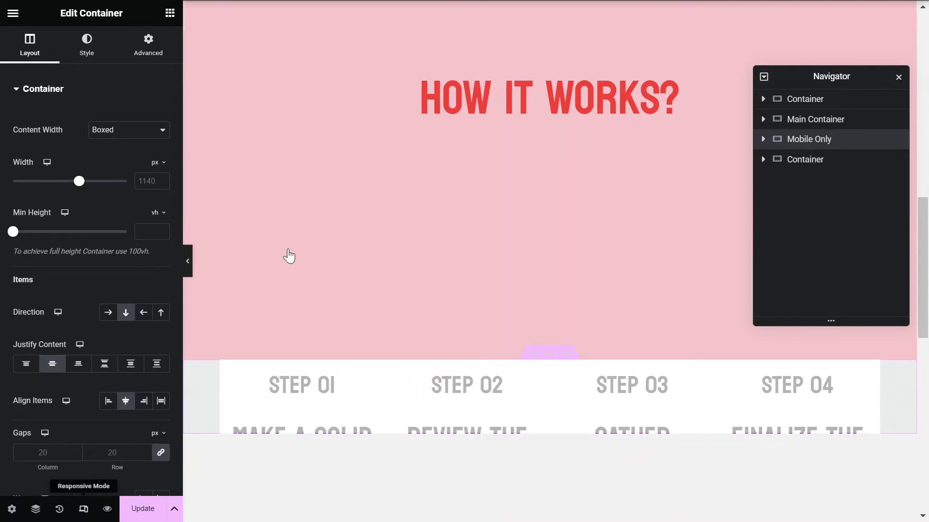
# - Preview at mobile portrait size and hide the Mobile Only container on desktop
pyautogui.click(519, 13)
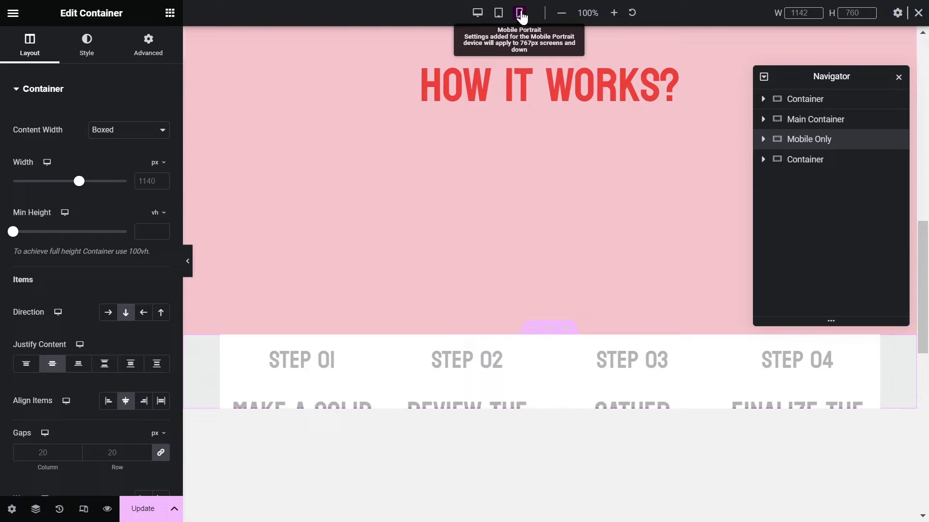
pyautogui.click(519, 12)
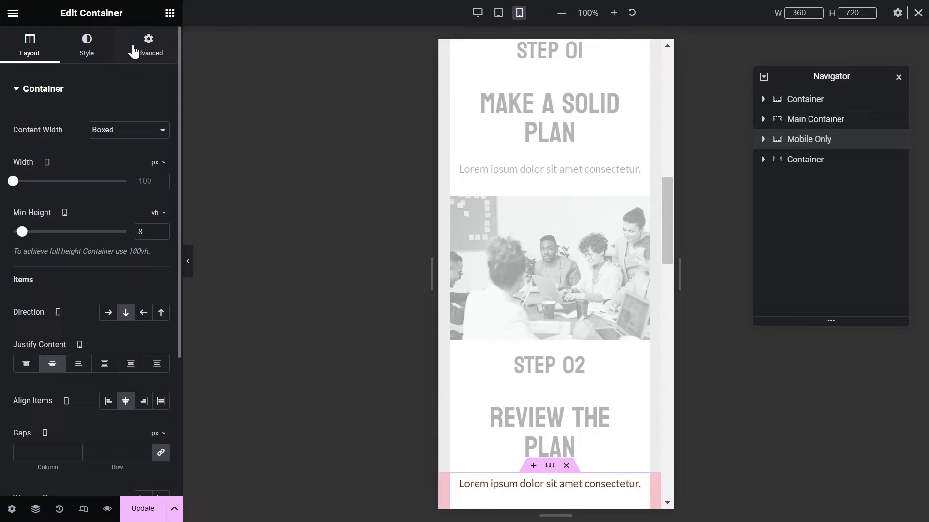
pyautogui.click(147, 45)
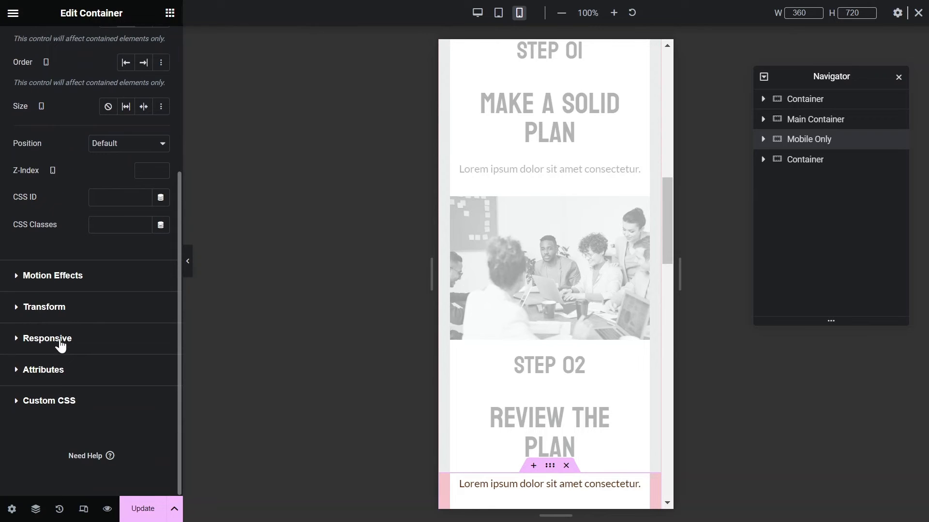
pyautogui.click(47, 338)
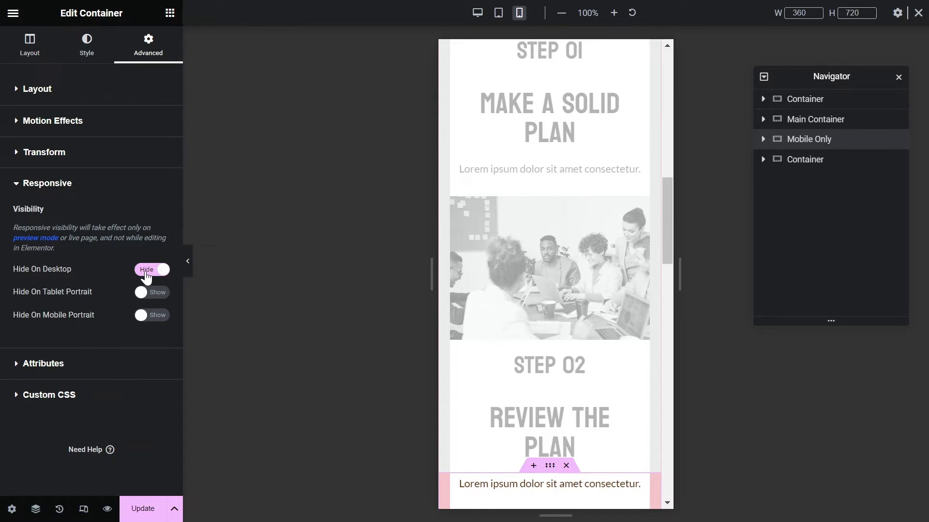
pyautogui.moveTo(398, 277)
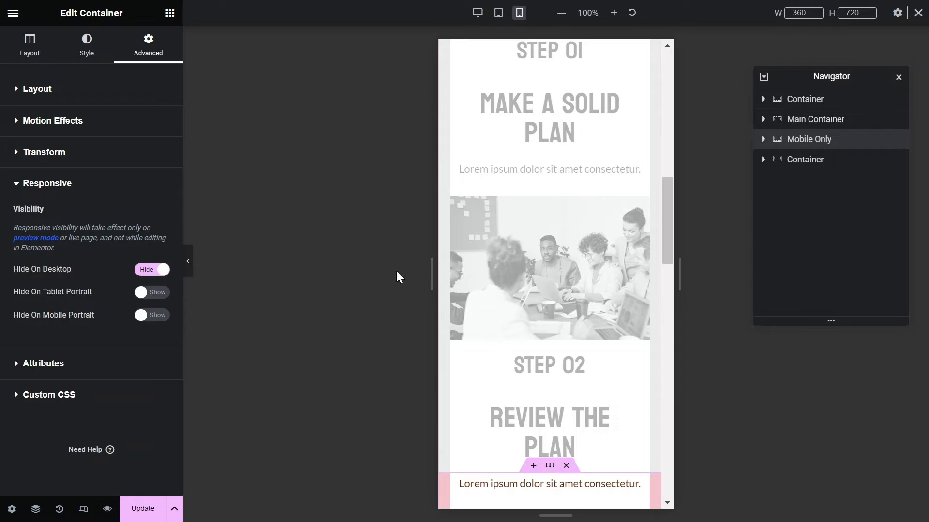
pyautogui.scroll(-3)
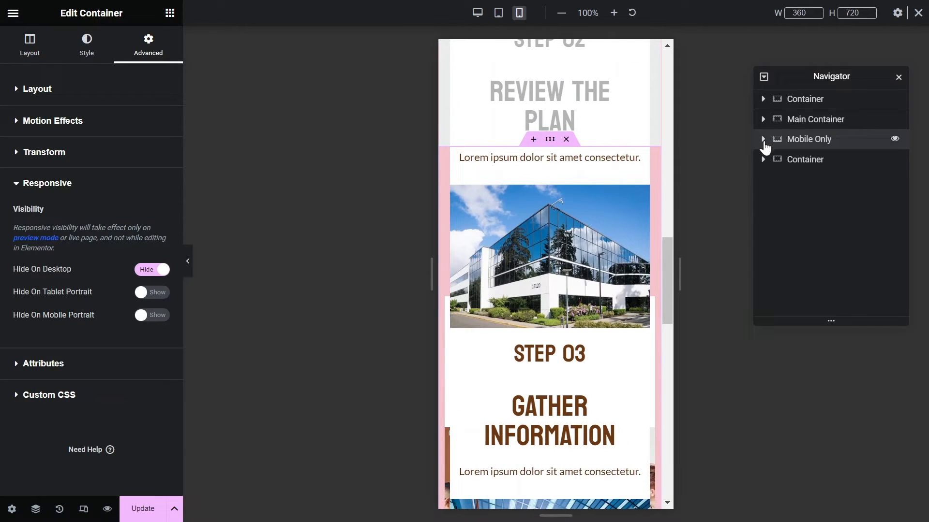
# - Expand Mobile Only in Navigator and collapse the editor panel to preview the cards
pyautogui.click(764, 139)
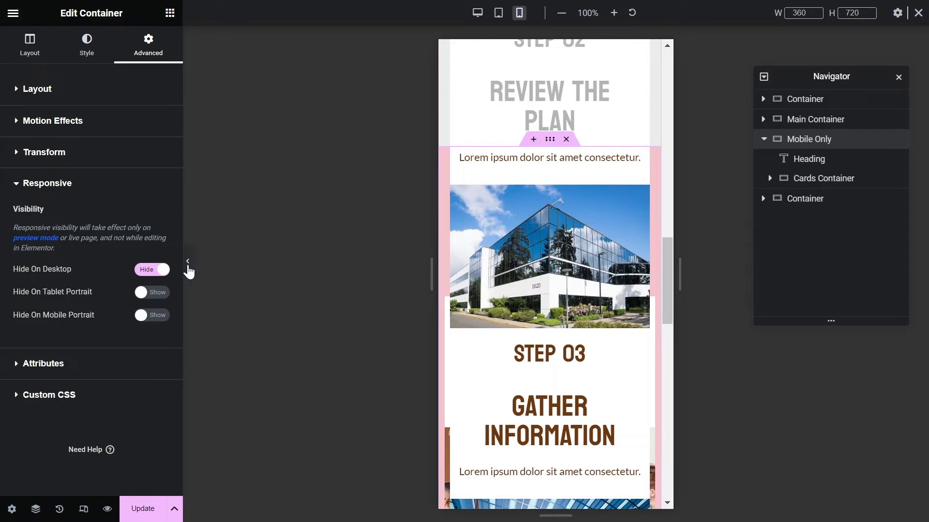
pyautogui.click(106, 509)
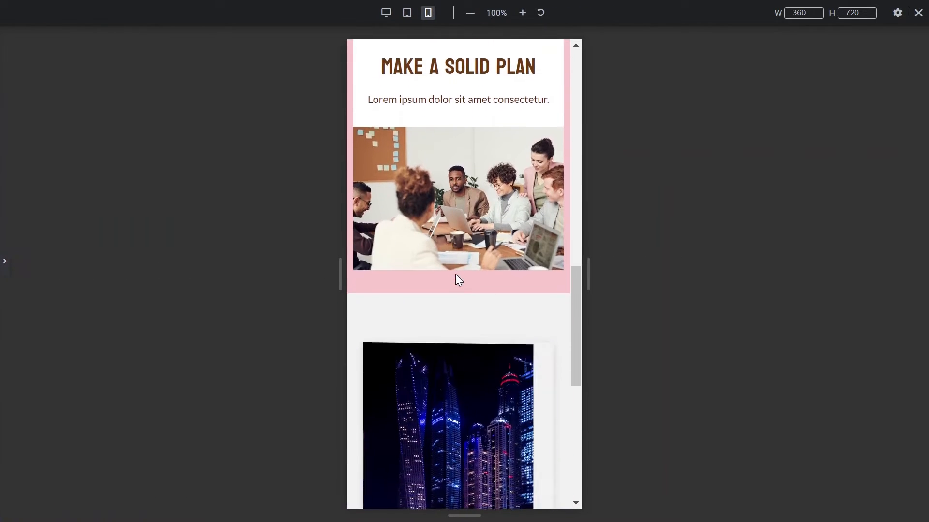
pyautogui.scroll(3)
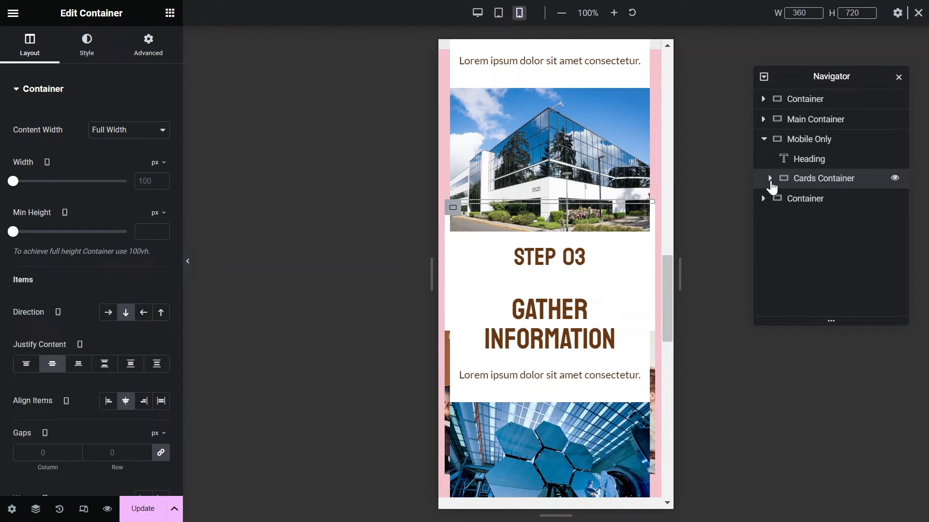
# - Set Card 1 to absolute position with zero offsets and z-index 4
pyautogui.click(769, 178)
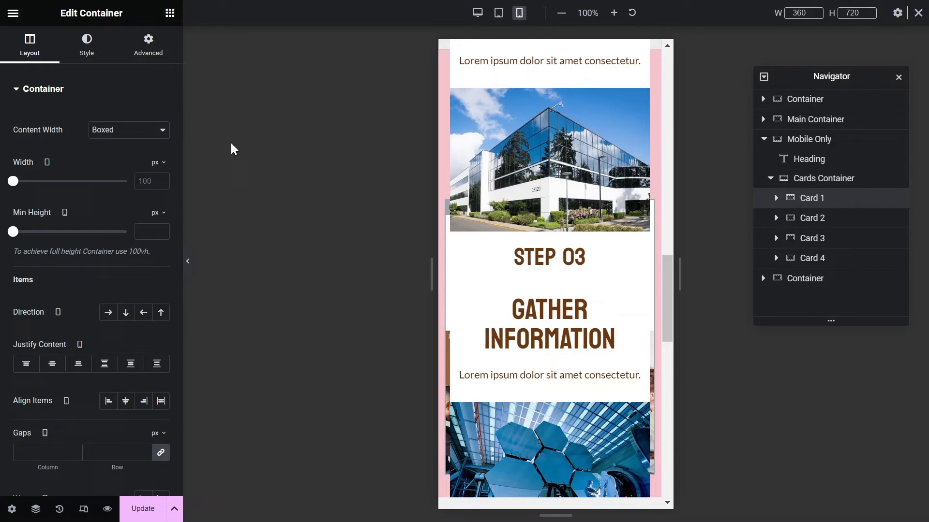
pyautogui.scroll(-3)
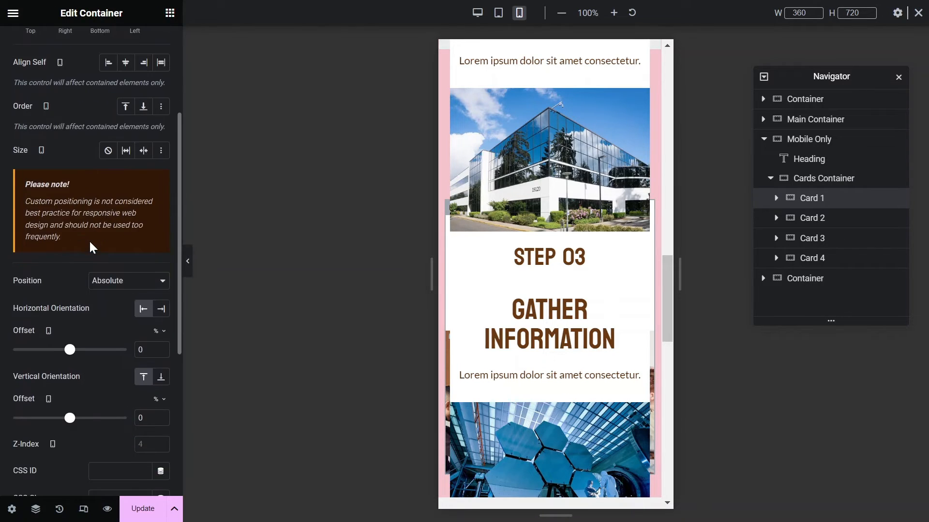
pyautogui.click(128, 280)
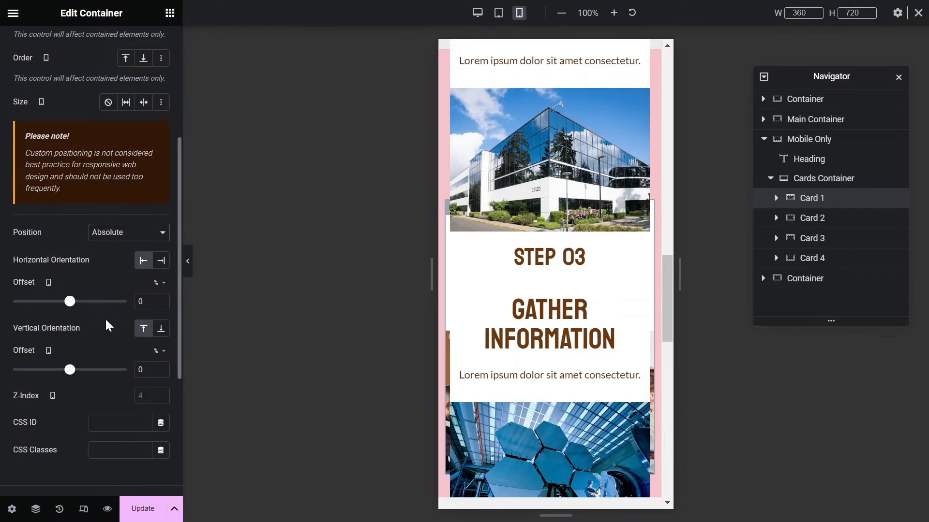
pyautogui.moveTo(398, 325)
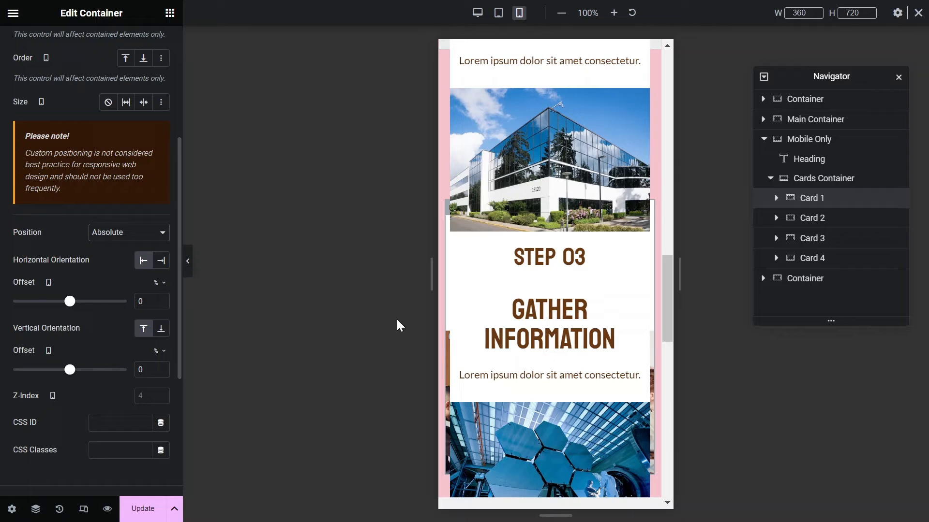
pyautogui.click(148, 395)
pyautogui.write('4')
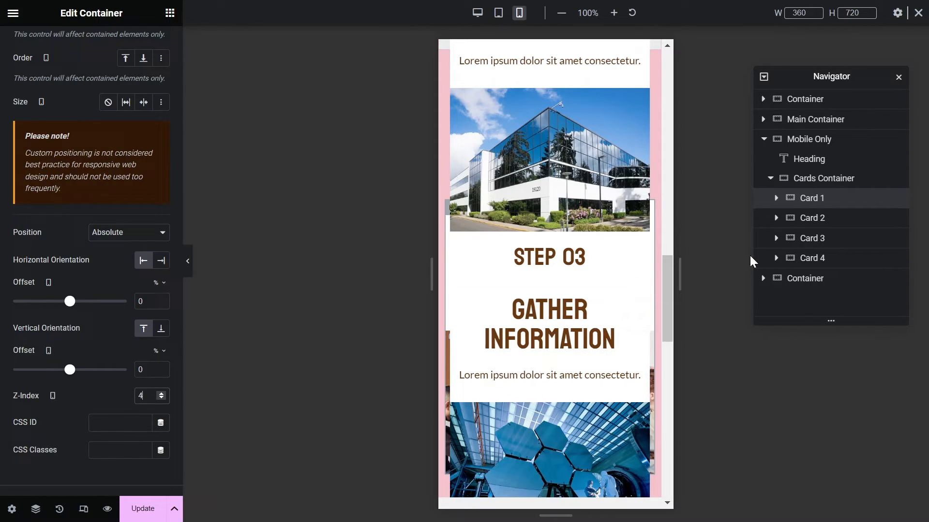
# - Give Card 2 absolute position with zero offsets and z-index 3
pyautogui.click(30, 45)
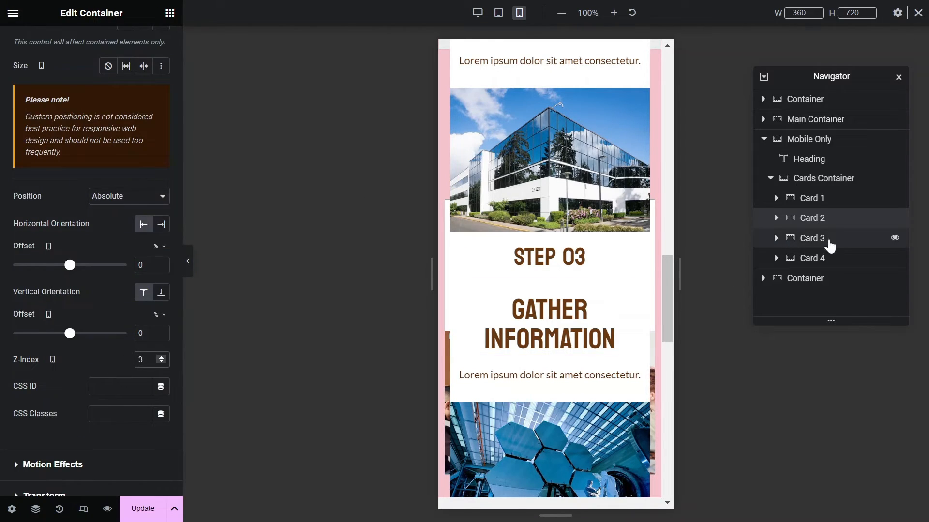
pyautogui.scroll(-3)
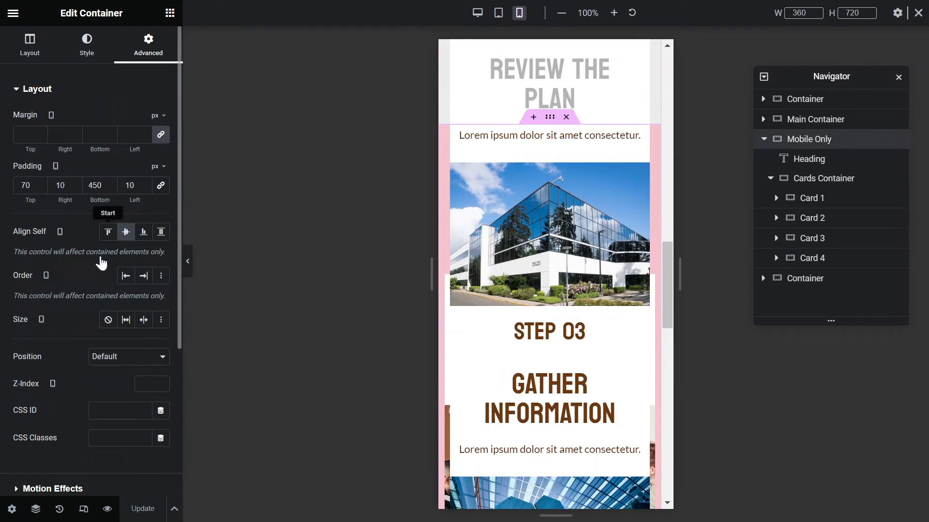
pyautogui.scroll(-3)
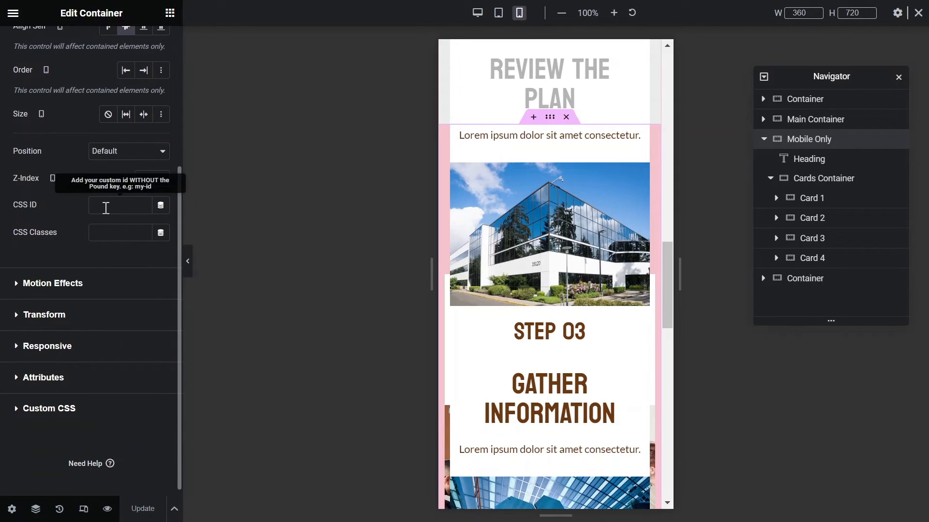
# - Assign CSS IDs m-container, m-card1, m-card2 through m-card4 to Mobile Only and its cards
pyautogui.click(122, 206)
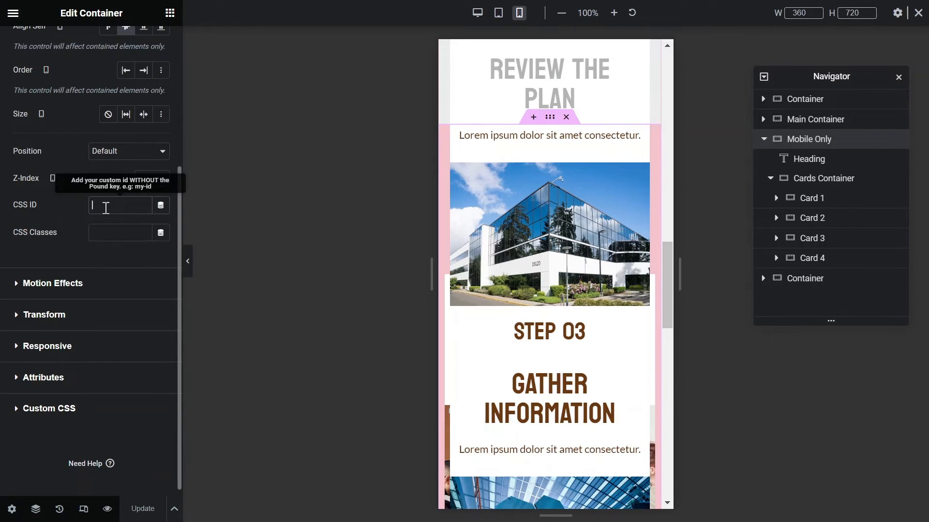
pyautogui.write('m-co')
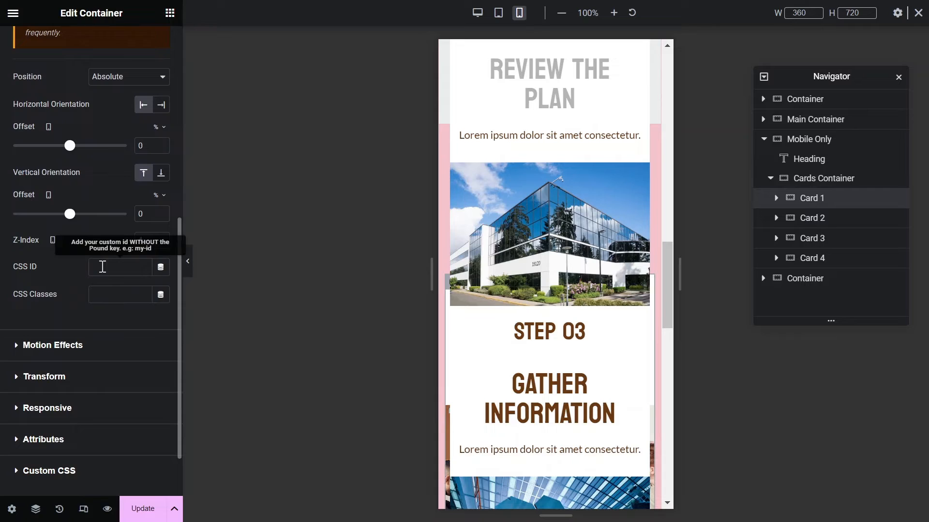
pyautogui.write('m-card1')
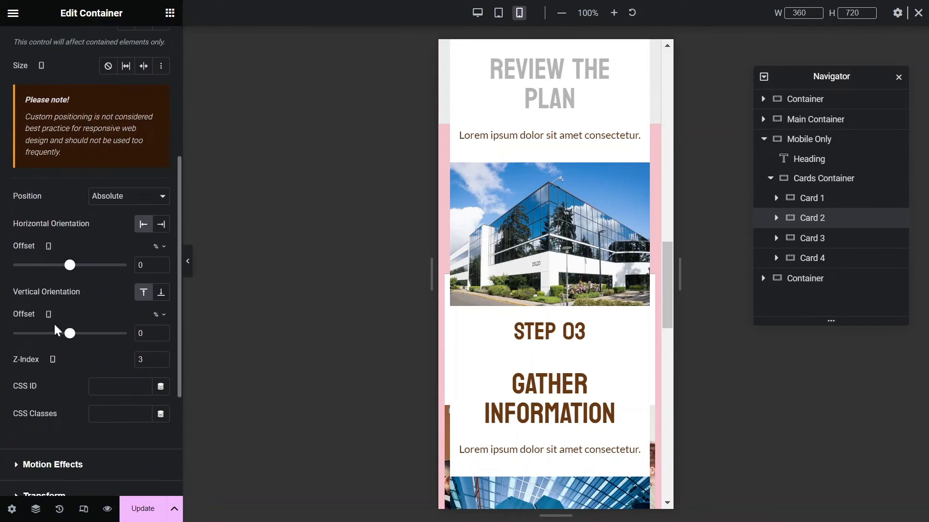
pyautogui.write('m-card2')
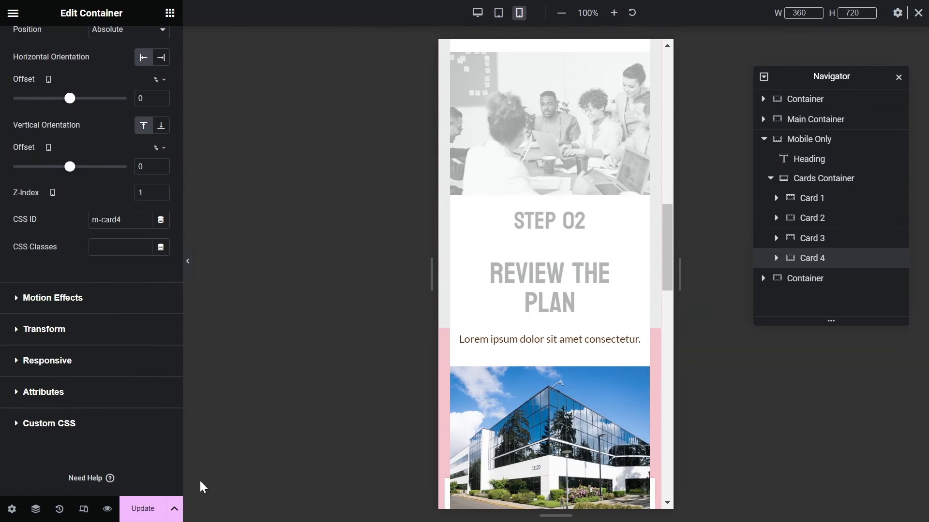
pyautogui.click(83, 509)
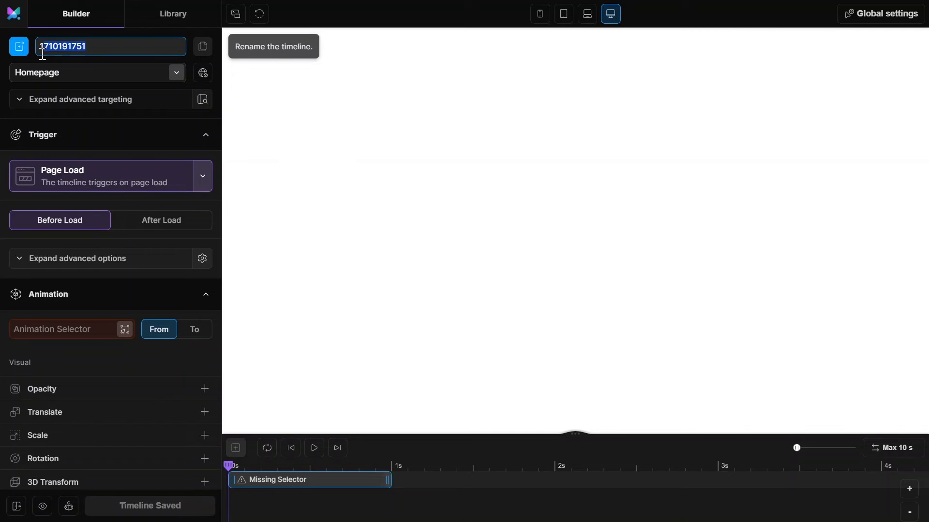
# - Name the timeline 'How section Mobile' and target the How it Works page
pyautogui.write('How sec')
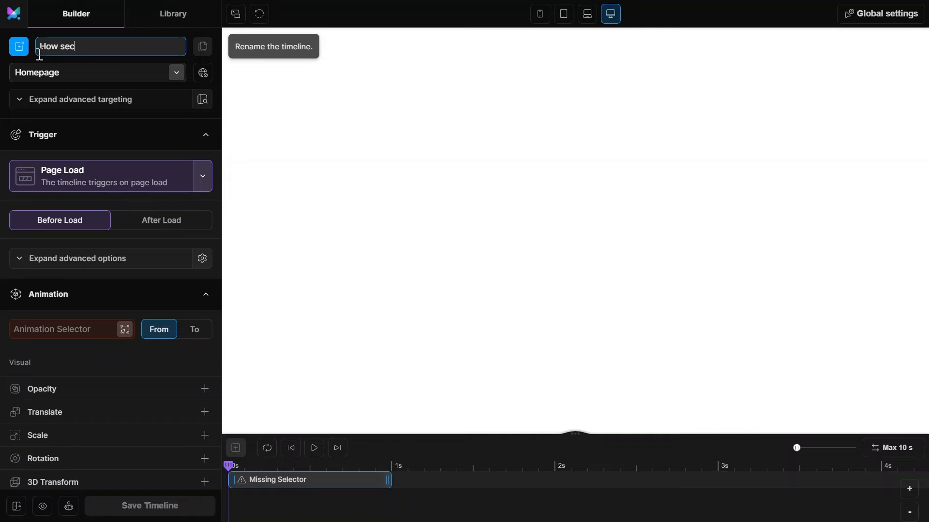
pyautogui.write('tion Mobil')
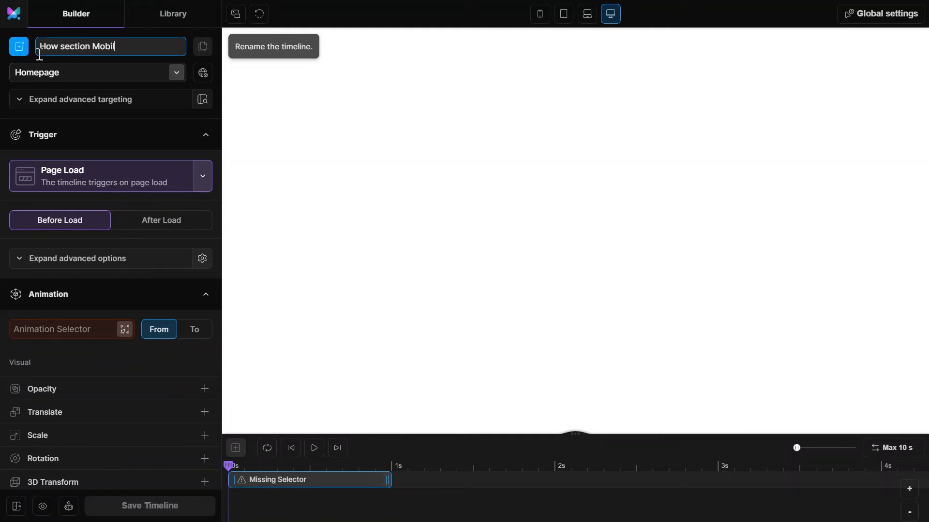
pyautogui.click(98, 72)
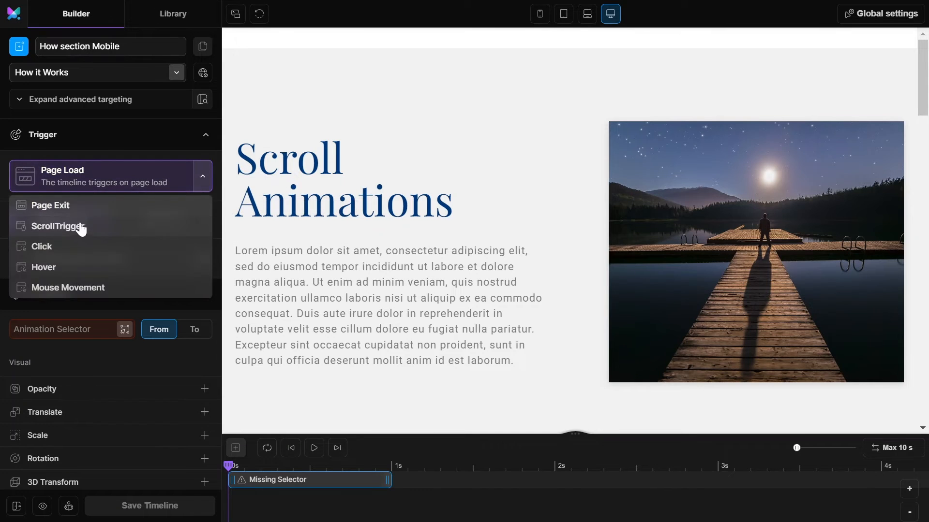
# - Use a scroll trigger synced to the scrollbar that pins #m-container
pyautogui.click(57, 227)
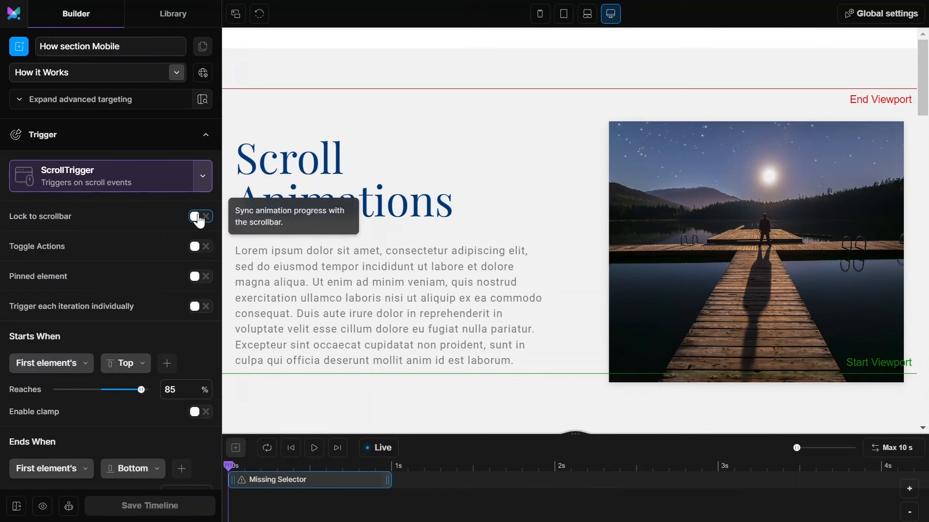
pyautogui.click(198, 216)
pyautogui.write('0.2')
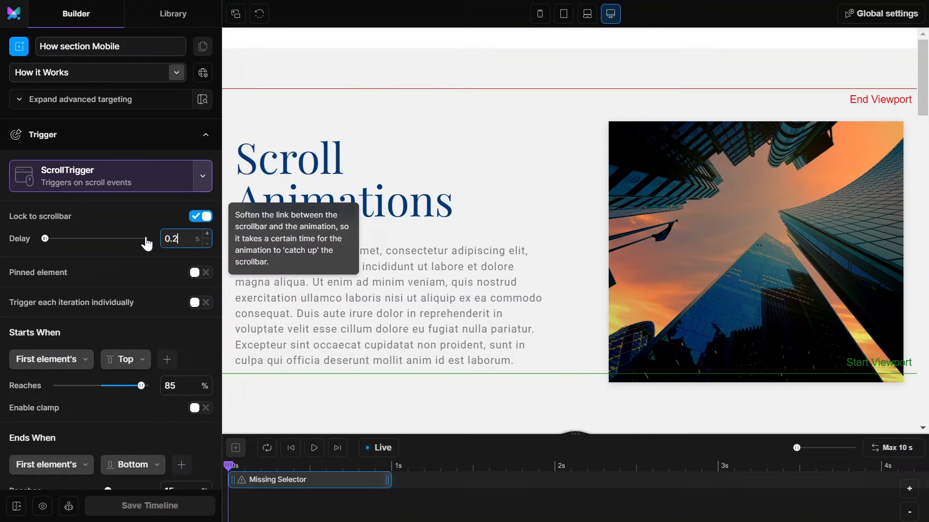
pyautogui.click(200, 272)
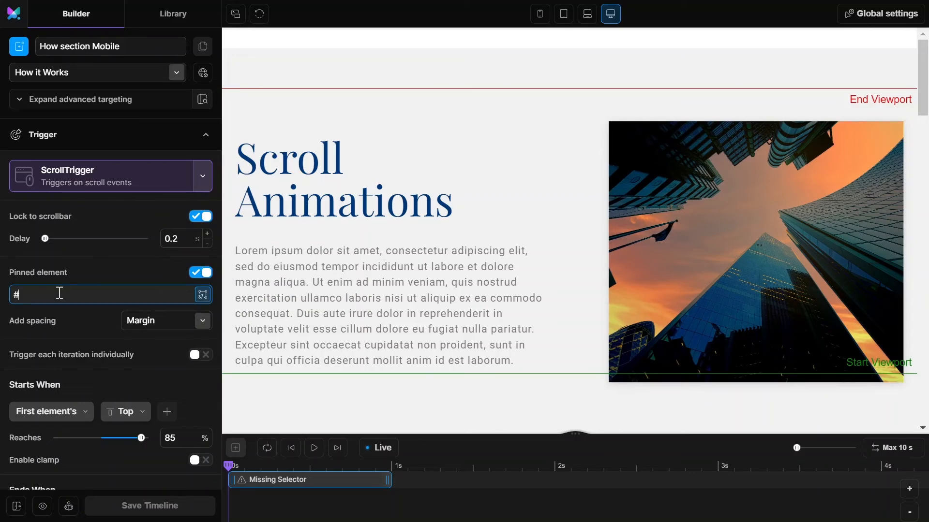
pyautogui.write('m-container')
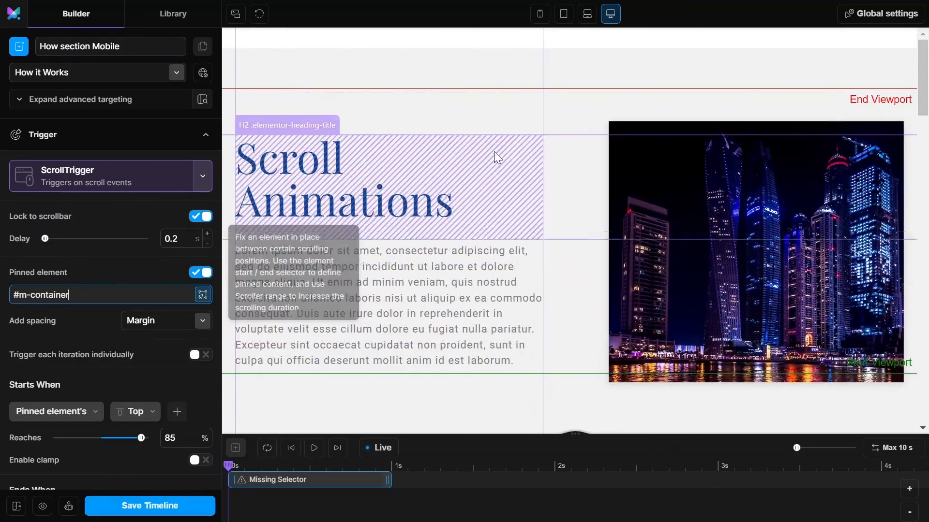
pyautogui.moveTo(540, 13)
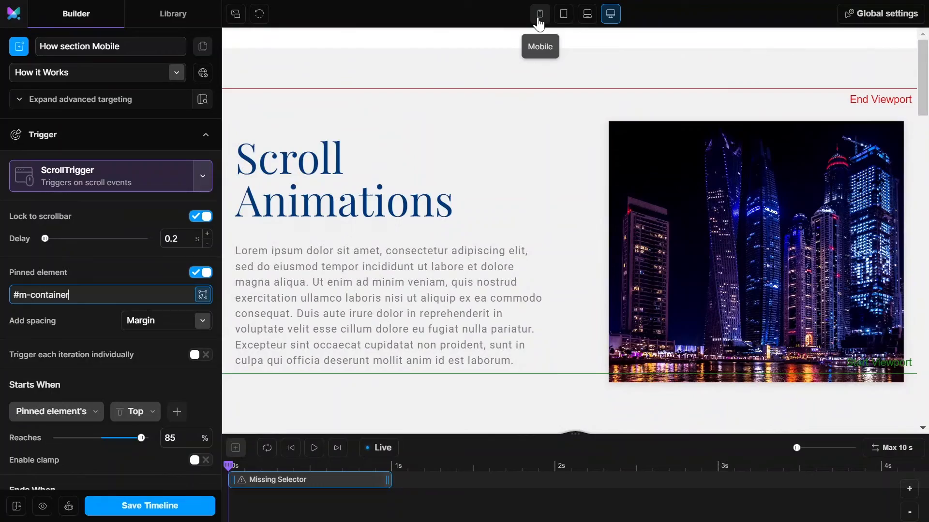
# - Set start to Top 0% and end to Bottom reaching -400%, previewing at mobile width
pyautogui.click(539, 13)
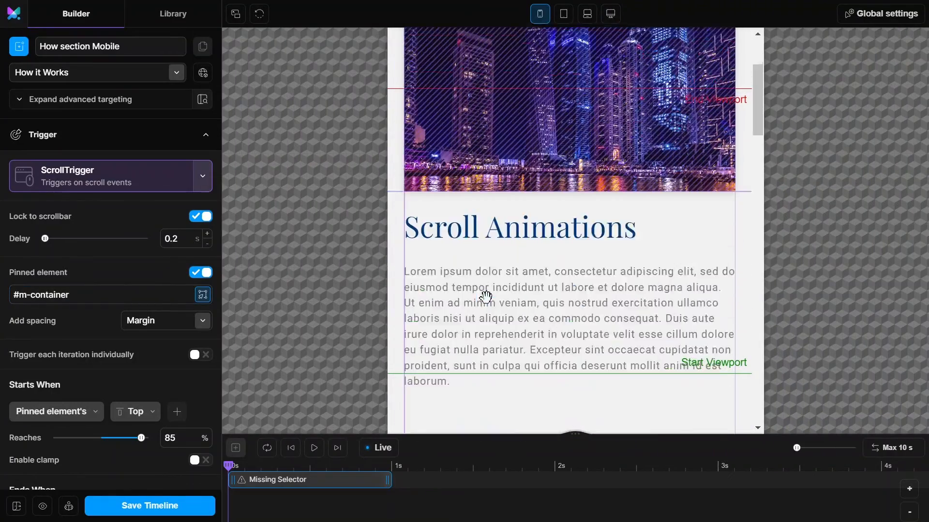
pyautogui.scroll(-3)
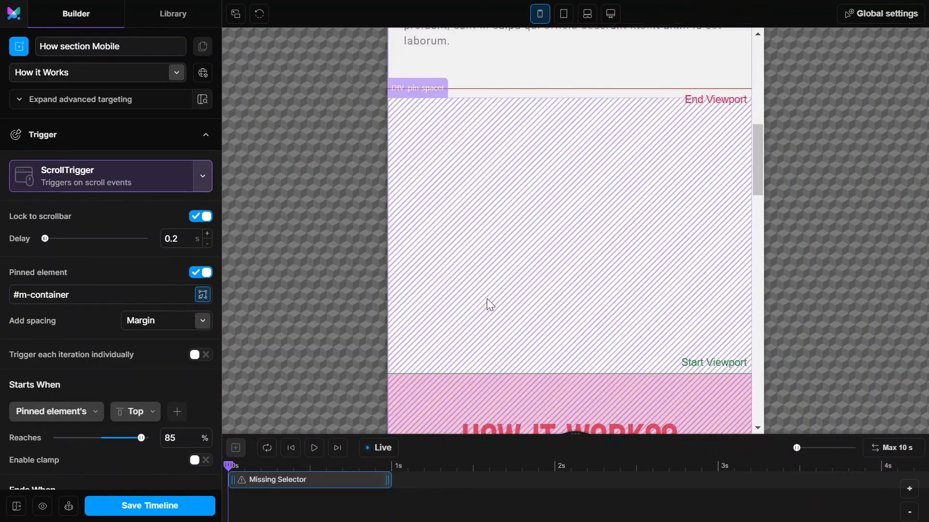
pyautogui.scroll(-3)
pyautogui.write('-400')
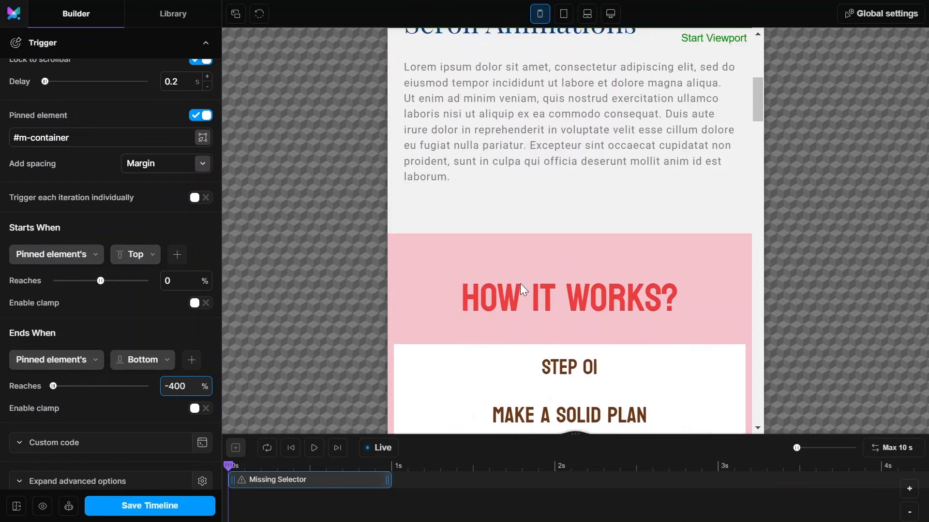
pyautogui.scroll(-3)
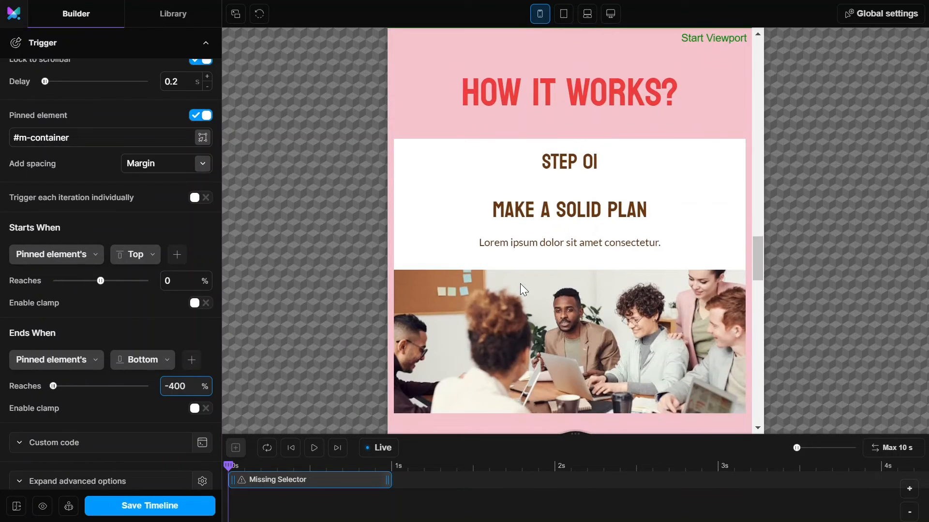
pyautogui.click(178, 385)
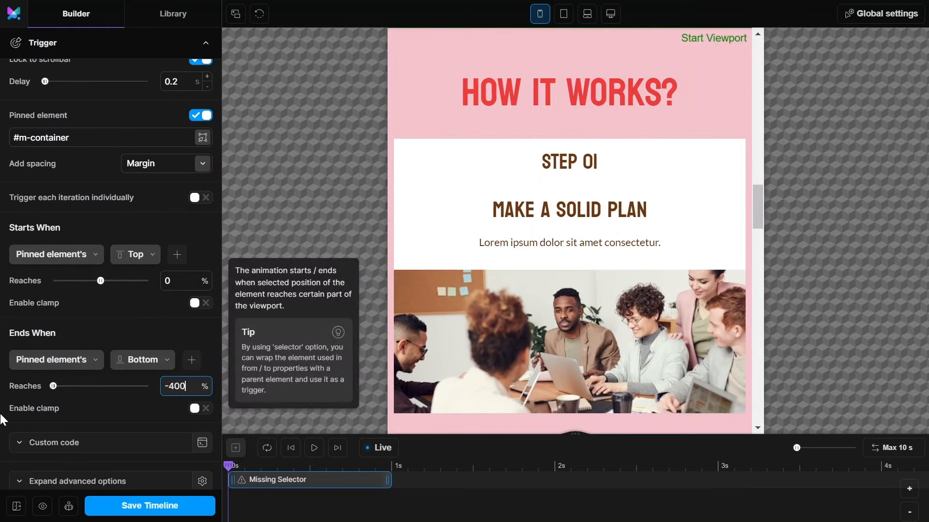
pyautogui.scroll(-3)
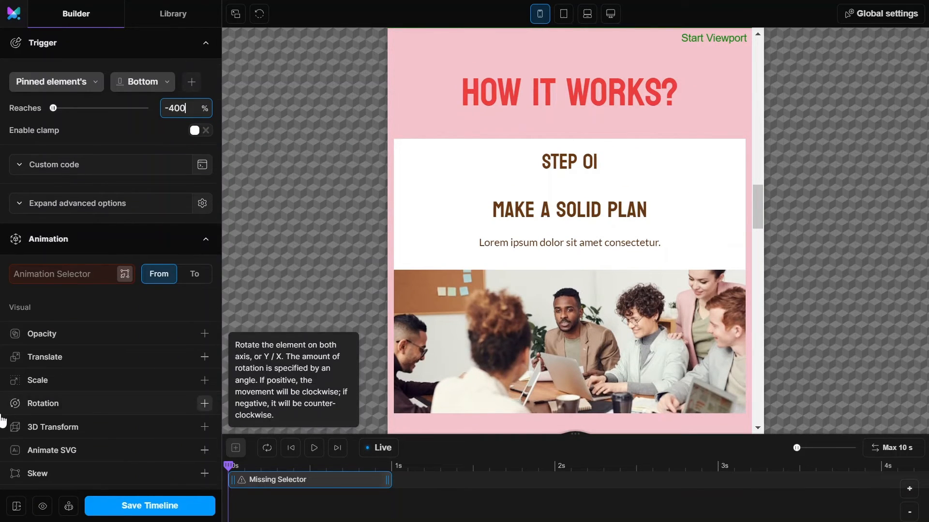
# - Animate #m-card1 to Translate X 100vw and Y -2vw
pyautogui.click(193, 274)
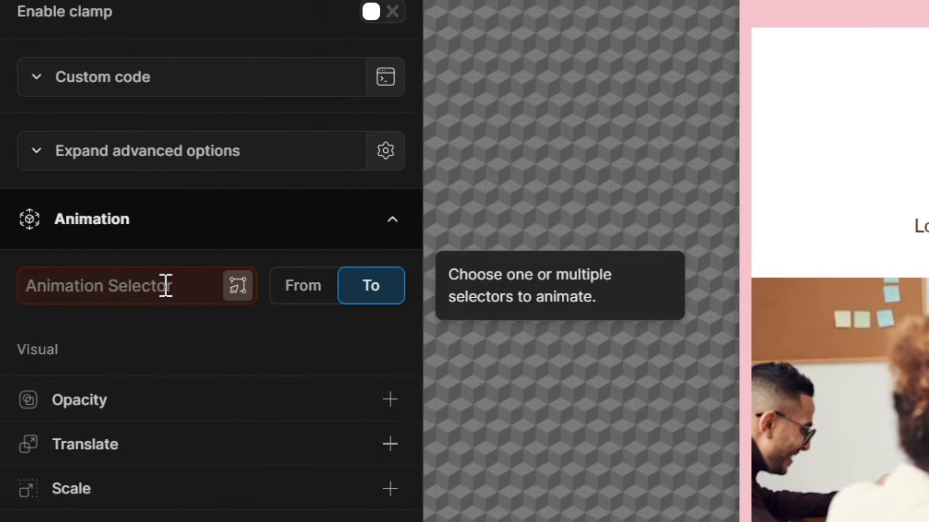
pyautogui.write('#m')
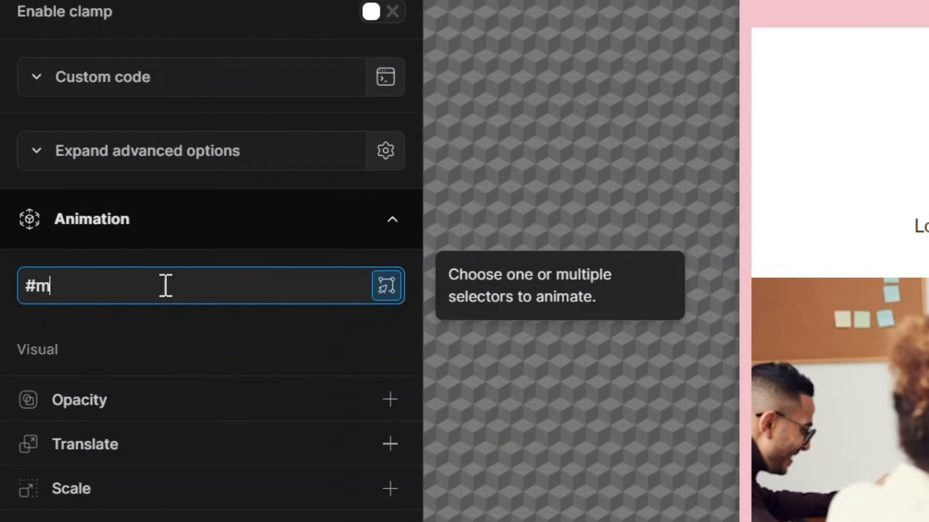
pyautogui.write('-card1')
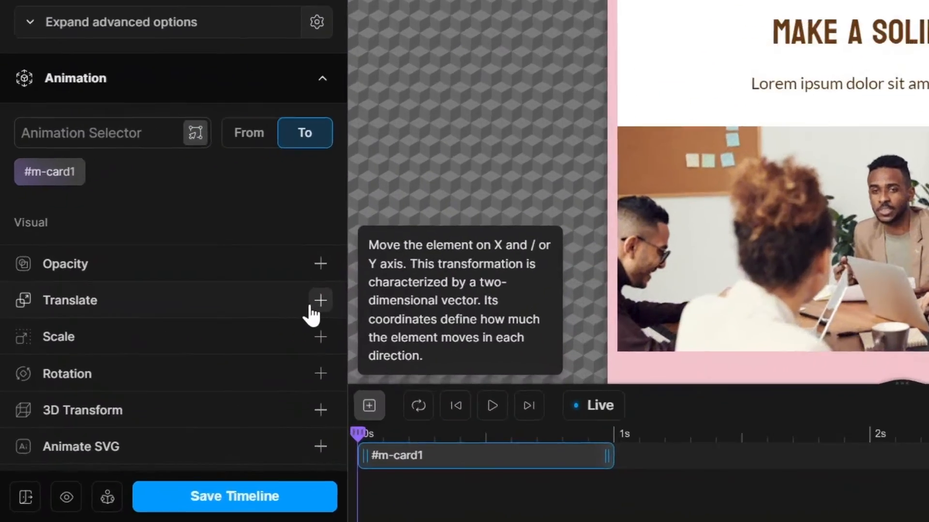
pyautogui.click(320, 301)
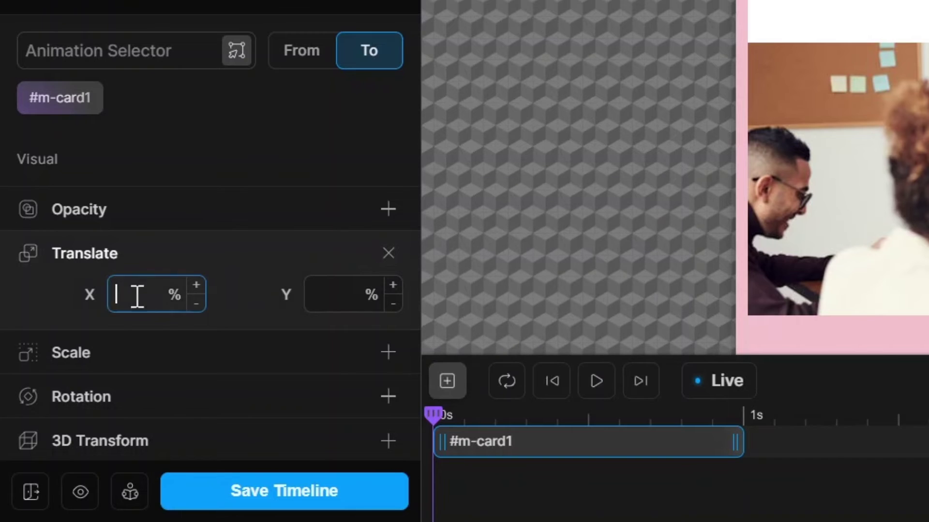
pyautogui.click(174, 295)
pyautogui.write('100')
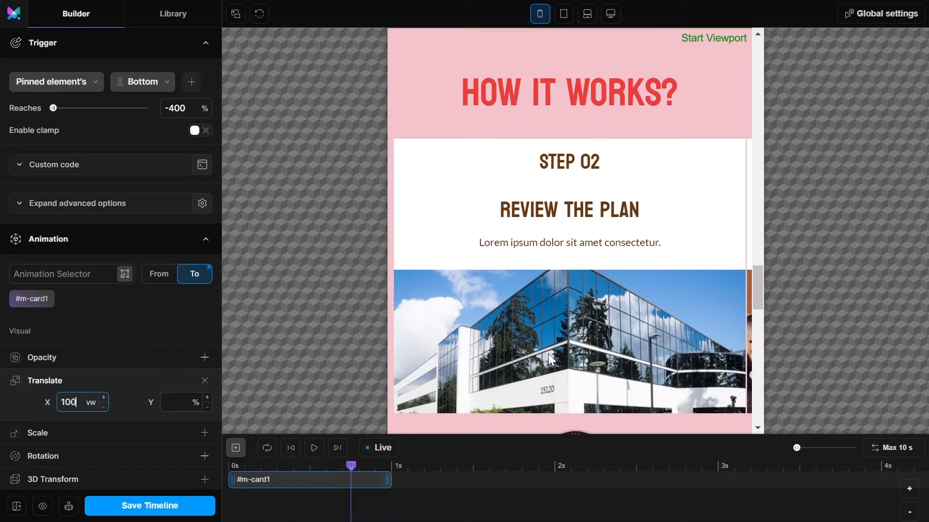
pyautogui.click(191, 402)
pyautogui.write('-2')
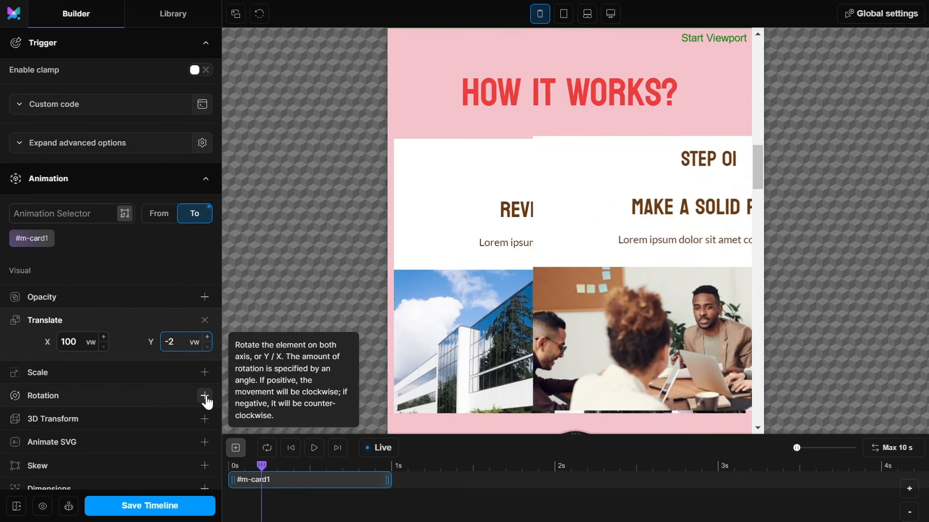
# - Add a 5° rotation to #m-card1 and check it in full-screen preview
pyautogui.click(204, 396)
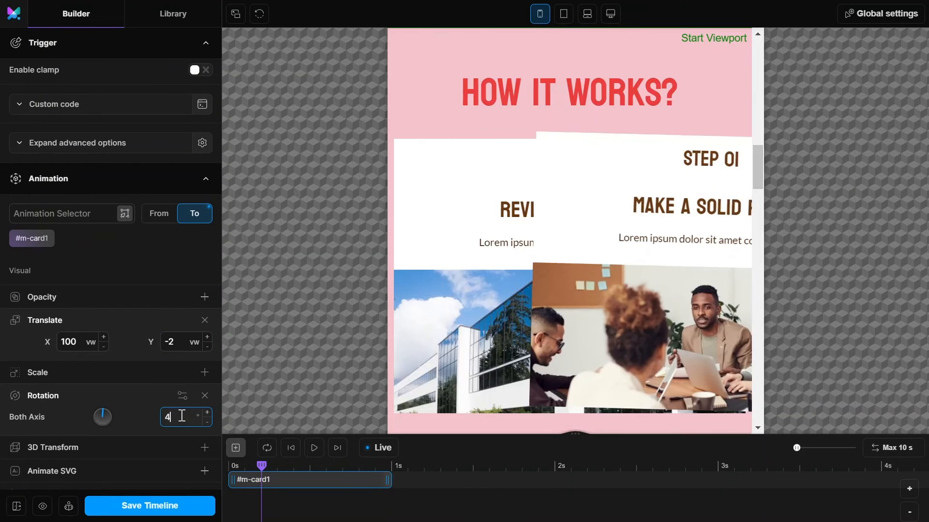
pyautogui.write('5')
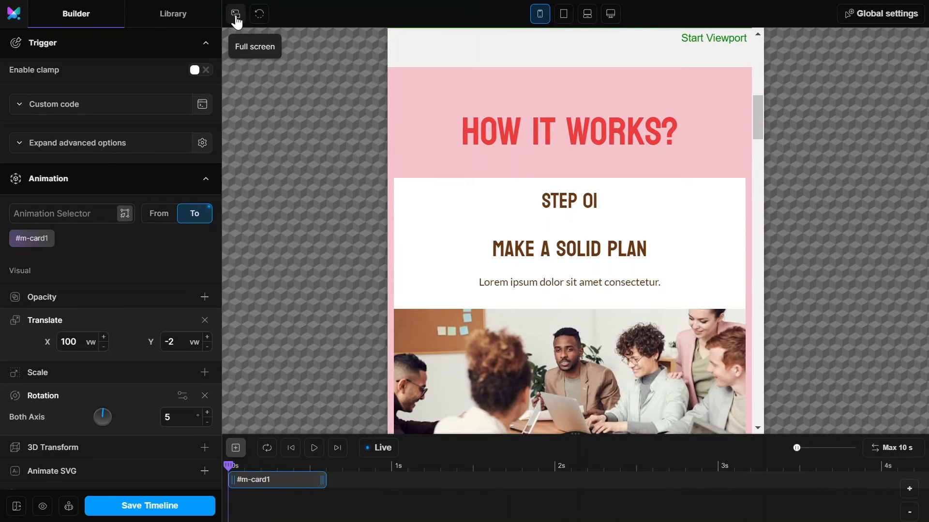
pyautogui.click(236, 14)
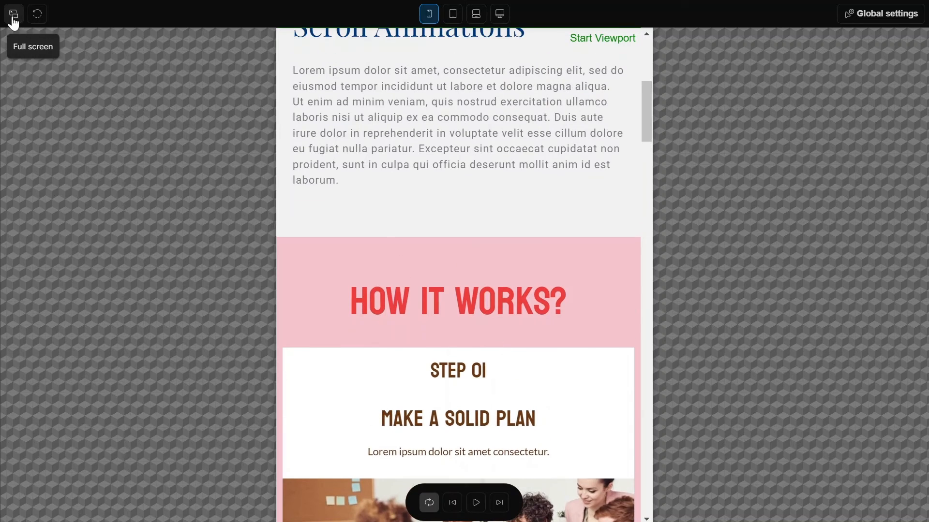
pyautogui.click(13, 14)
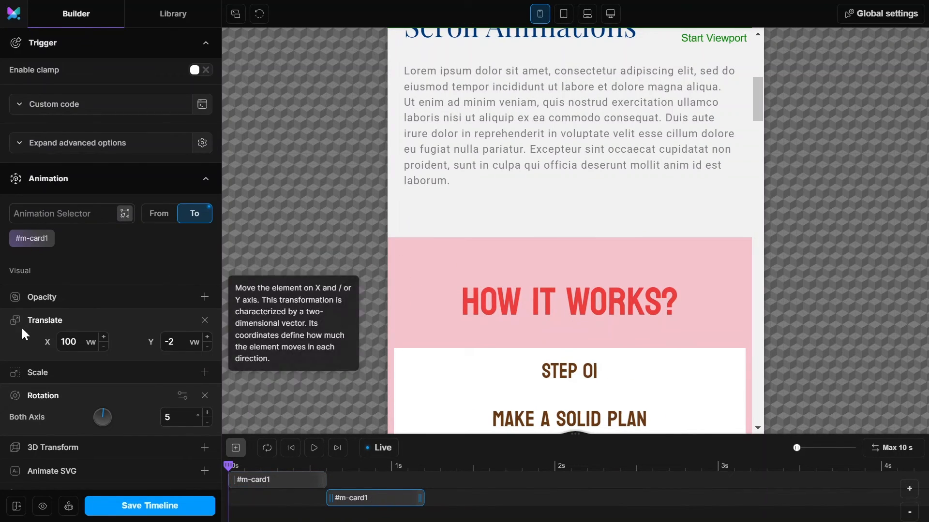
# - Retarget the copied animation to #m-card2 and duplicate it for #m-card3
pyautogui.click(65, 213)
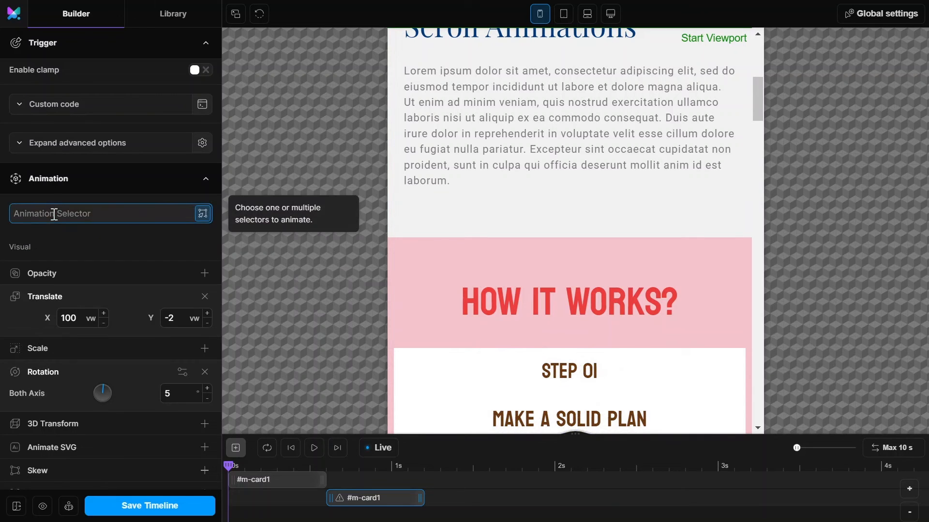
pyautogui.write('#m-card2')
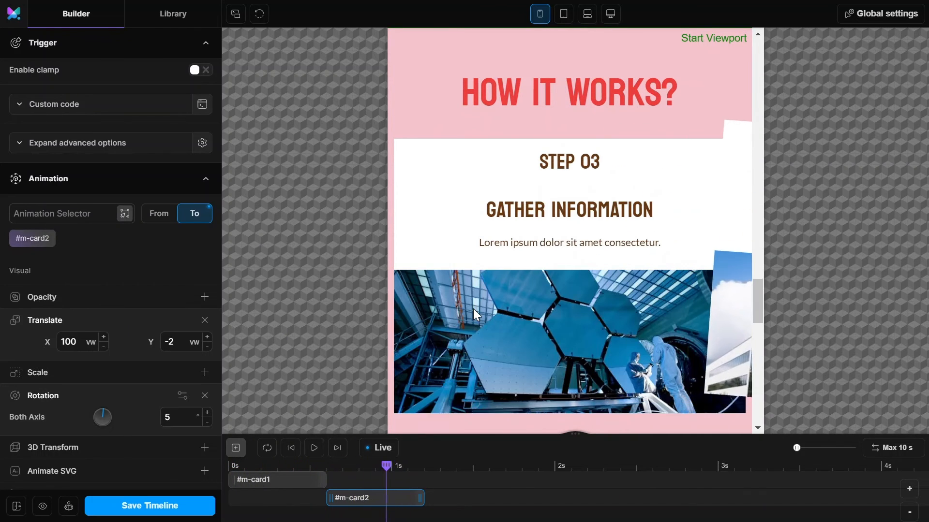
pyautogui.rightClick(374, 497)
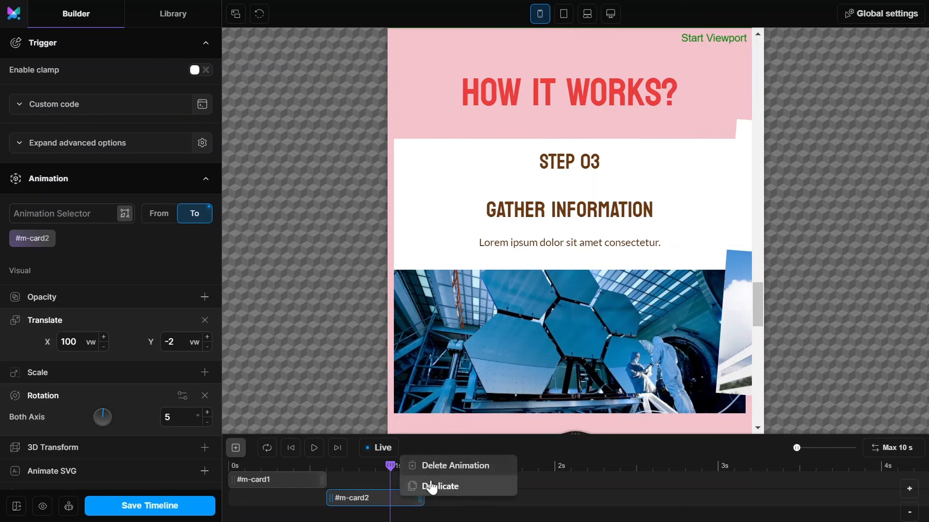
pyautogui.click(439, 486)
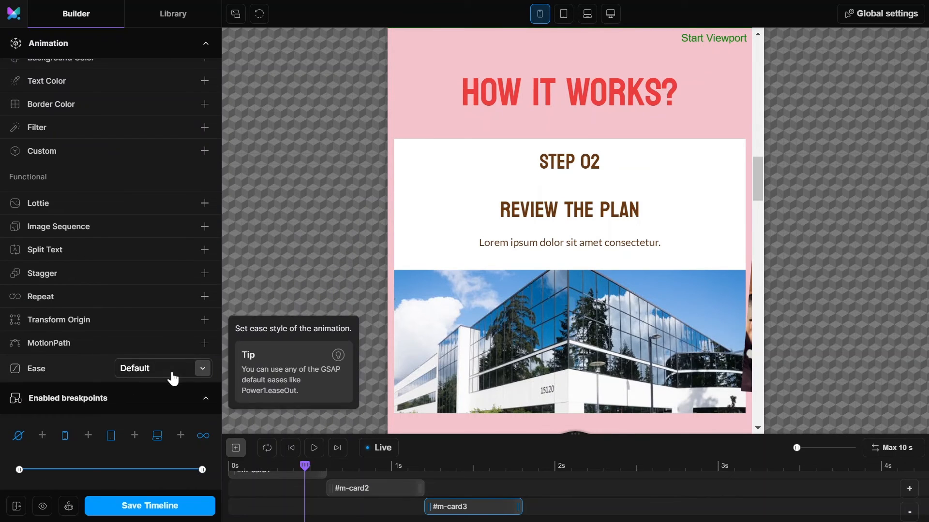
# - Set the card animation easing to None
pyautogui.click(156, 368)
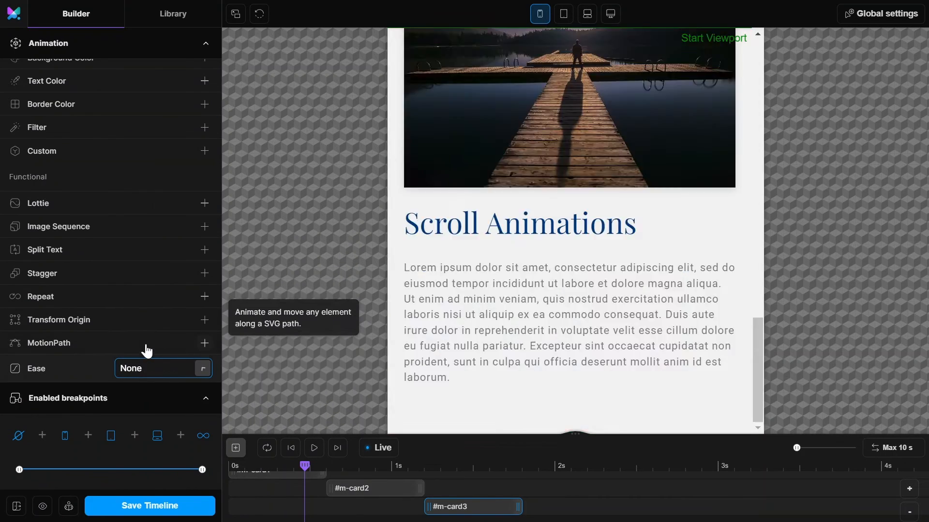
pyautogui.click(156, 368)
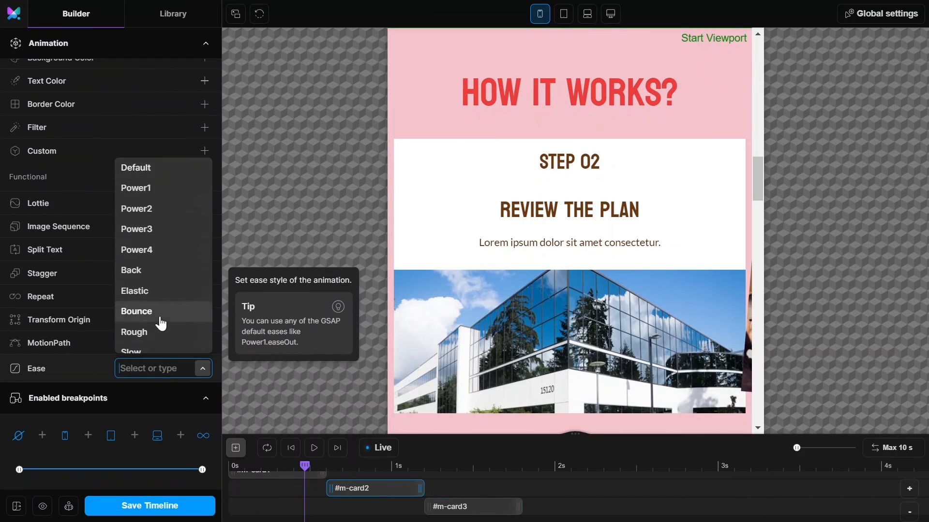
pyautogui.click(134, 168)
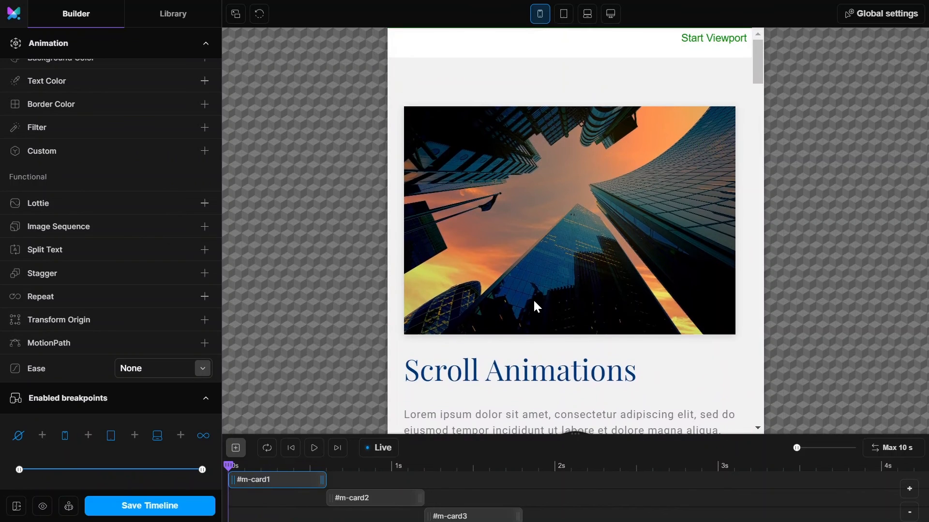
pyautogui.click(150, 505)
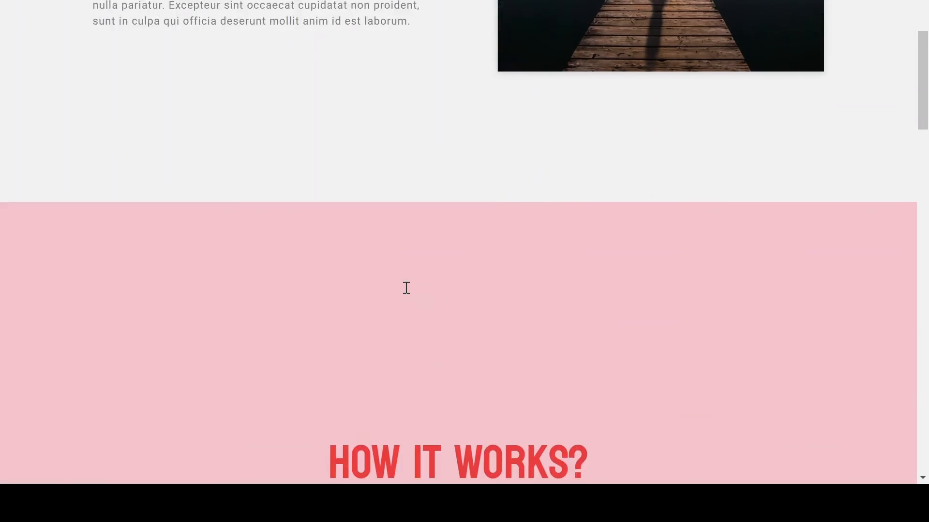
# - Open Chrome developer tools on the live page to preview a 425px mobile width
pyautogui.scroll(-3)
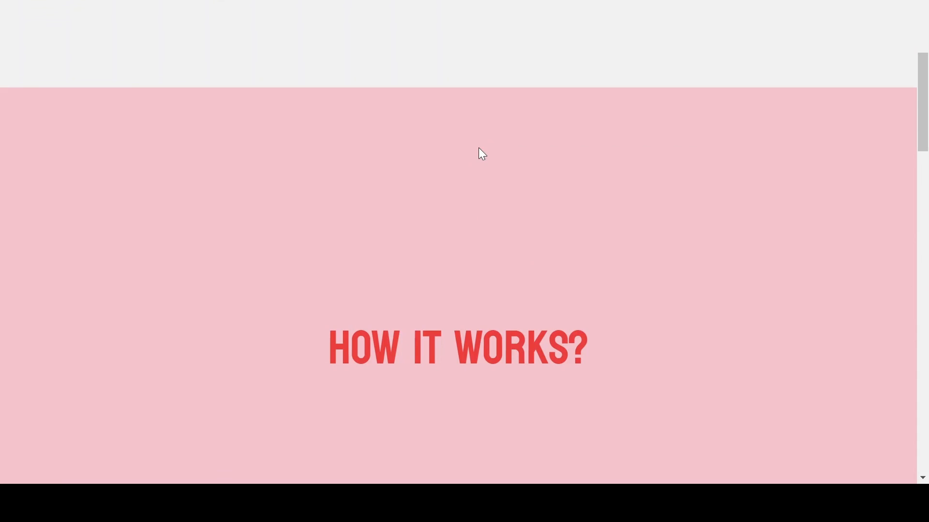
pyautogui.rightClick(481, 154)
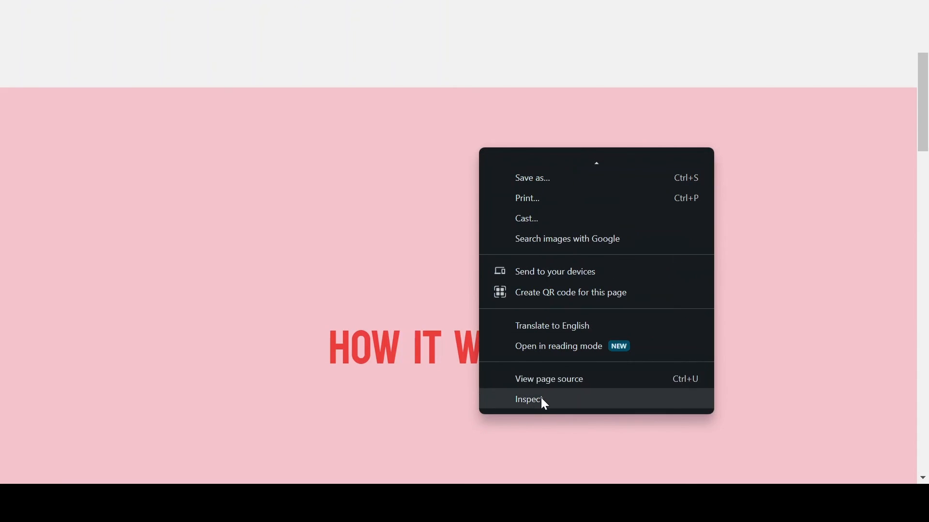
pyautogui.click(528, 398)
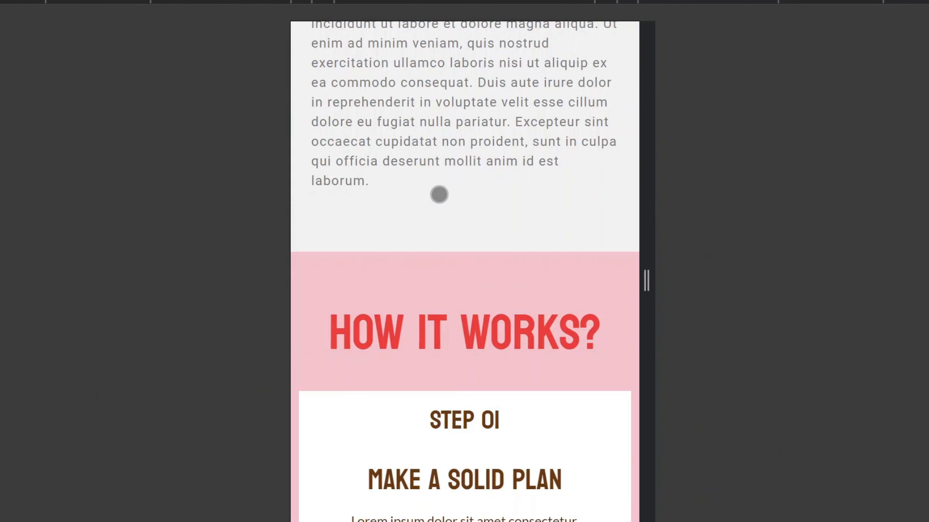
# - Scroll through How it works at 425px, watching mobile step cards rotate away and stack
pyautogui.scroll(-3)
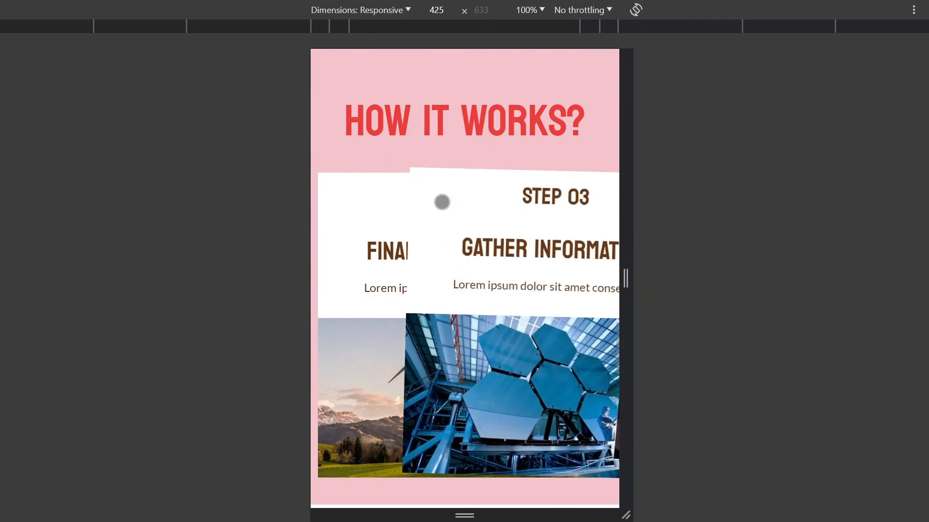
pyautogui.scroll(-3)
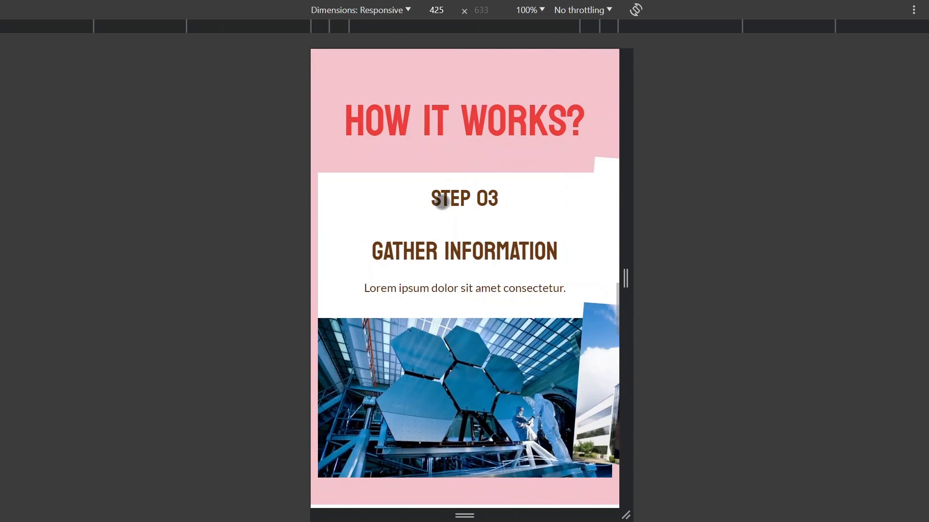
pyautogui.scroll(3)
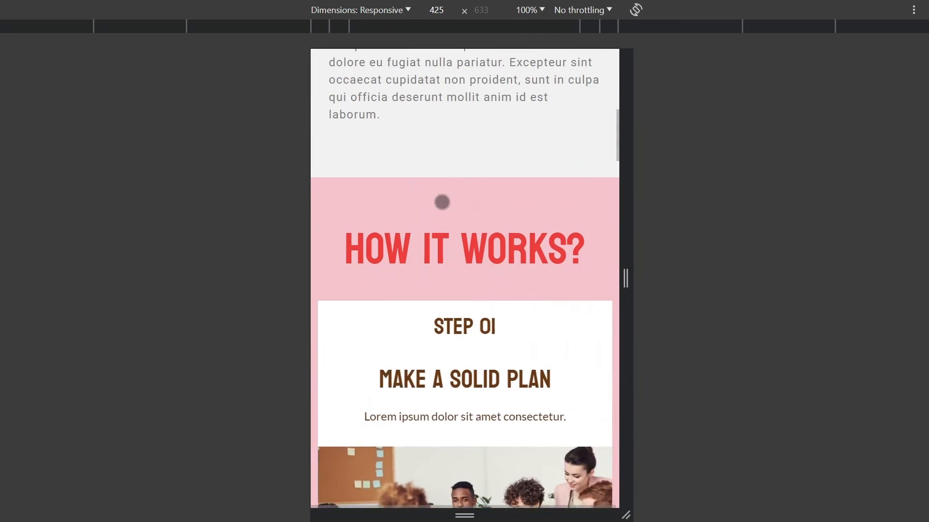